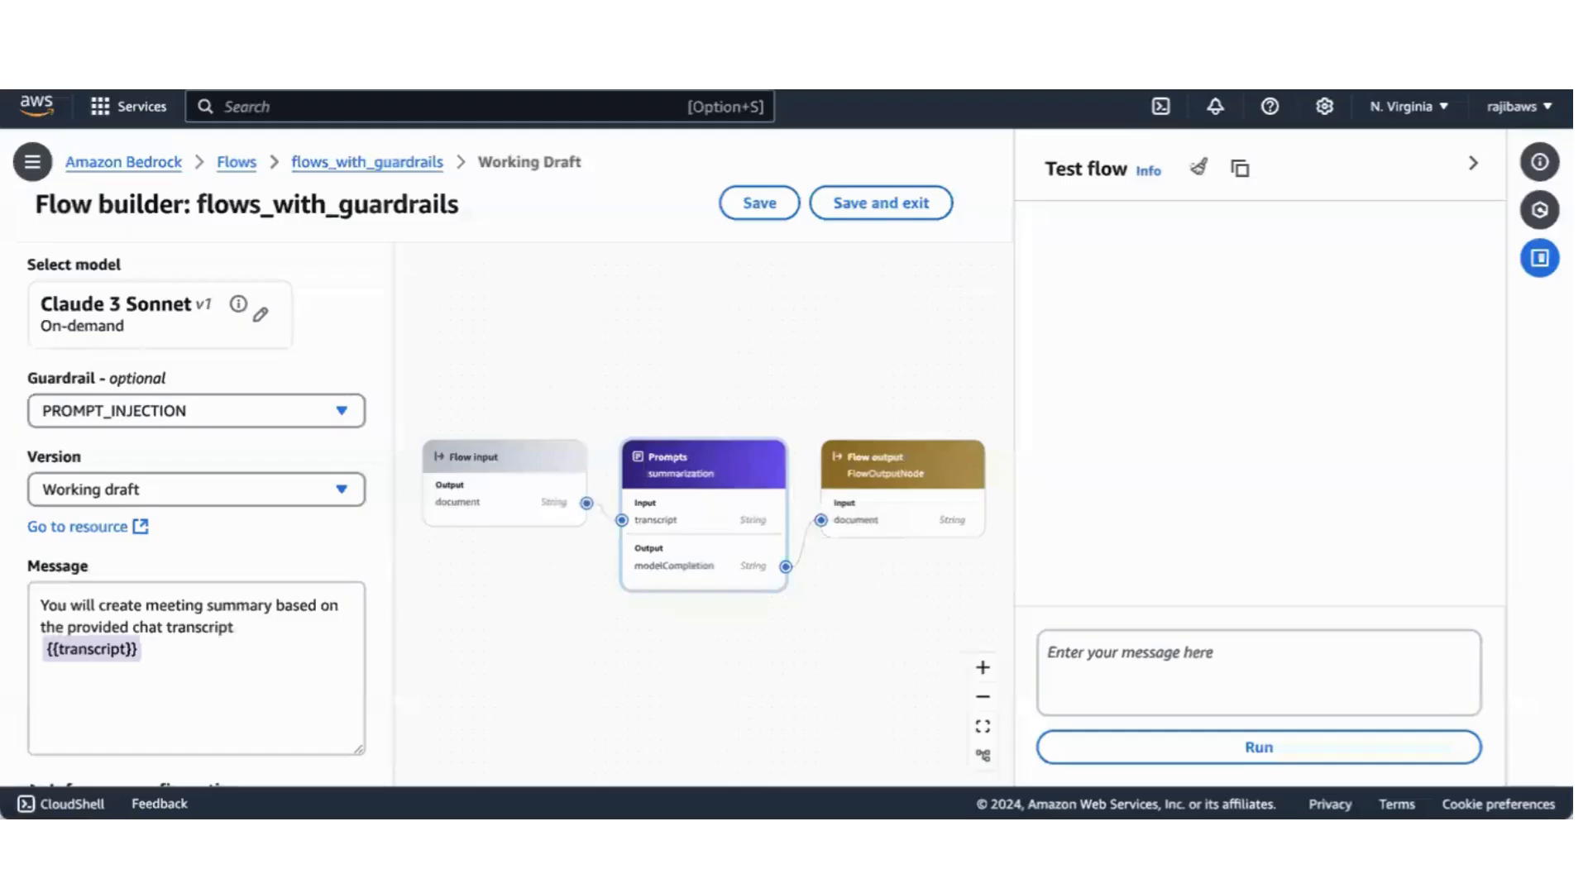
mouse_move(566, 312)
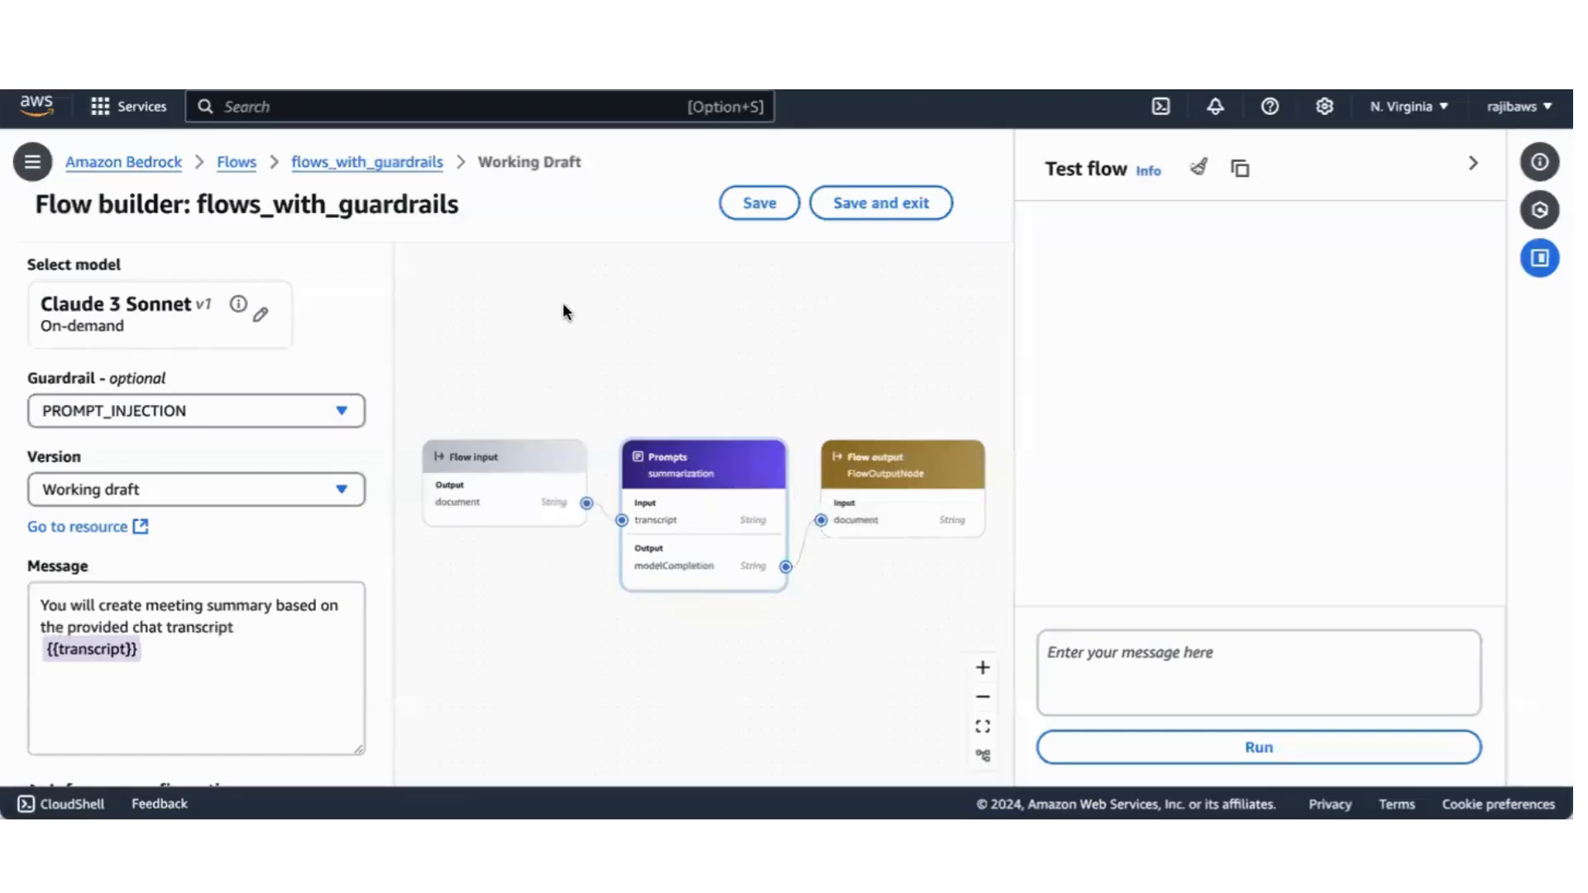
mouse_move(489, 453)
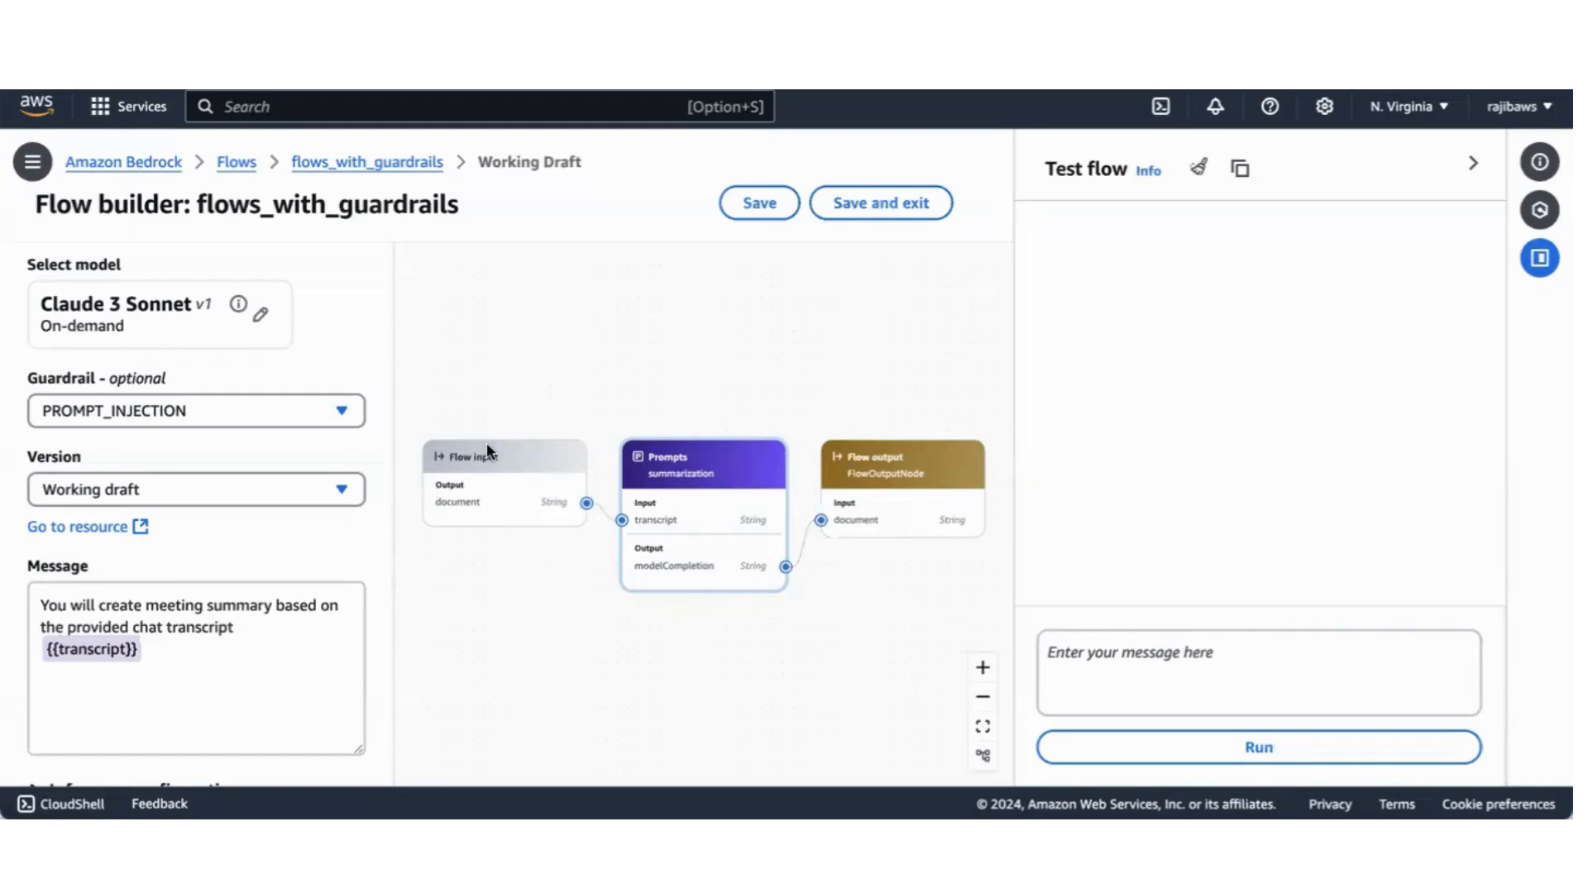
Step: Select the Flow input node to view its string-typed 'document' output settings
click(480, 457)
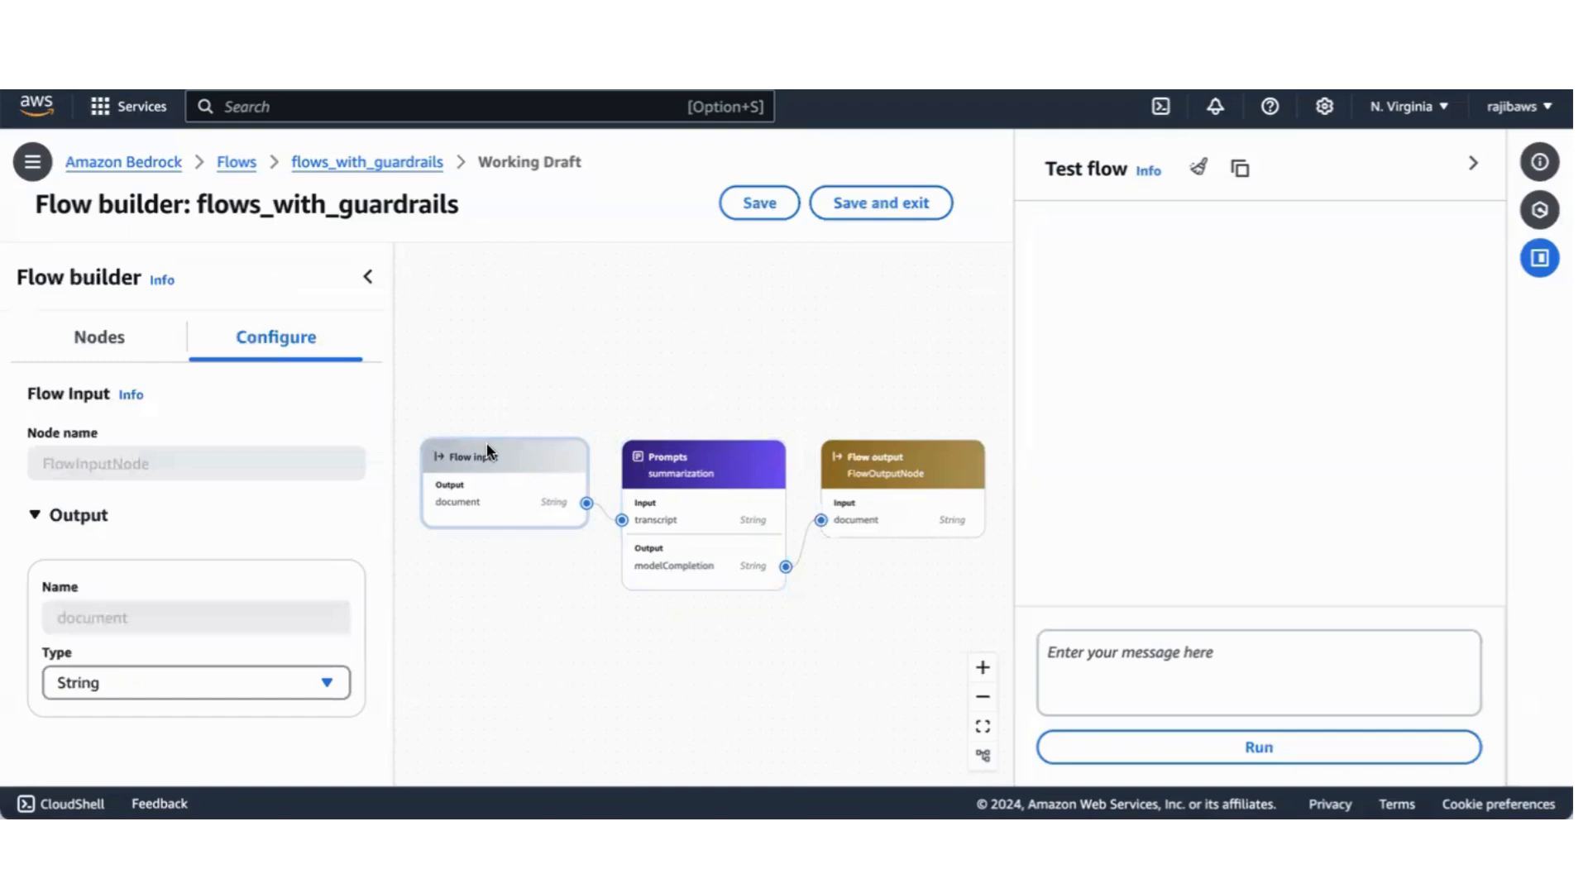
mouse_move(729, 406)
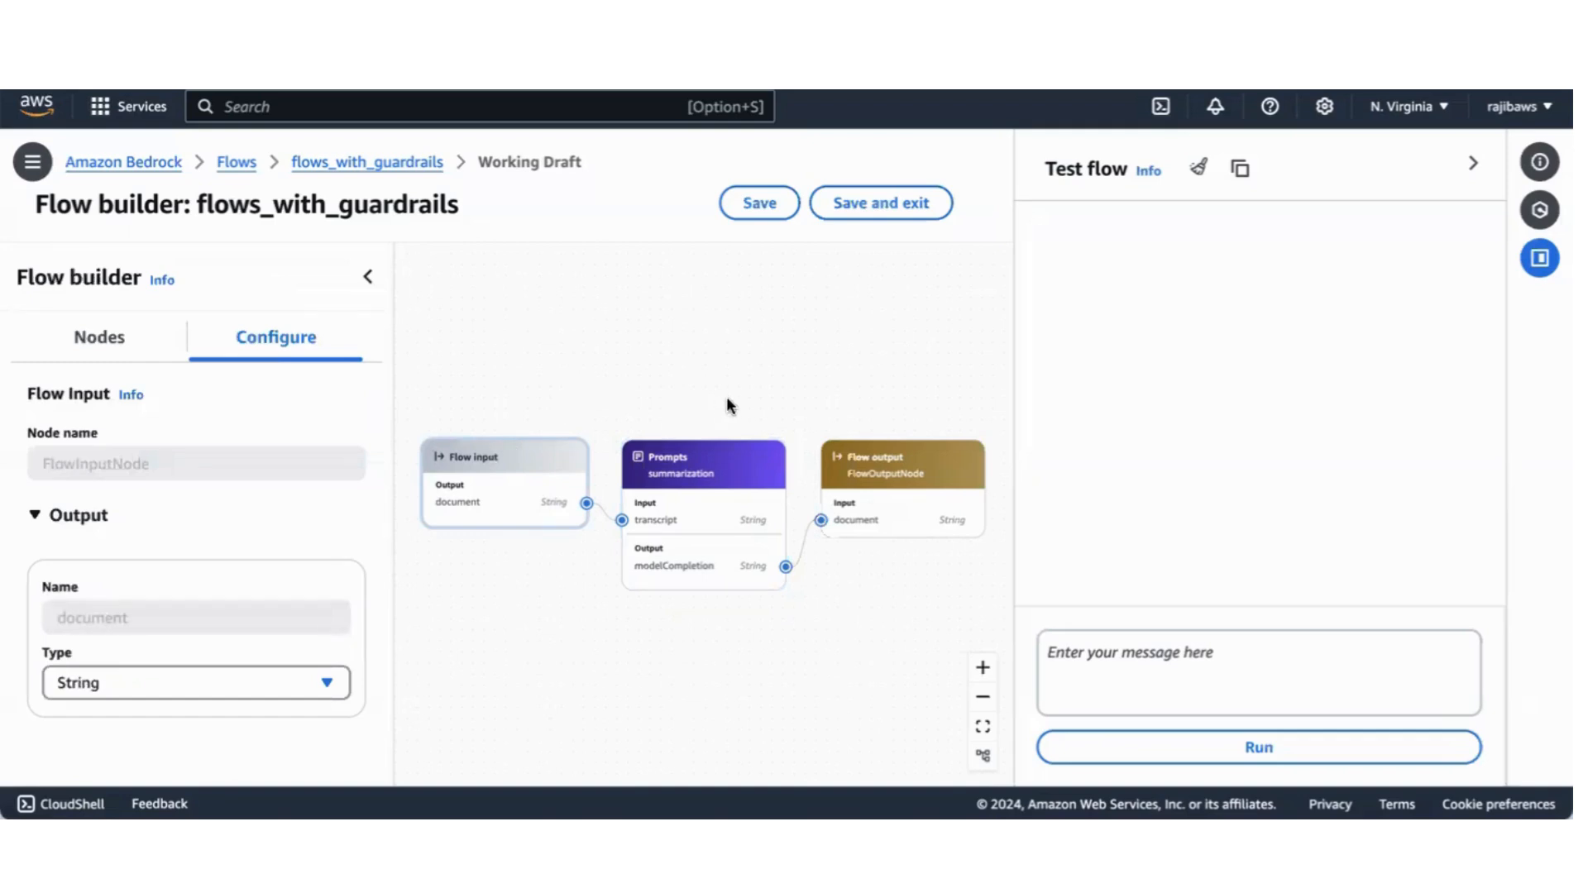
mouse_move(457, 582)
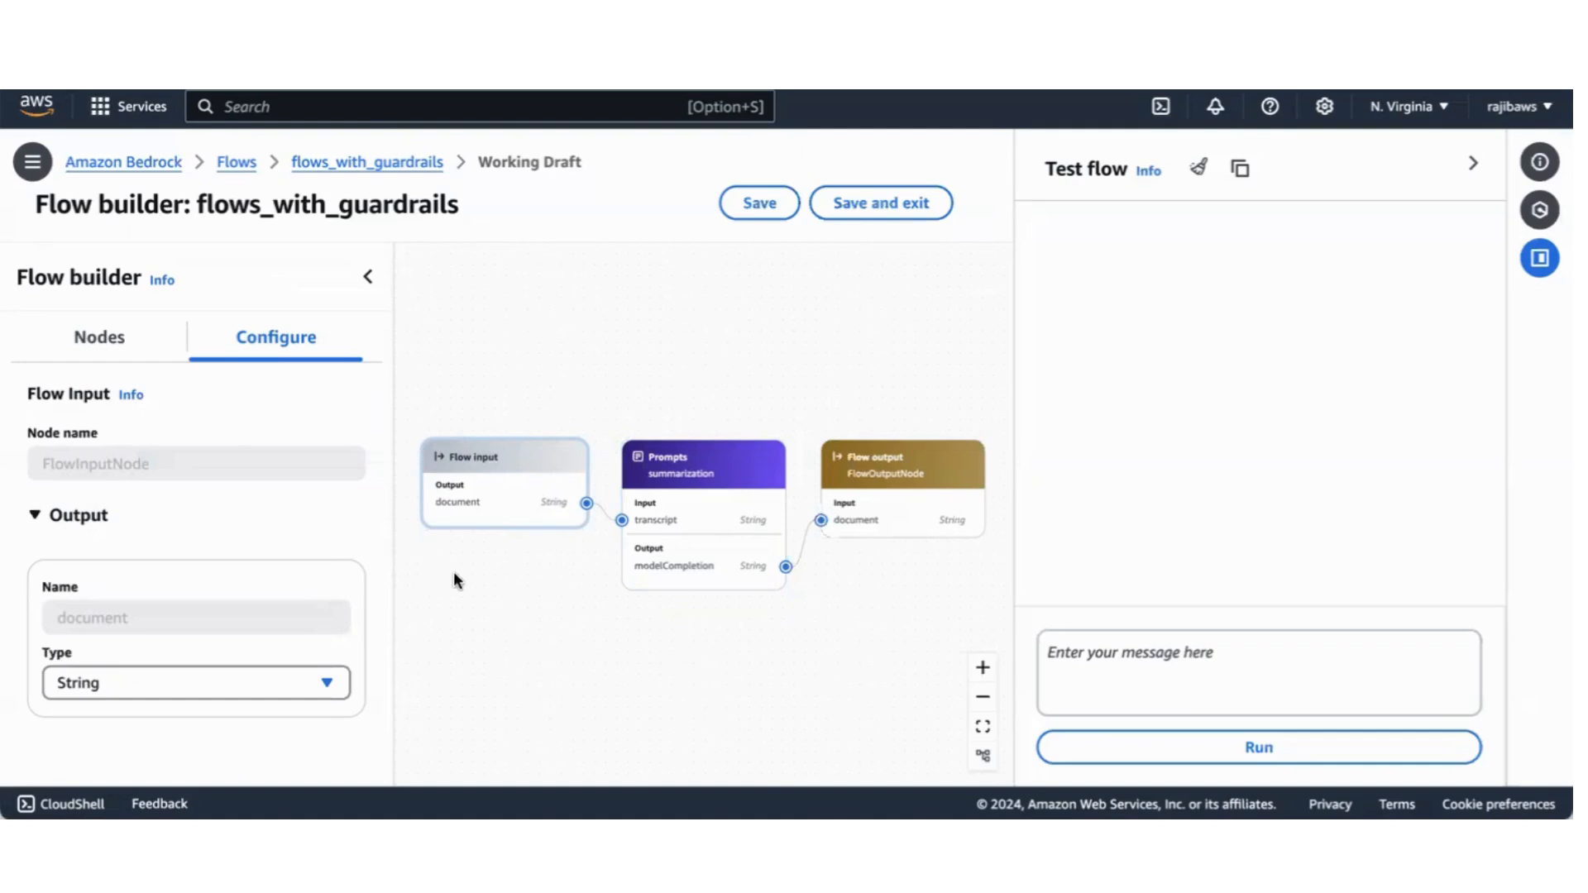
mouse_move(856, 396)
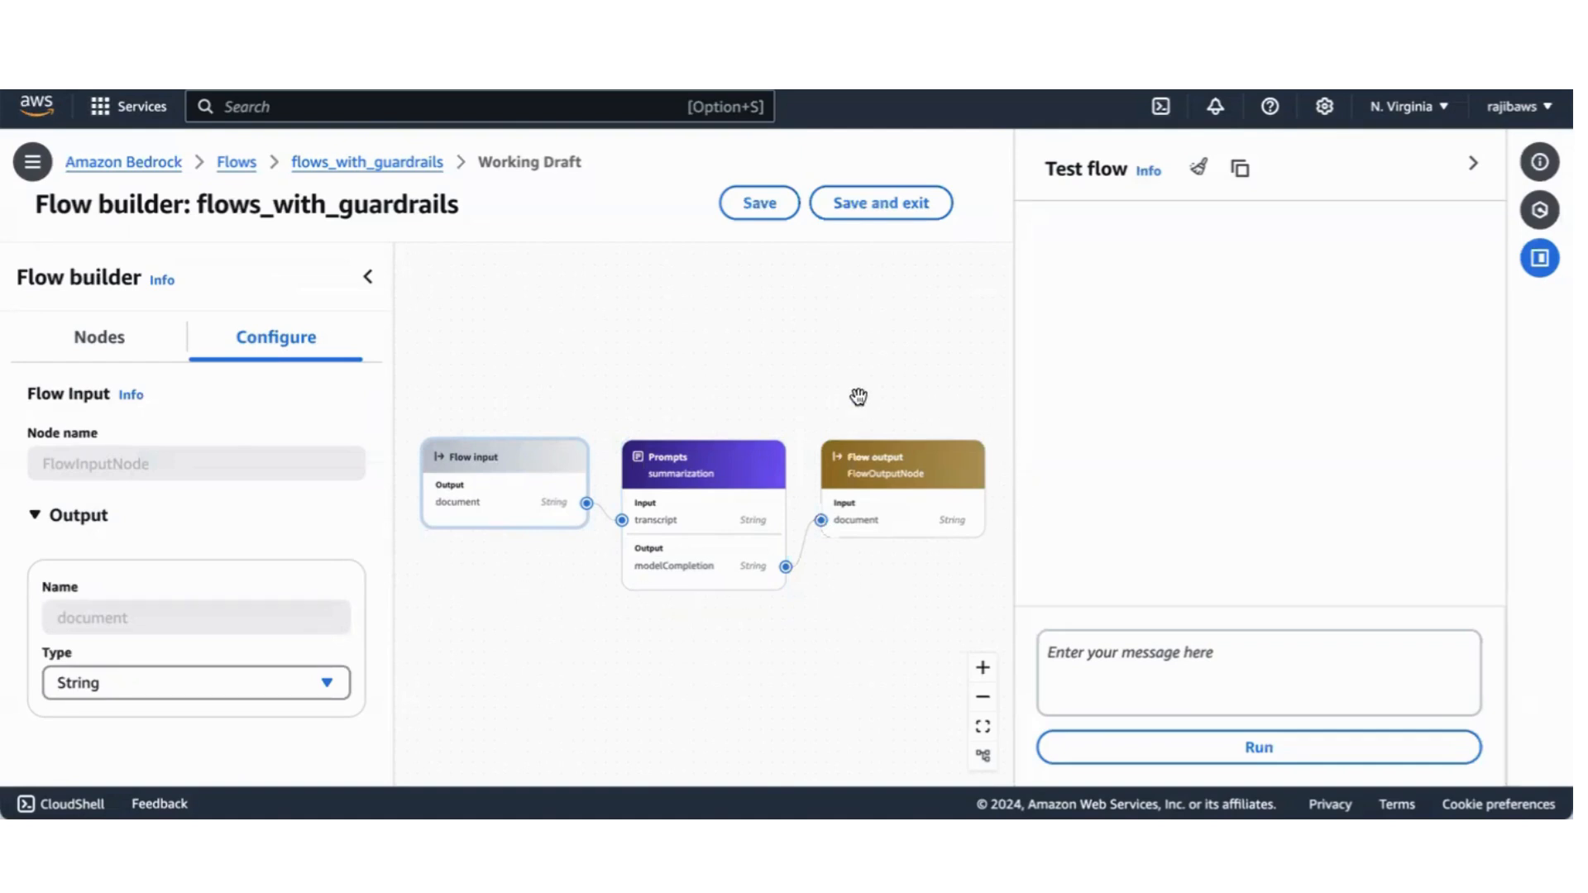
mouse_move(813, 400)
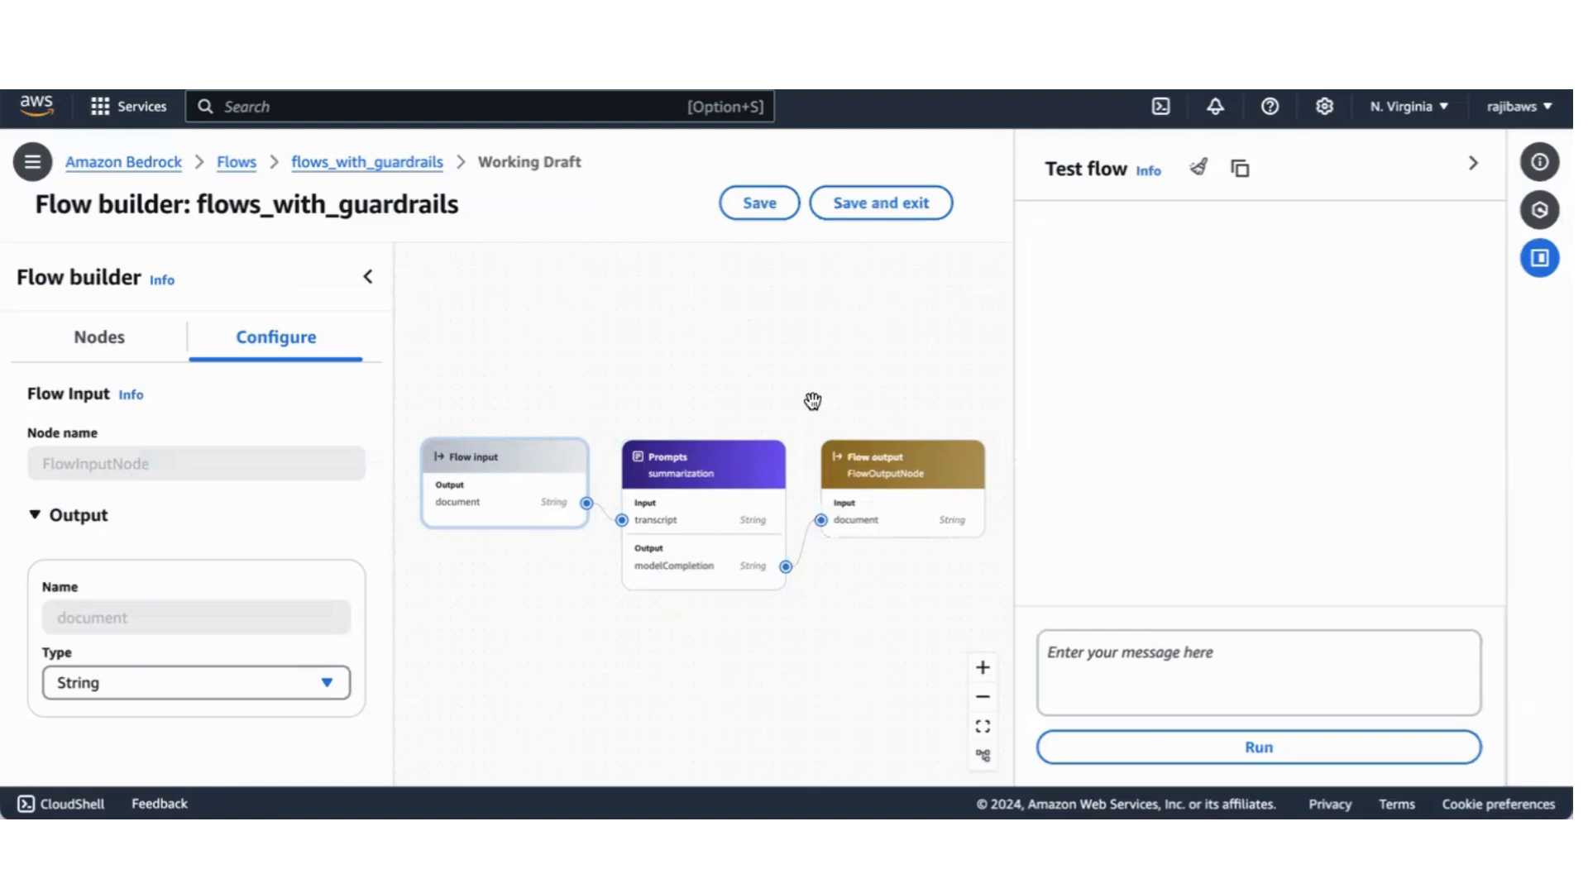
mouse_move(532, 389)
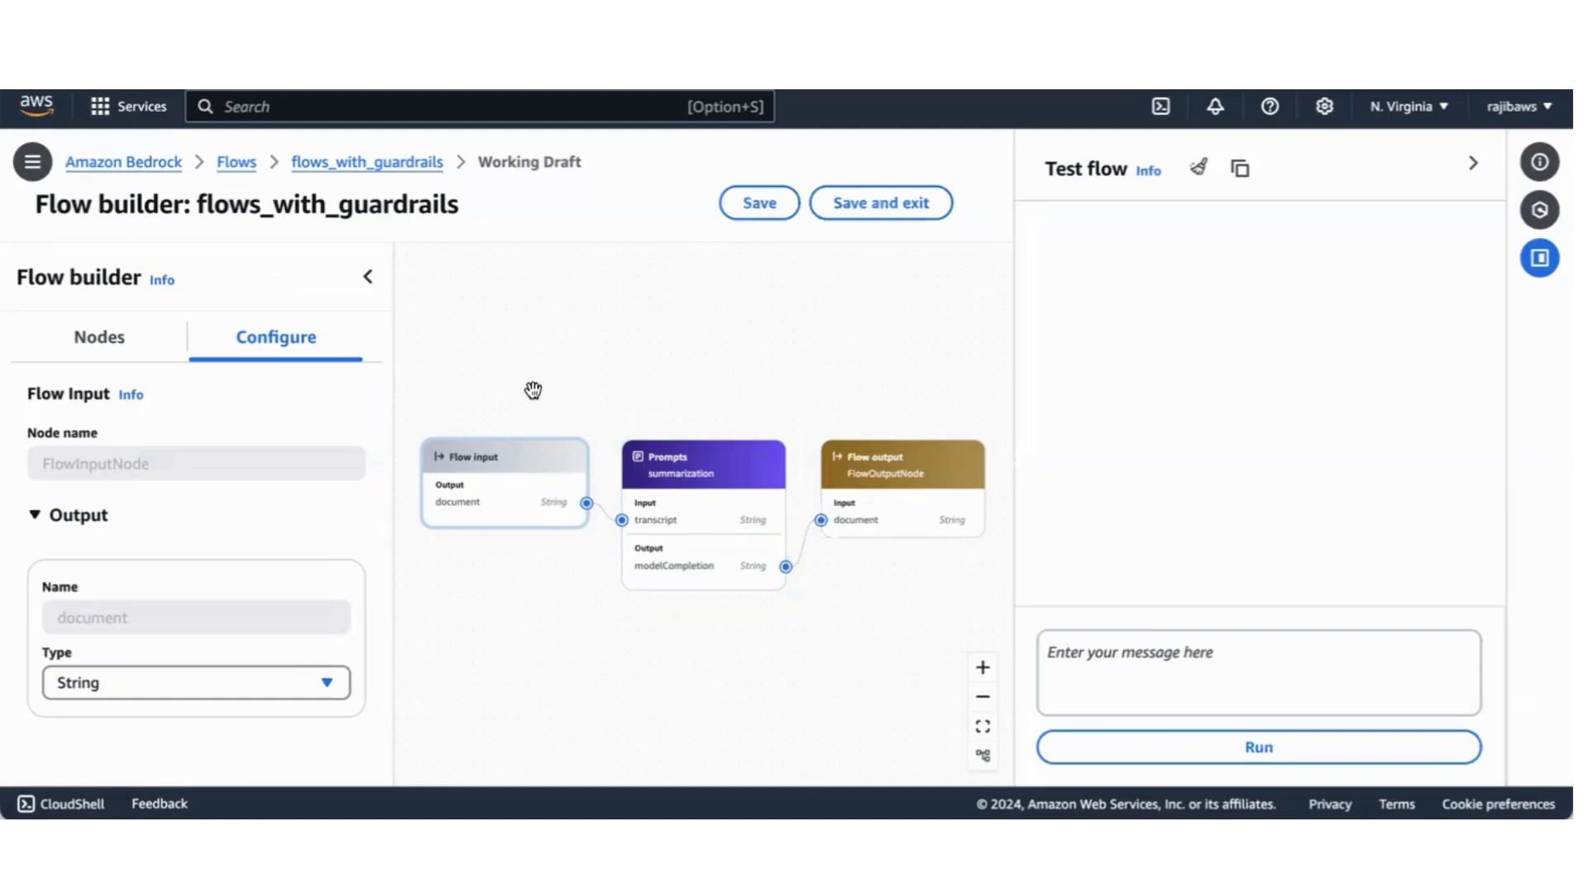
mouse_move(546, 583)
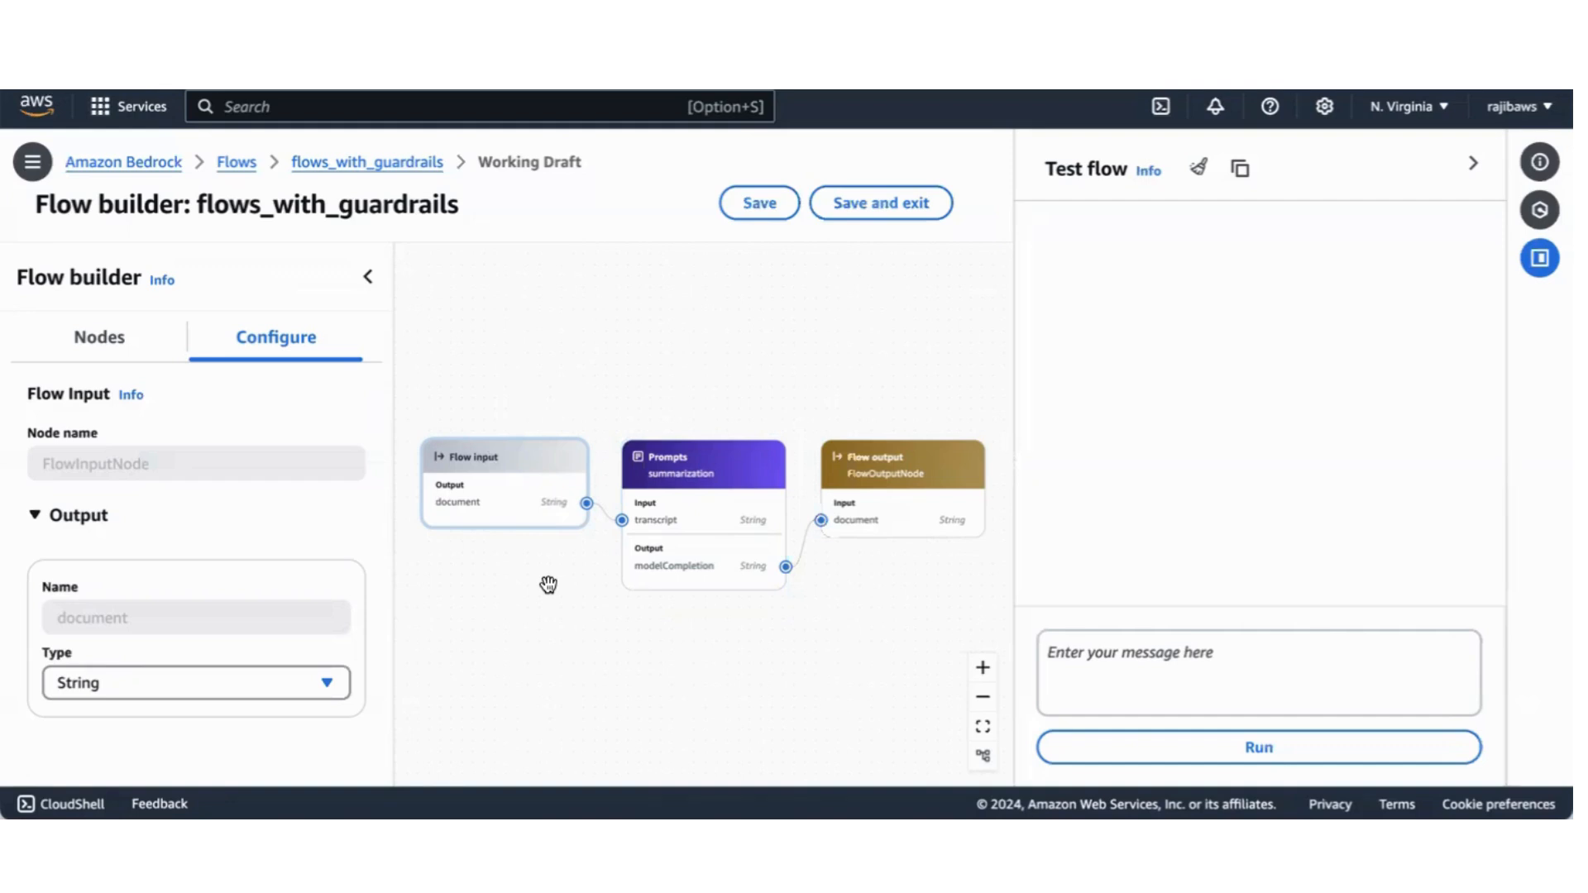
mouse_move(744, 418)
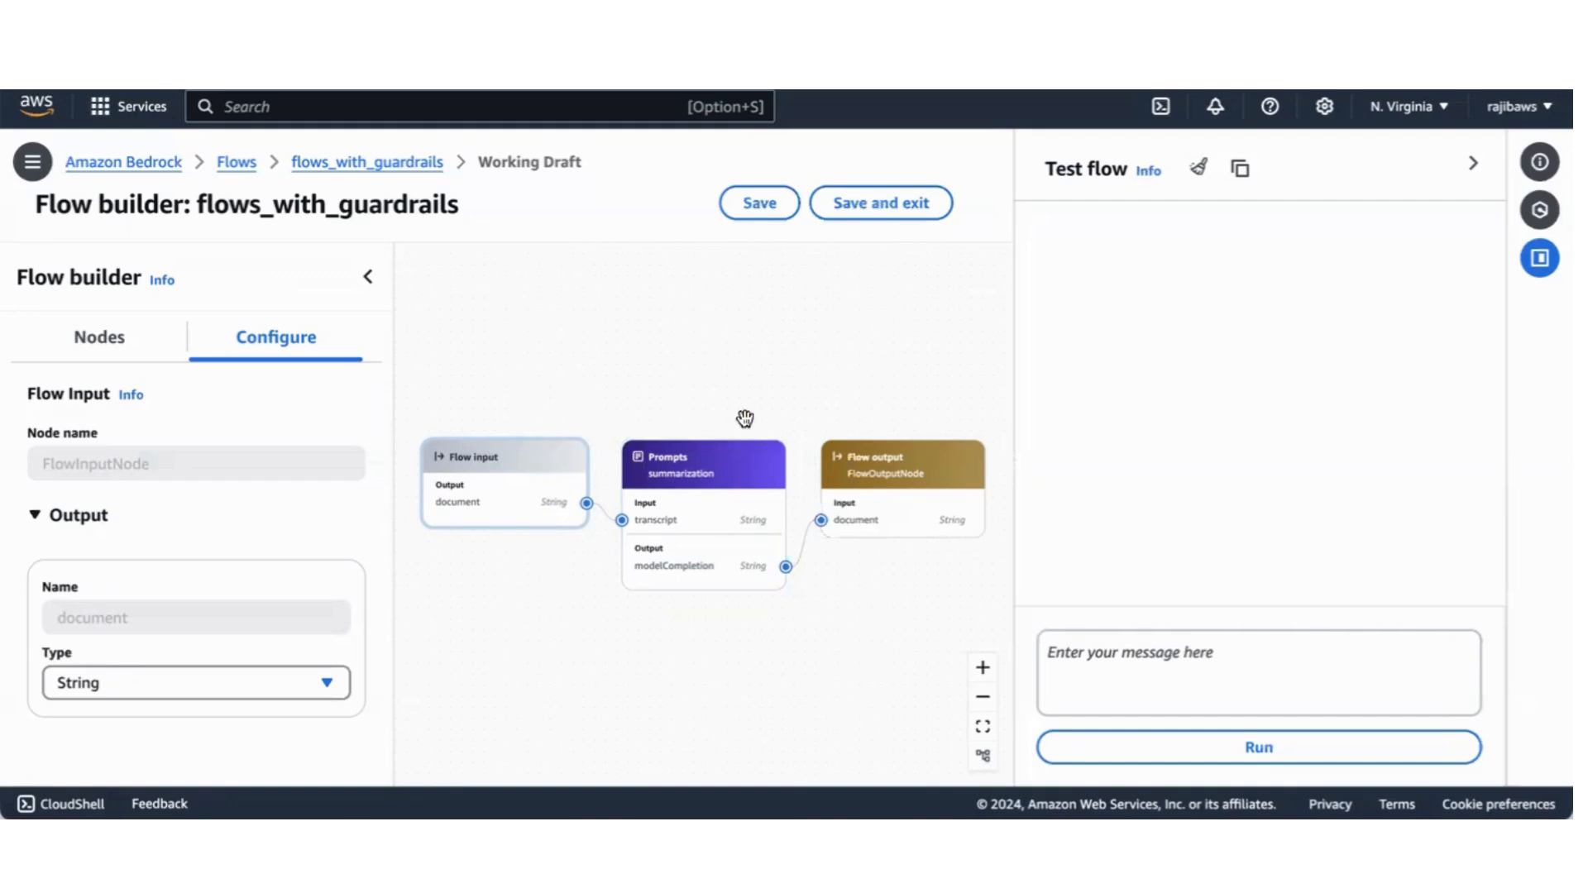
mouse_move(512, 447)
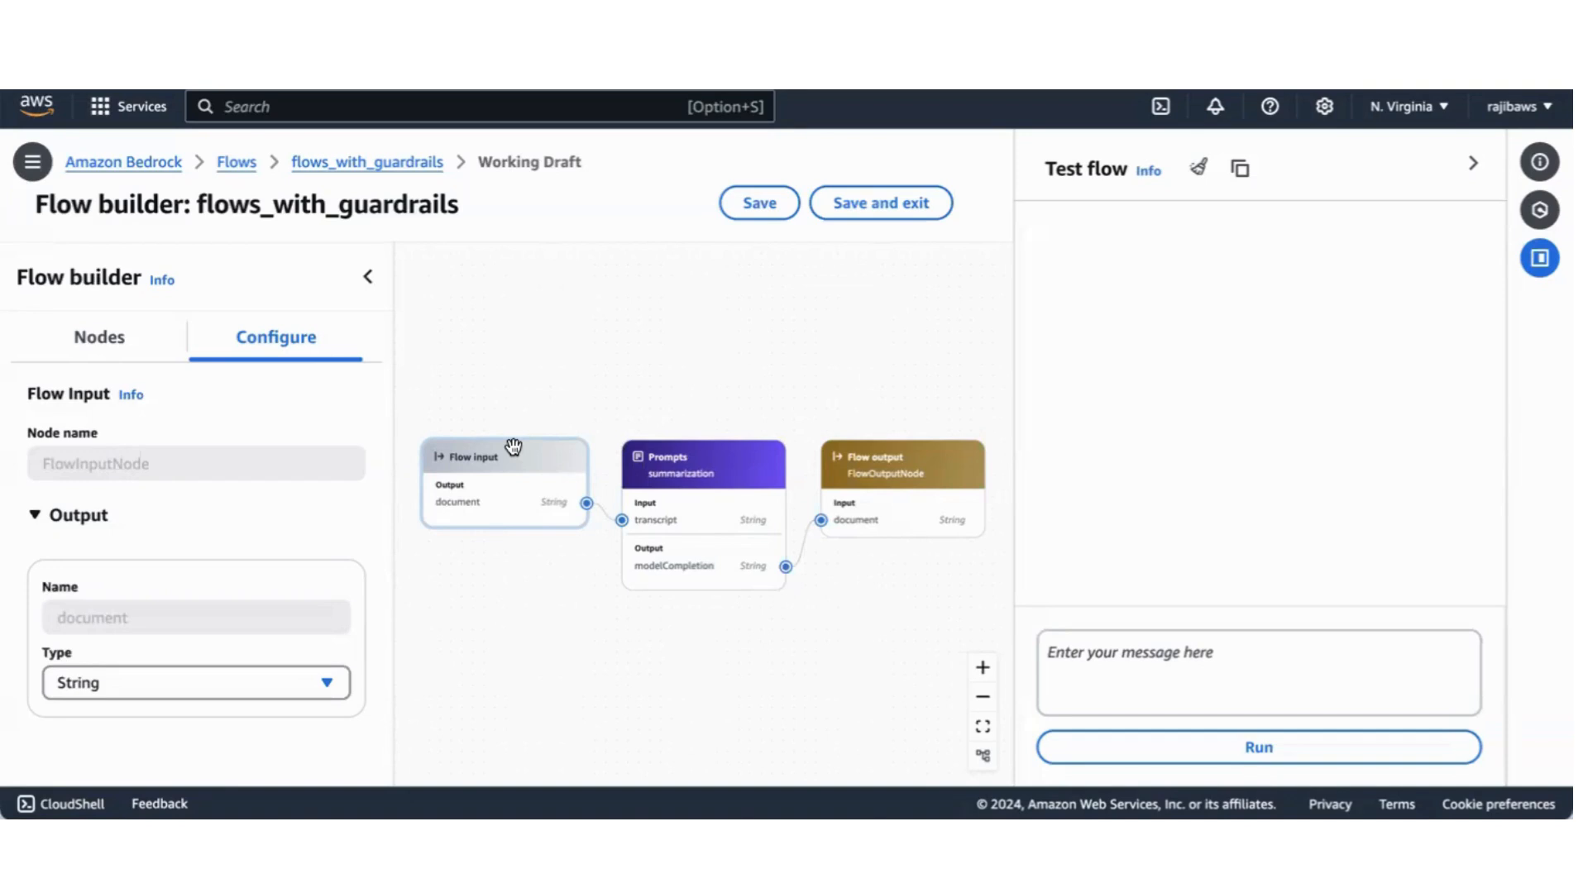
mouse_move(532, 443)
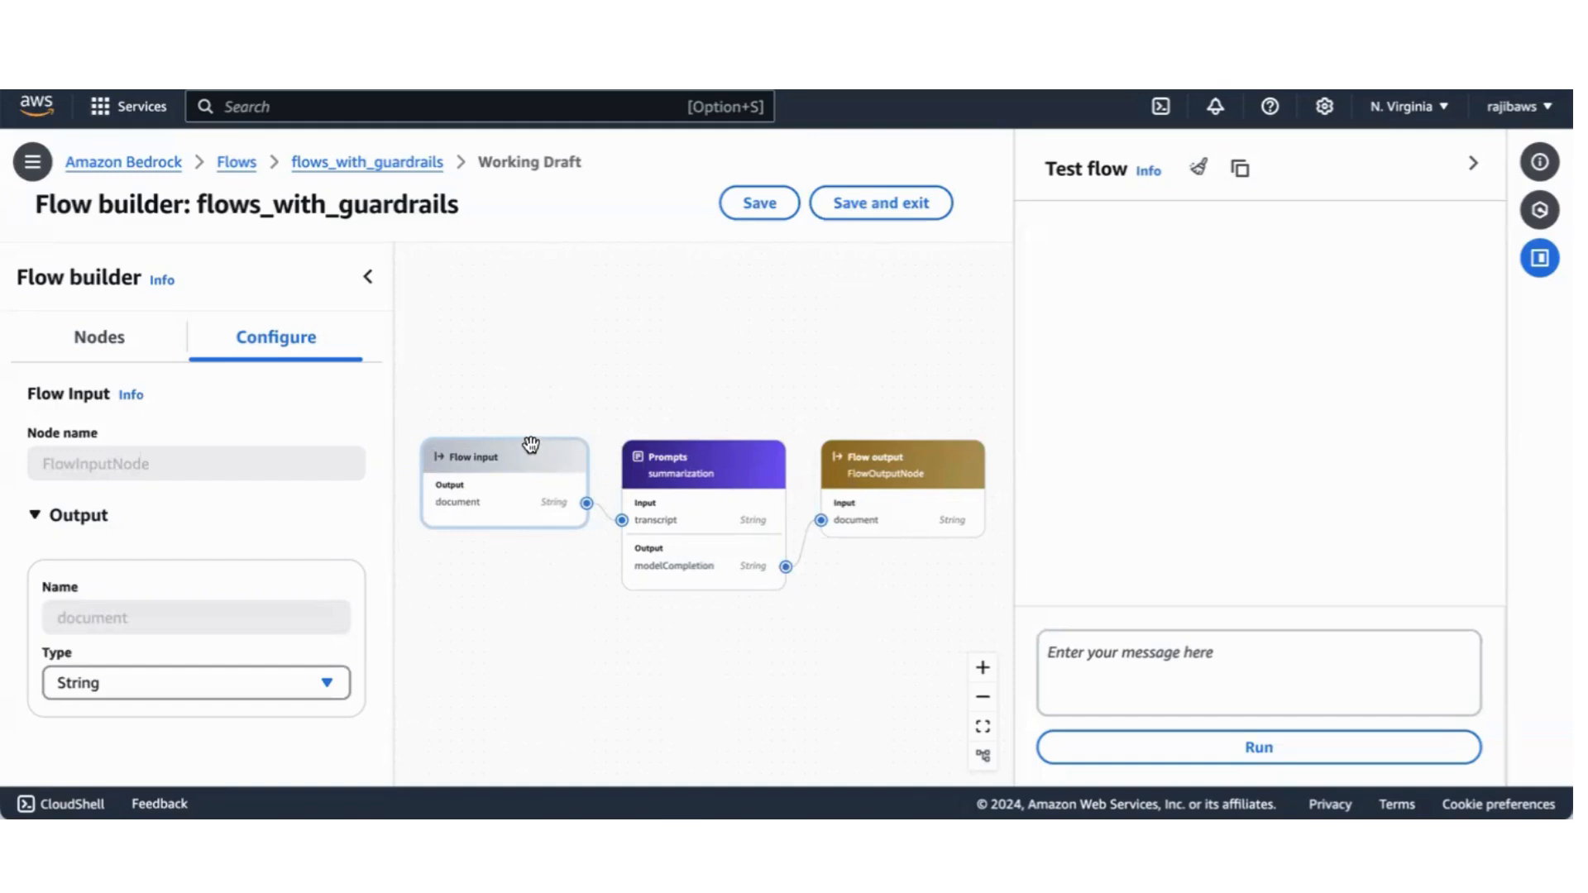
mouse_move(142, 554)
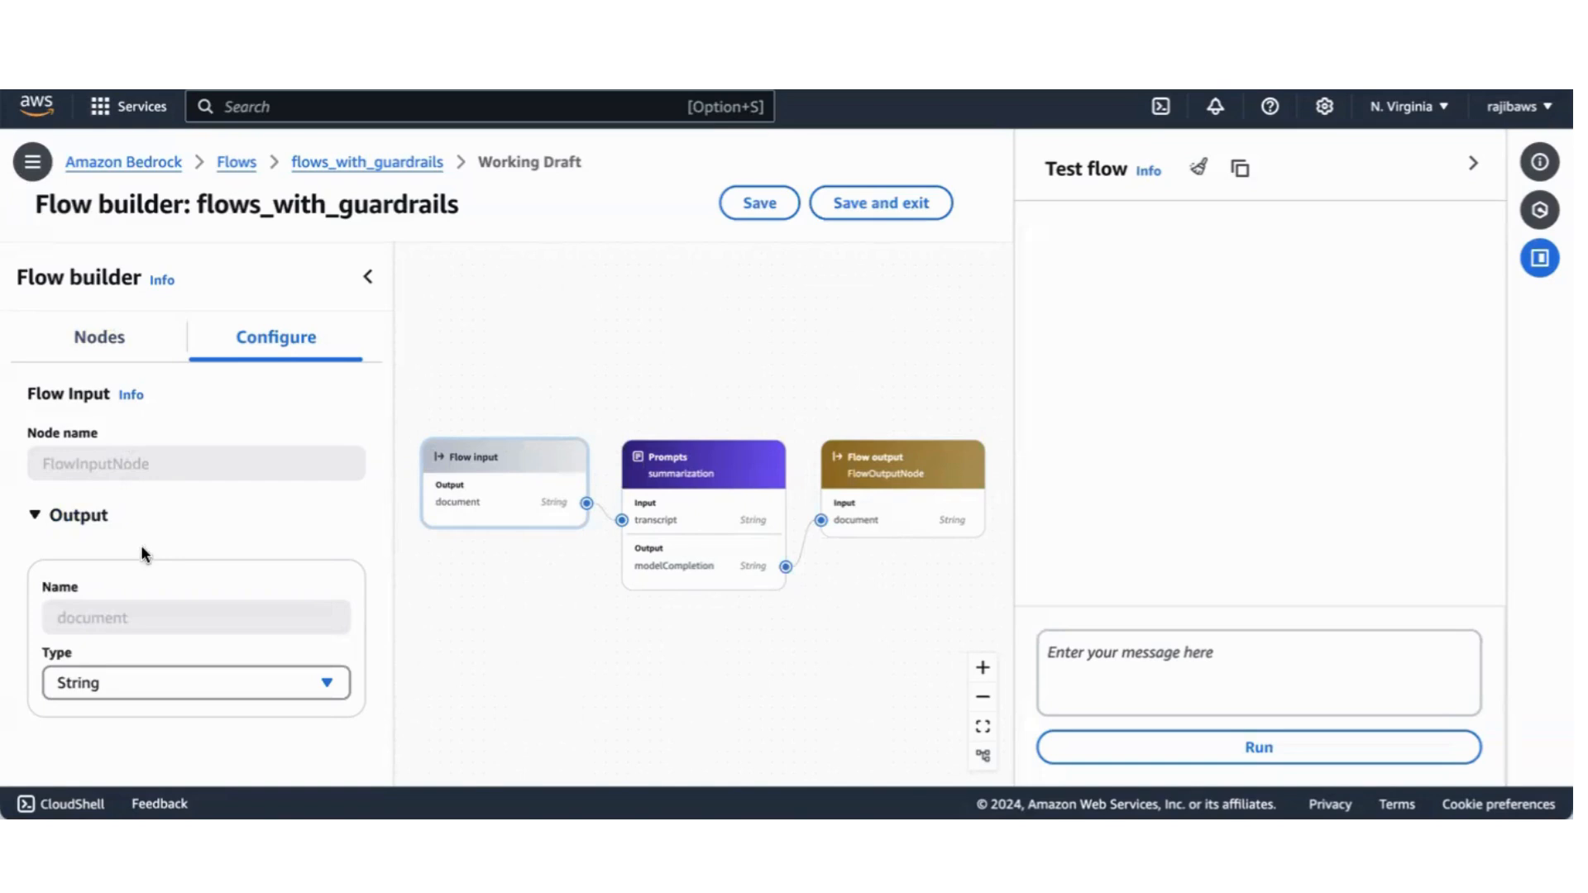
mouse_move(118, 709)
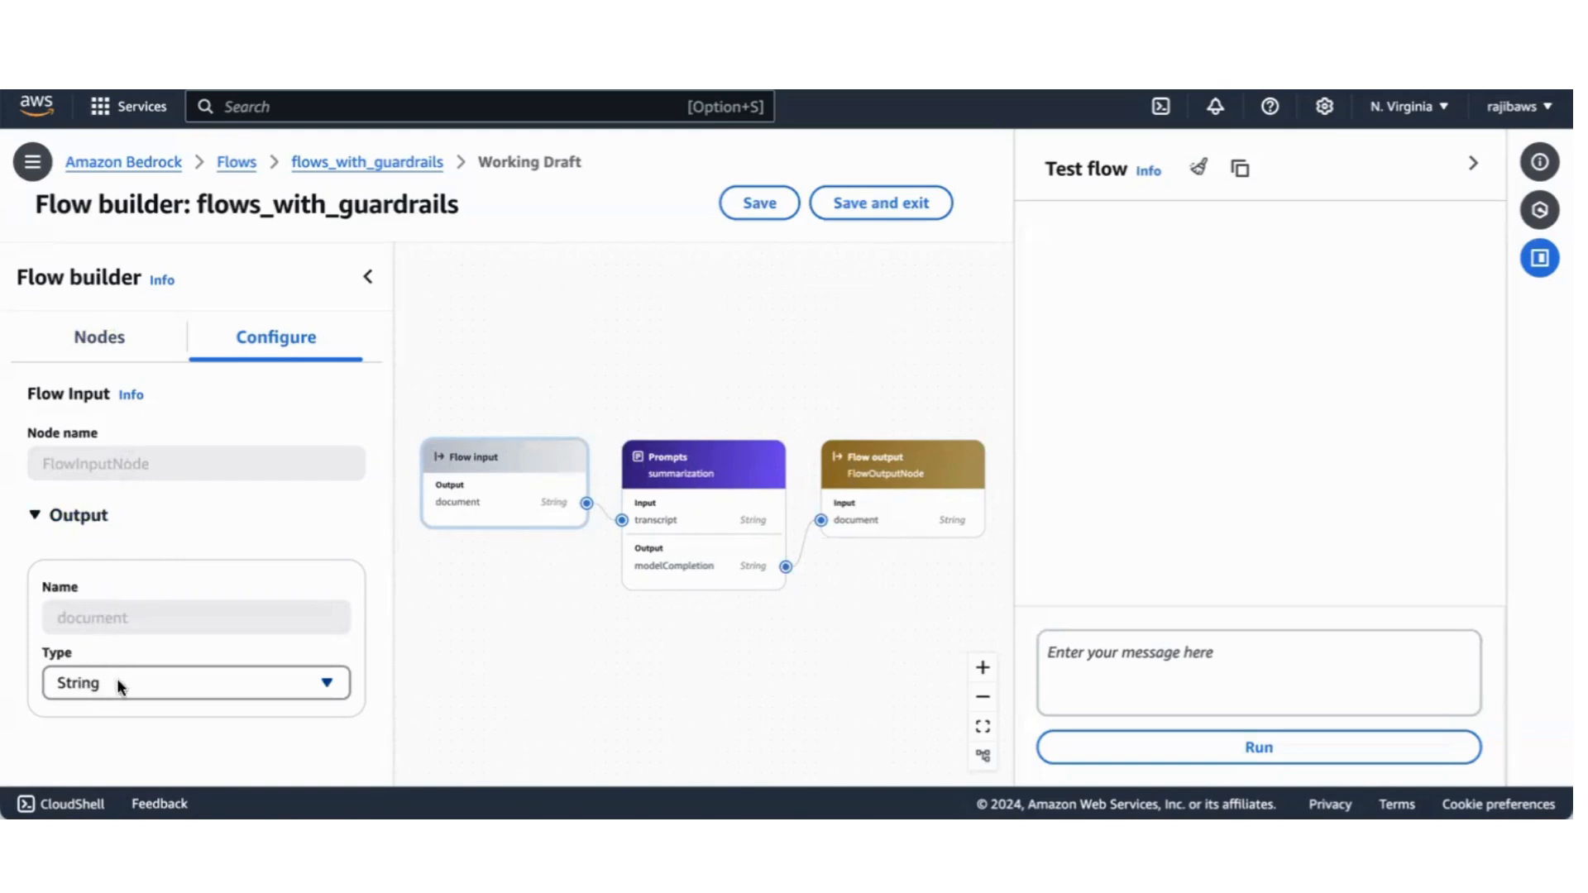
mouse_move(489, 513)
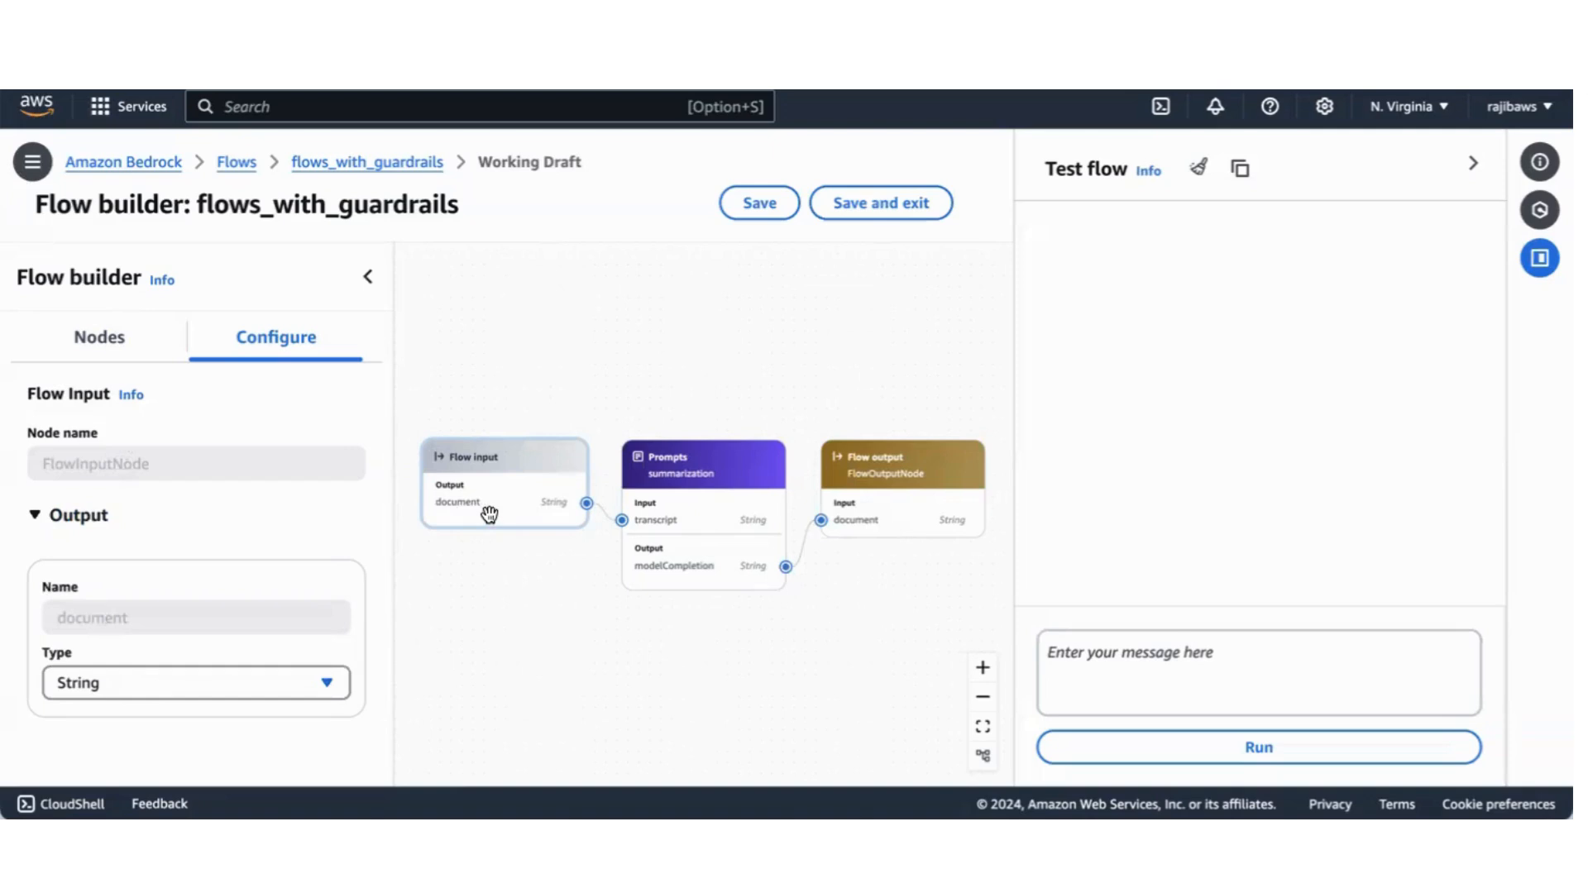
mouse_move(312, 620)
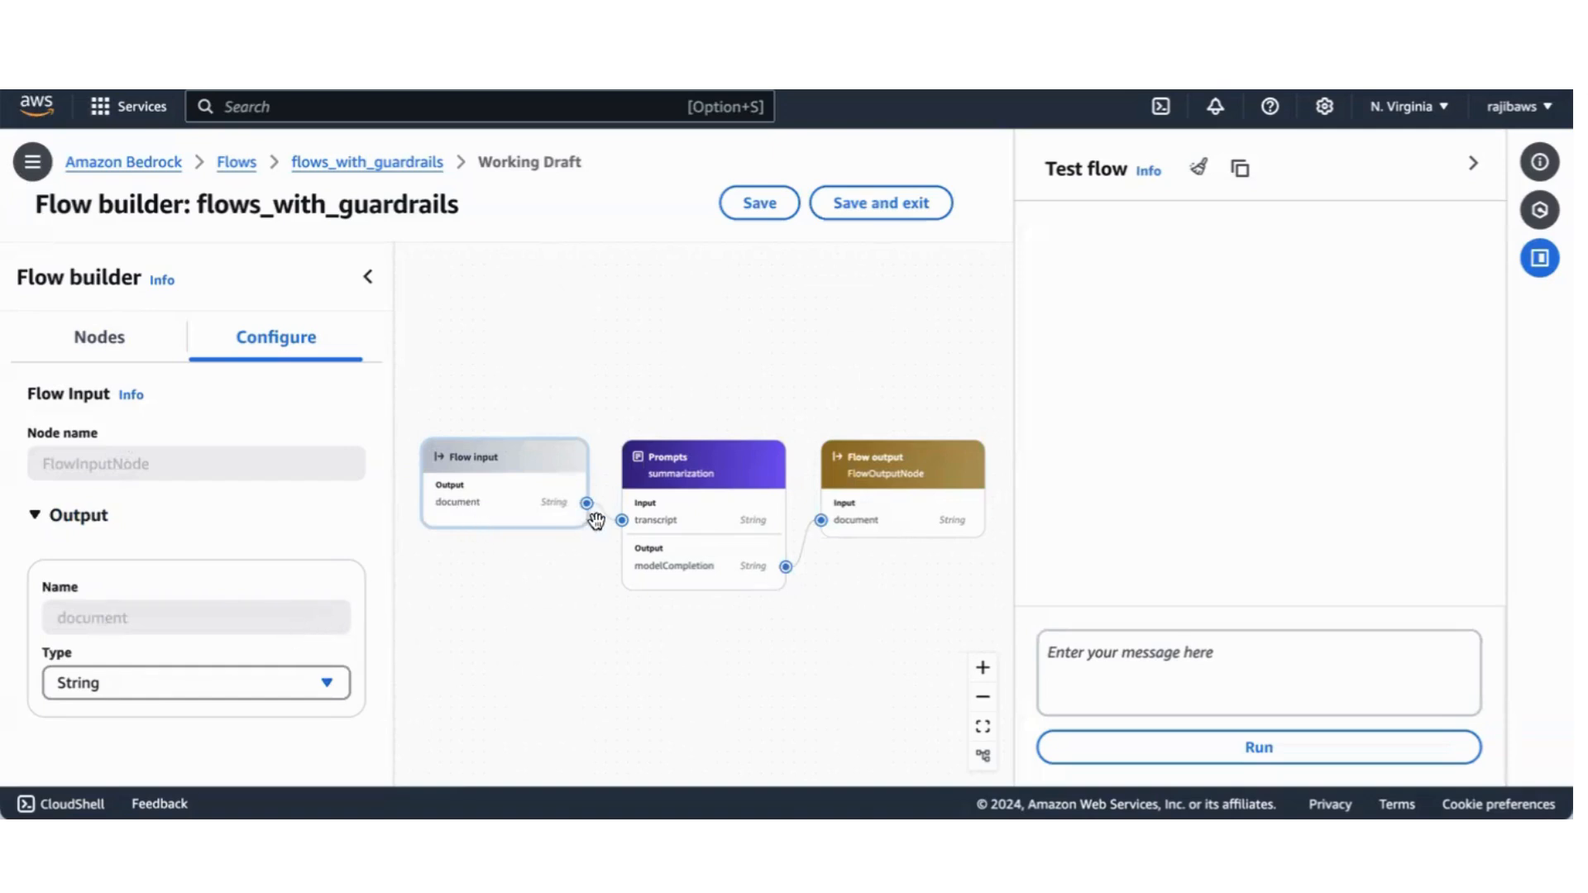
Step: Open the Prompts node and scroll to its Claude 3 Sonnet model, PROMPT_INJECTION guardrail and summary message
click(747, 463)
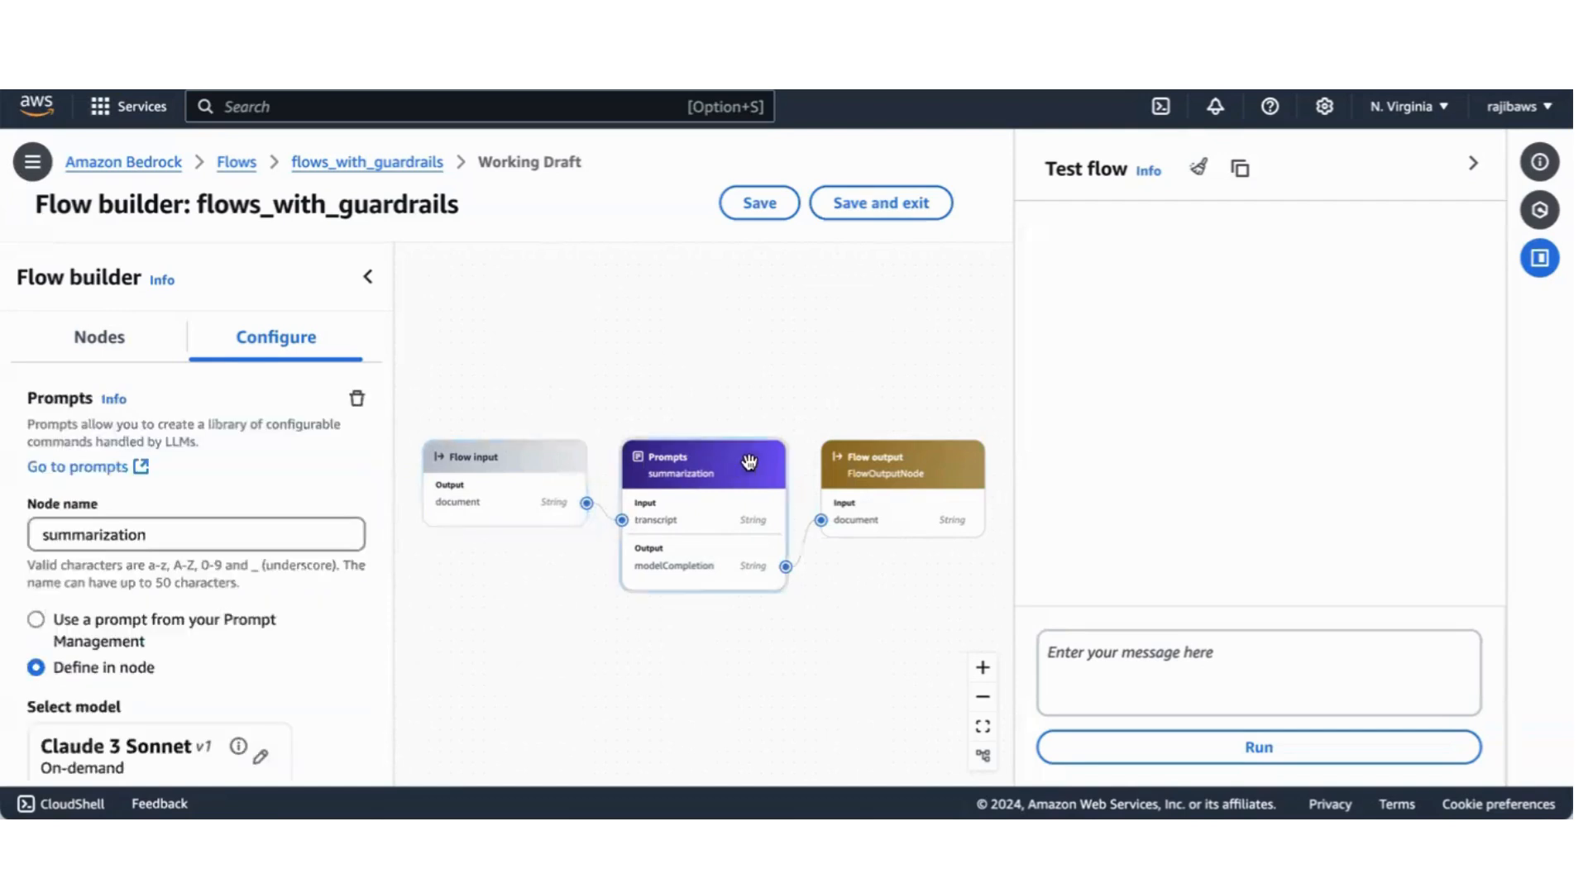
mouse_move(289, 663)
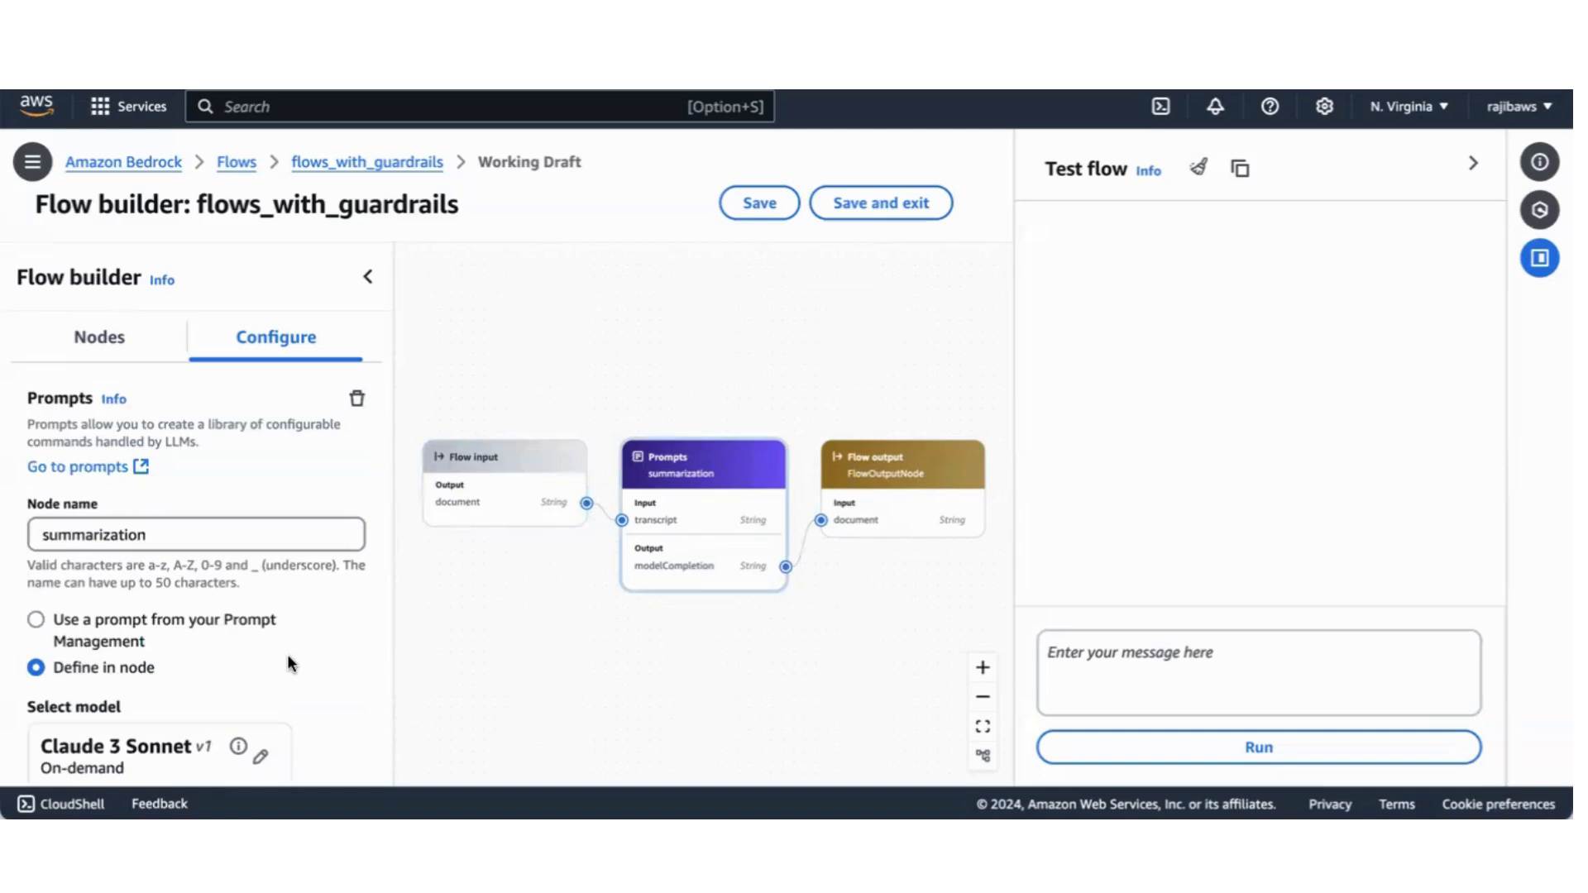
scroll(down, 3)
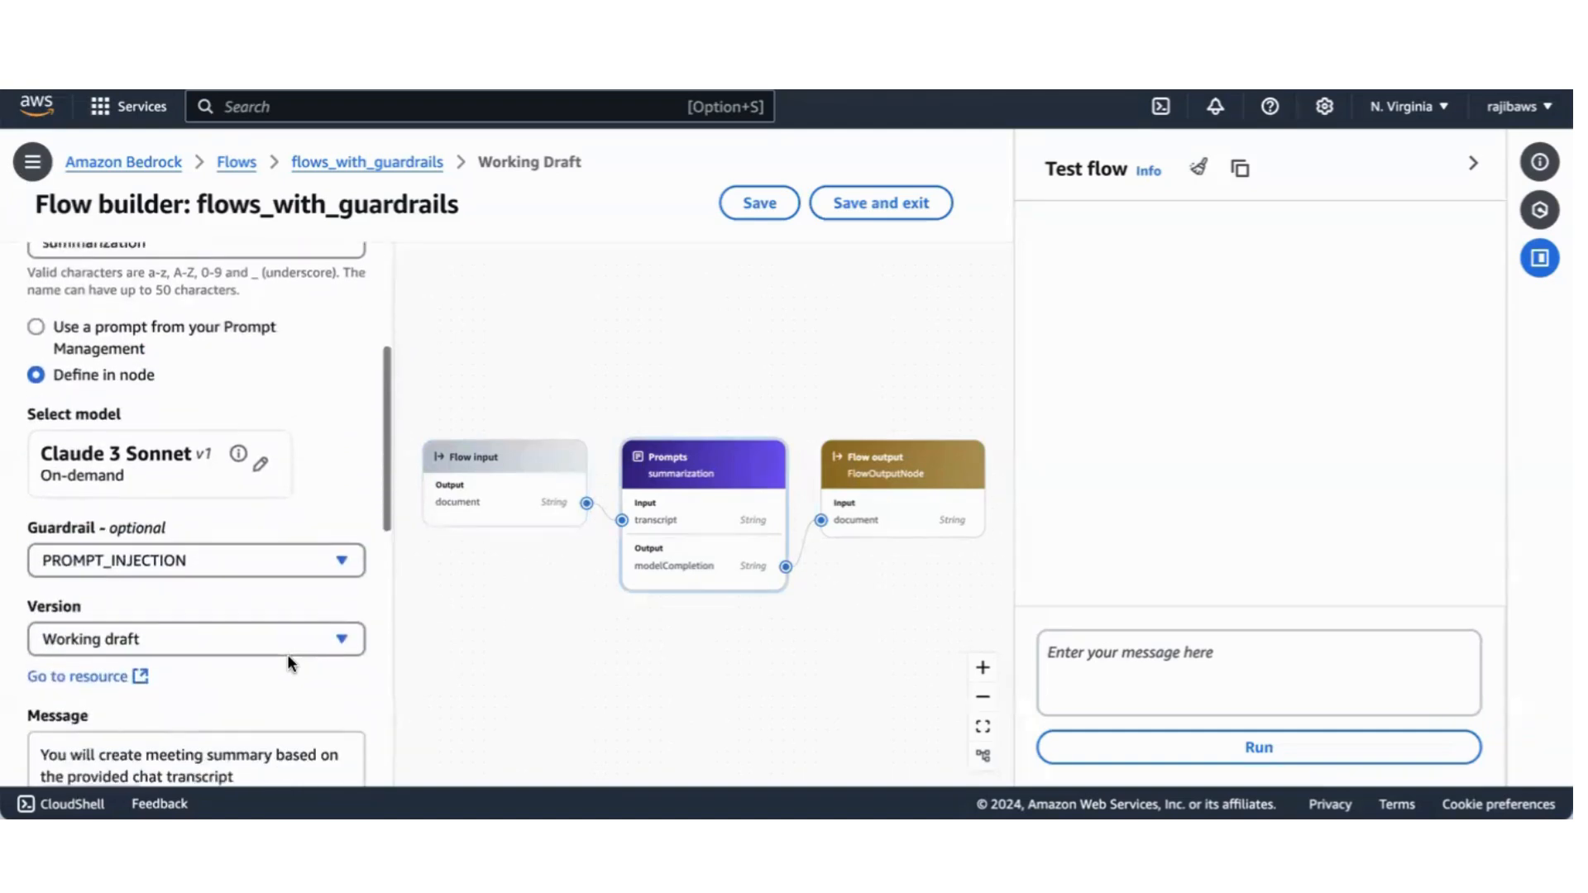
scroll(down, 3)
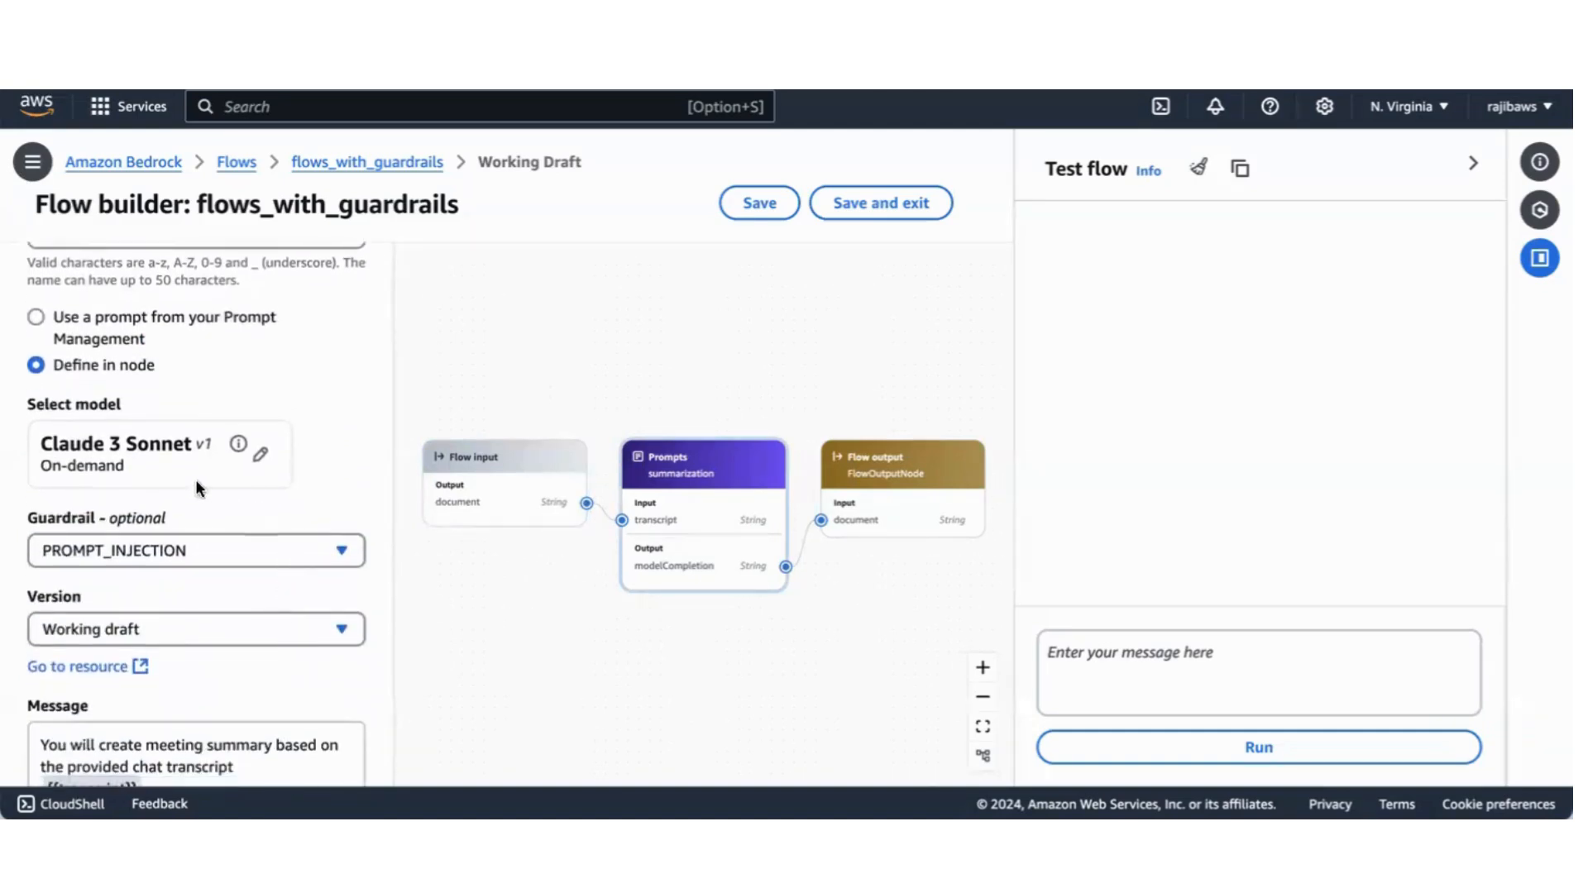
scroll(down, 3)
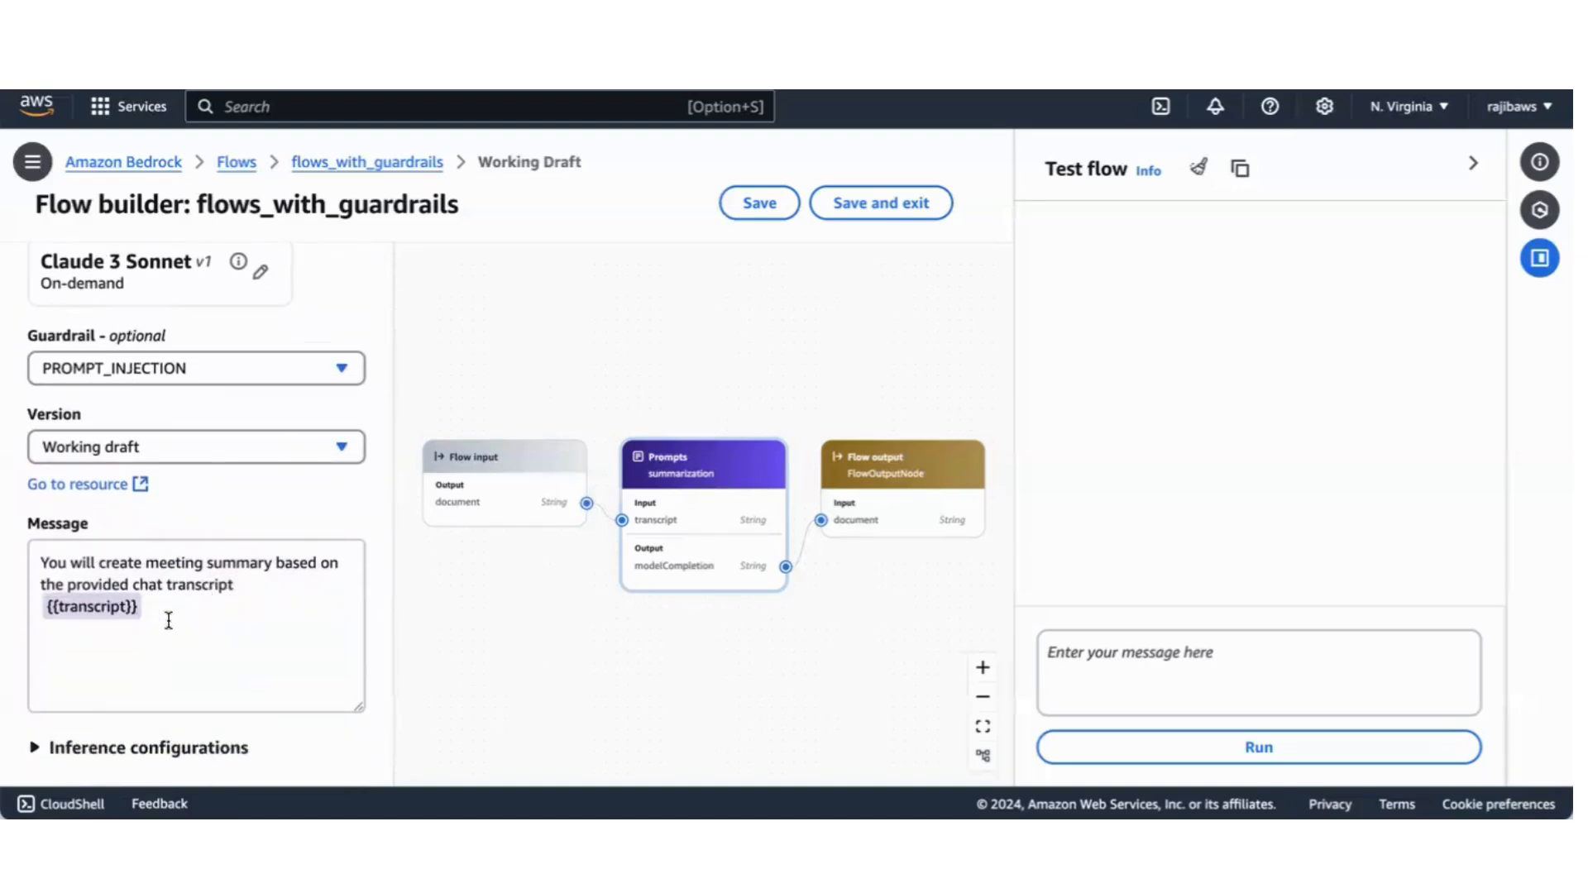
mouse_move(784, 567)
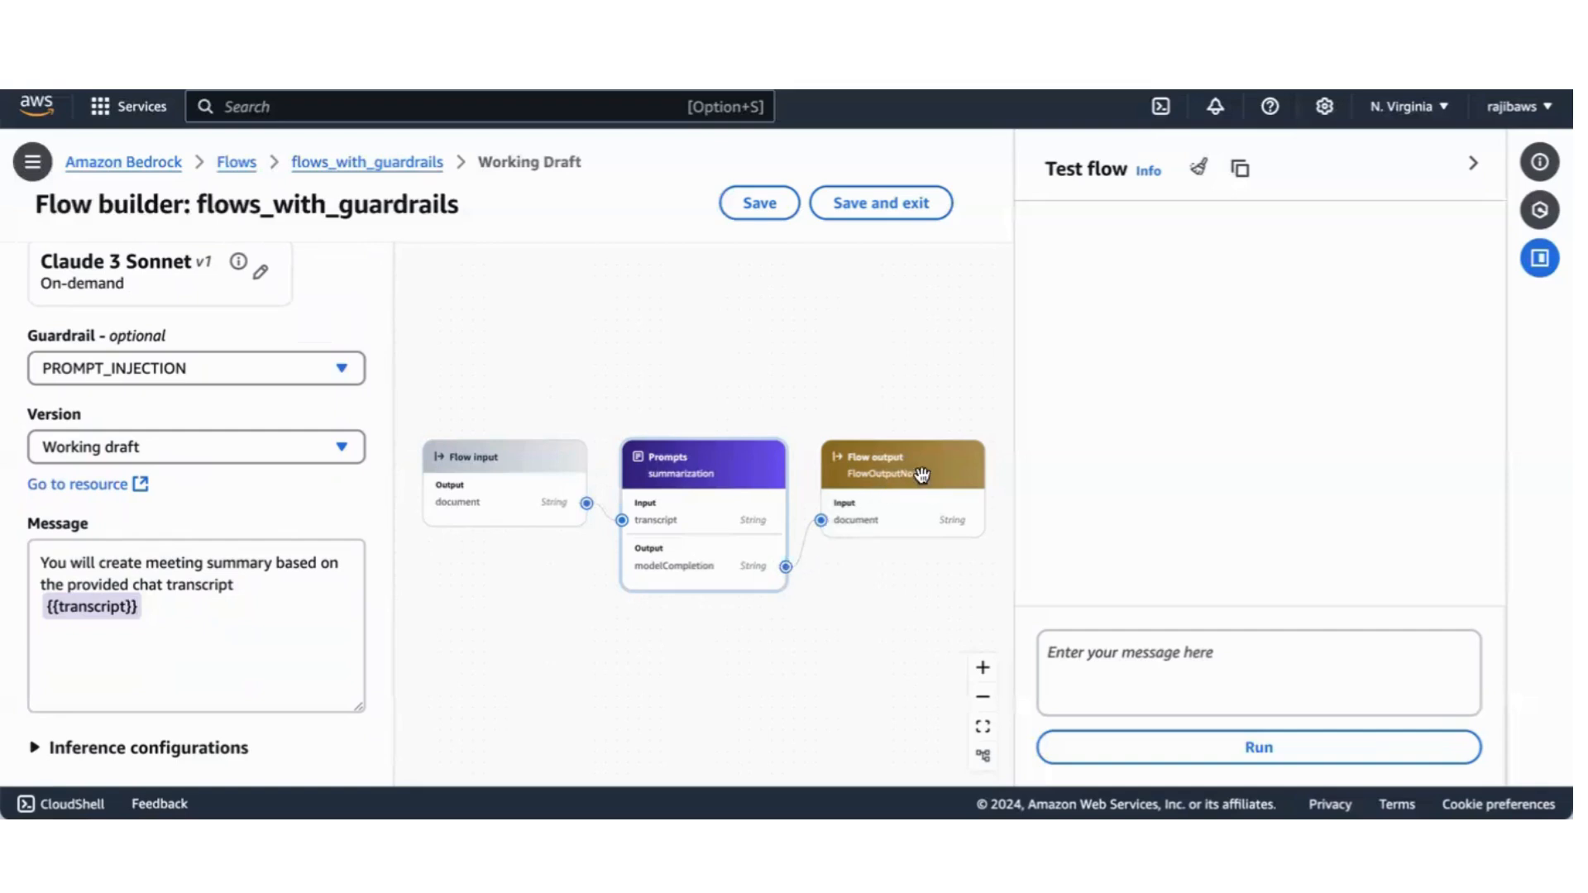
Step: Select the Flow output node to view its String document input with expression $.data
click(903, 465)
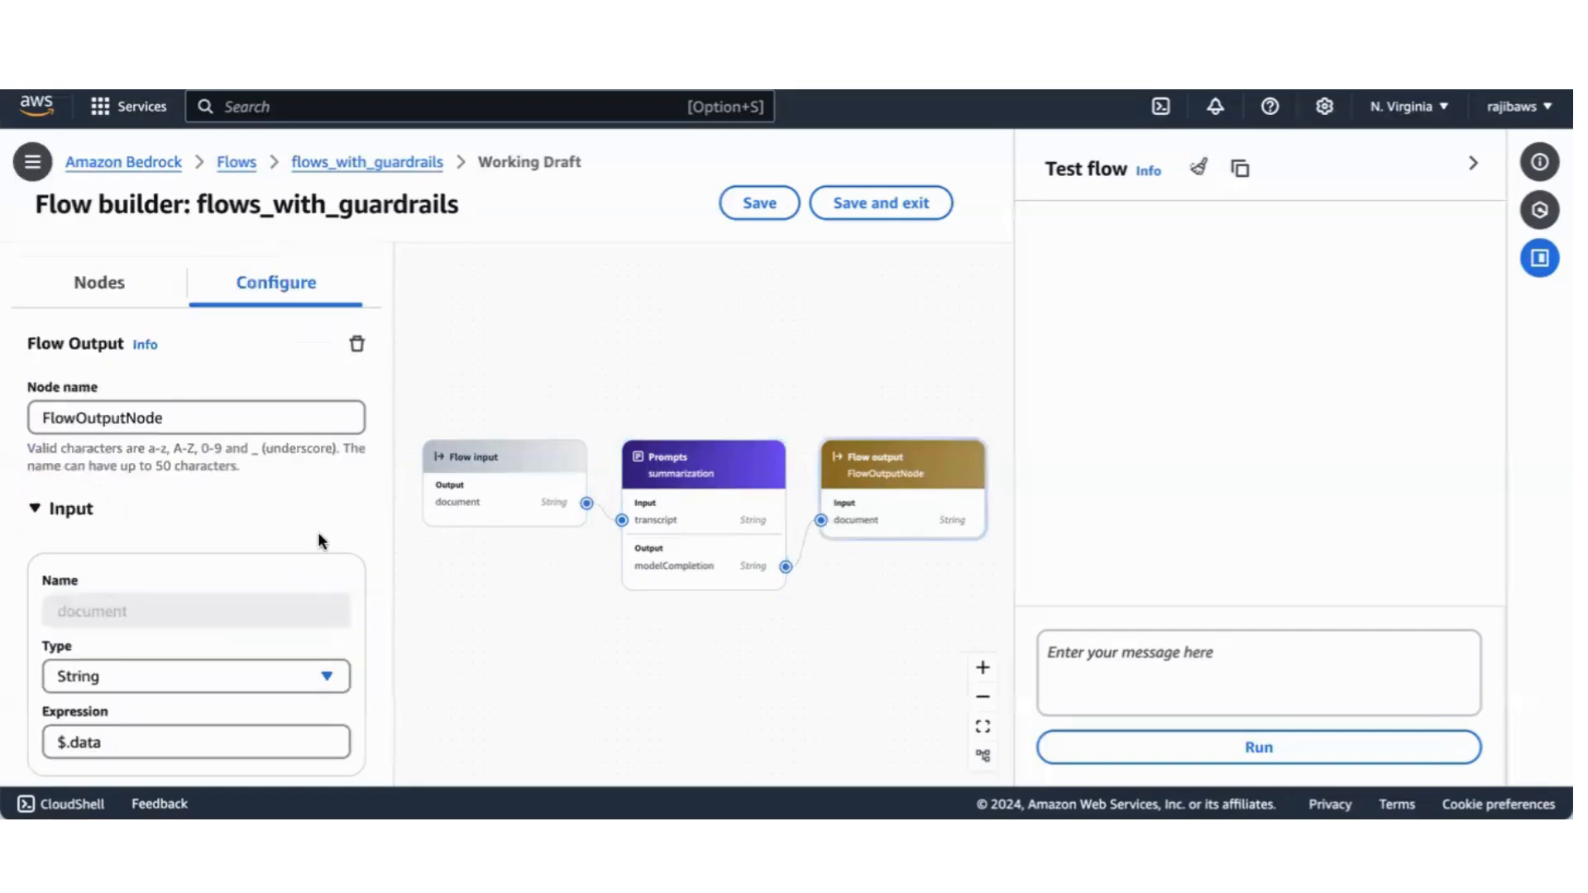
mouse_move(93, 691)
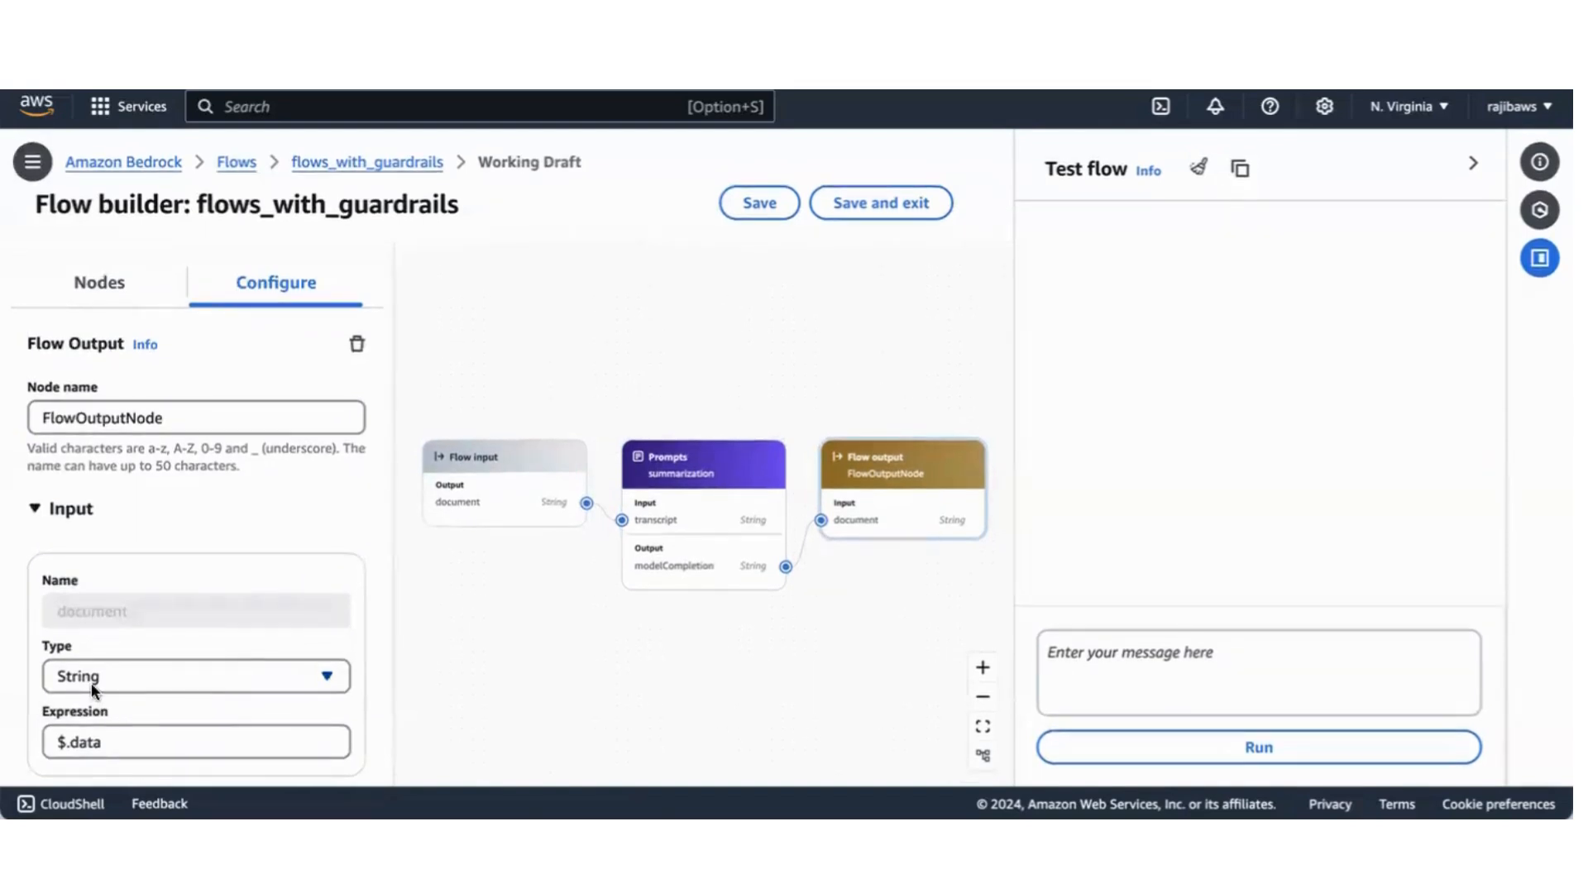
mouse_move(219, 543)
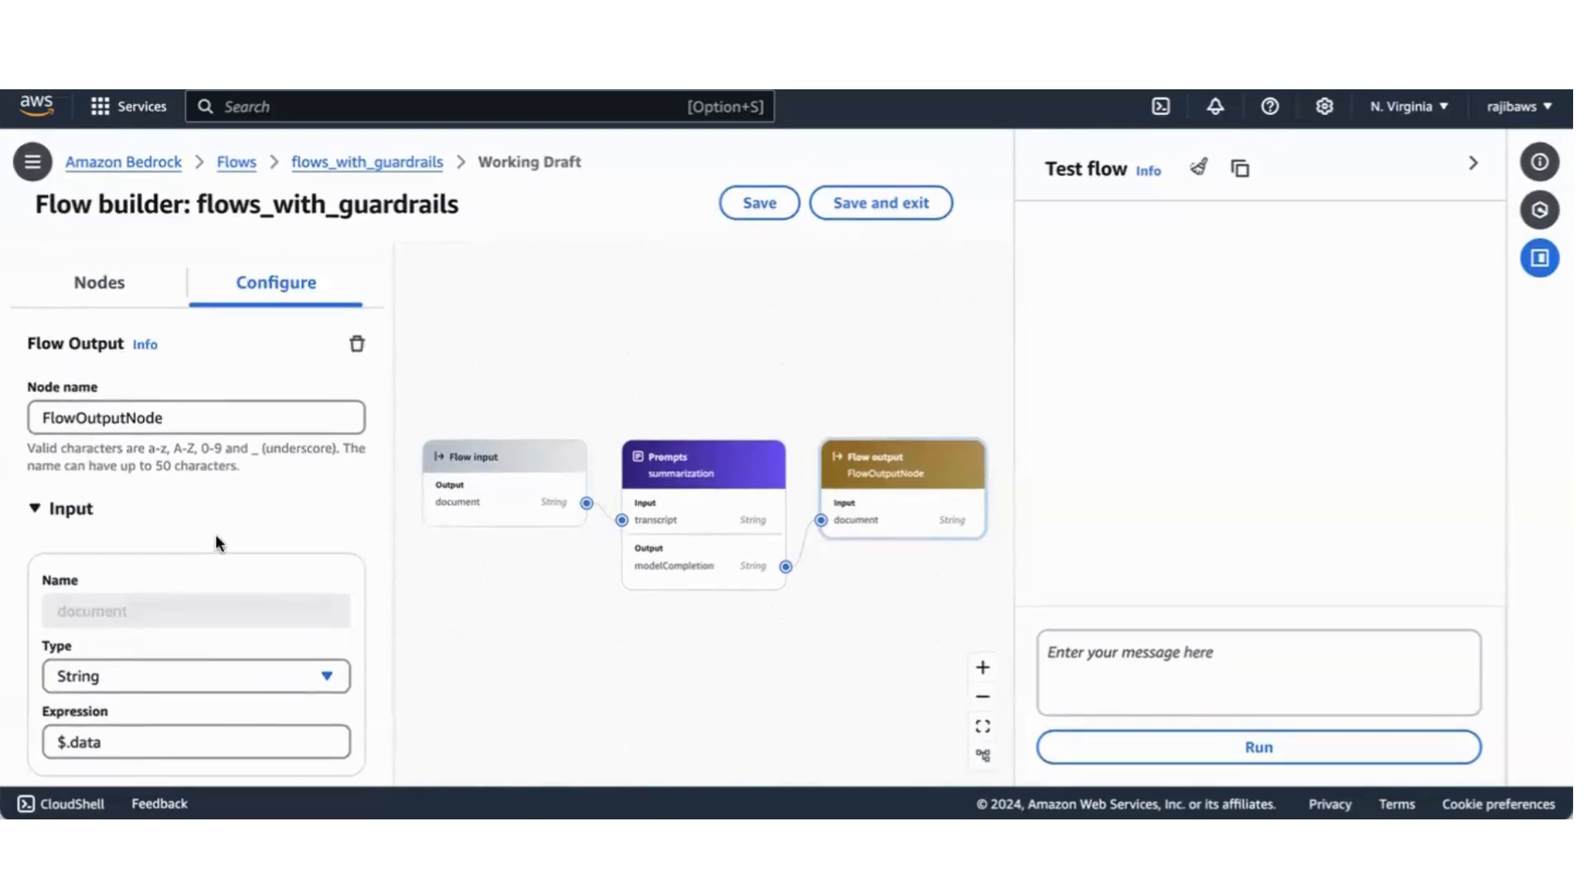
mouse_move(192, 656)
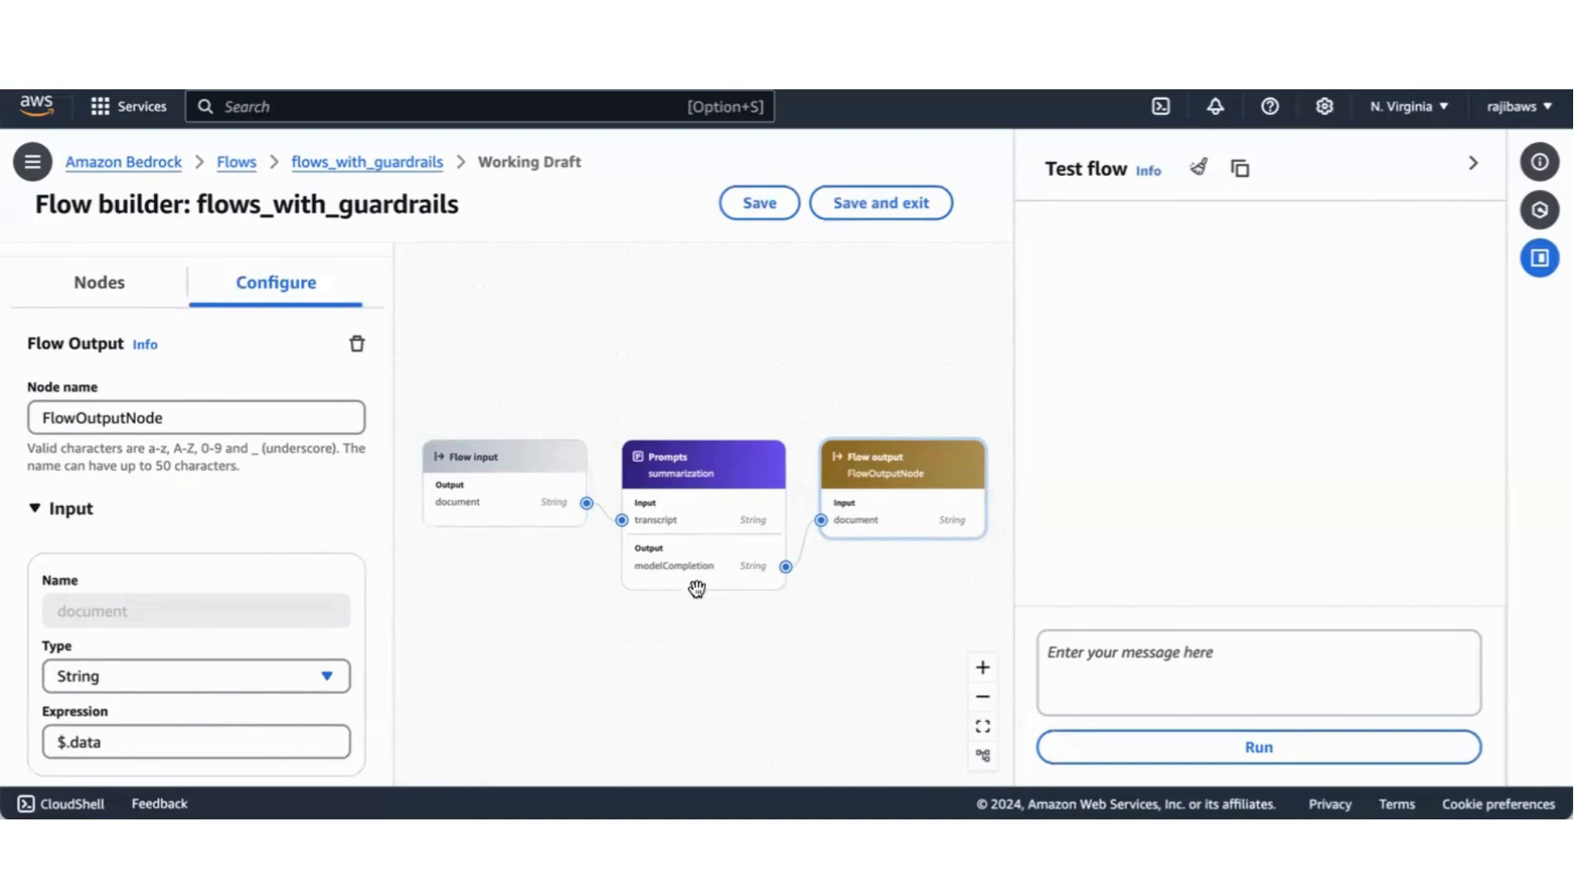
mouse_move(940, 552)
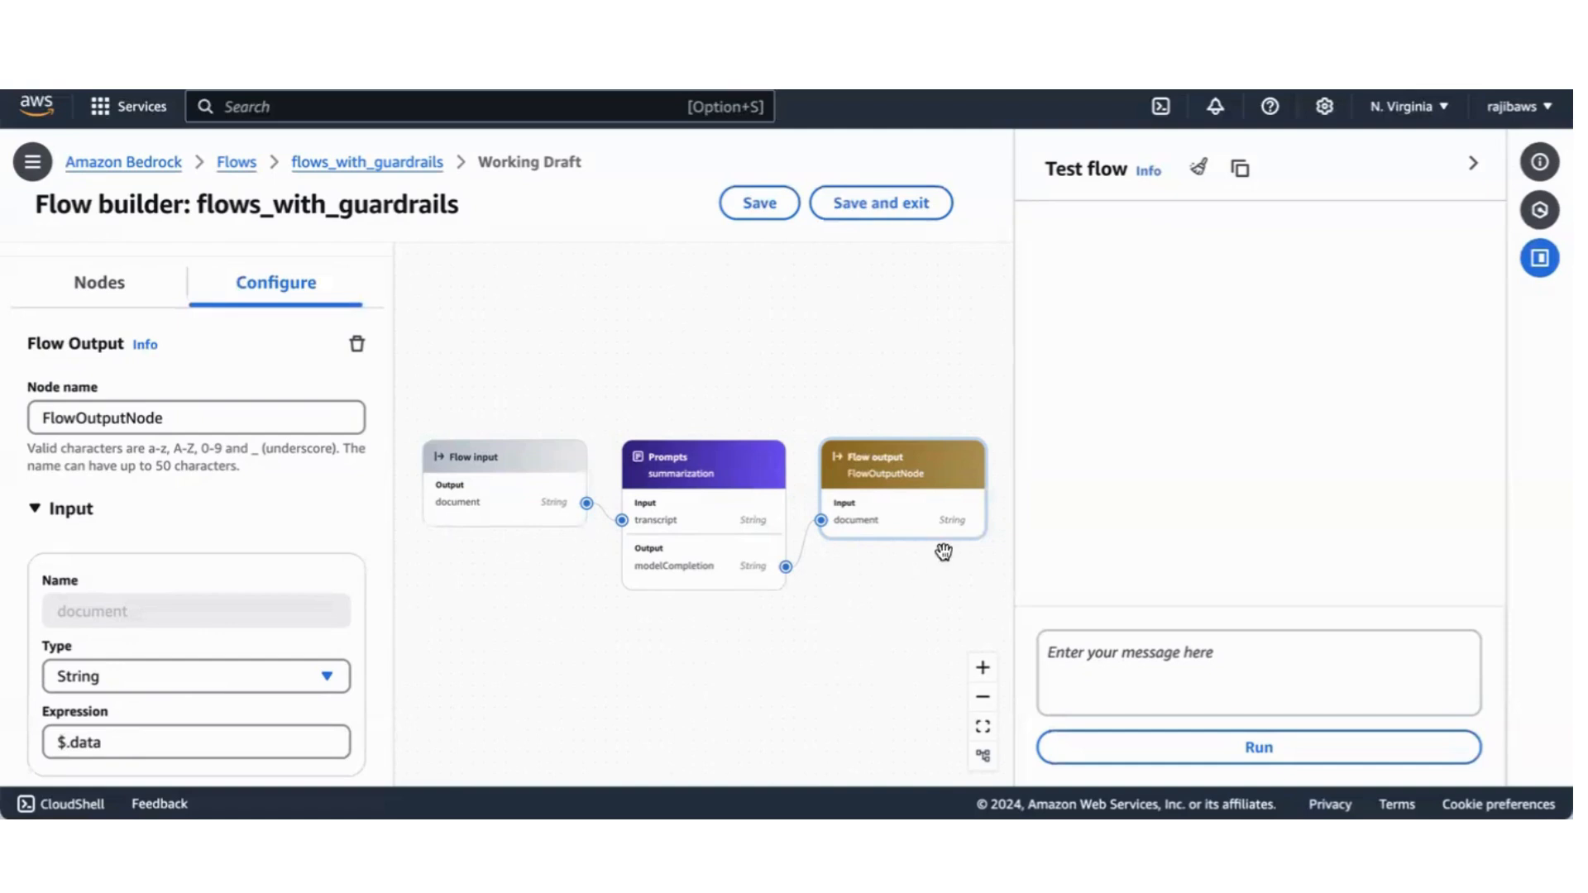
mouse_move(949, 546)
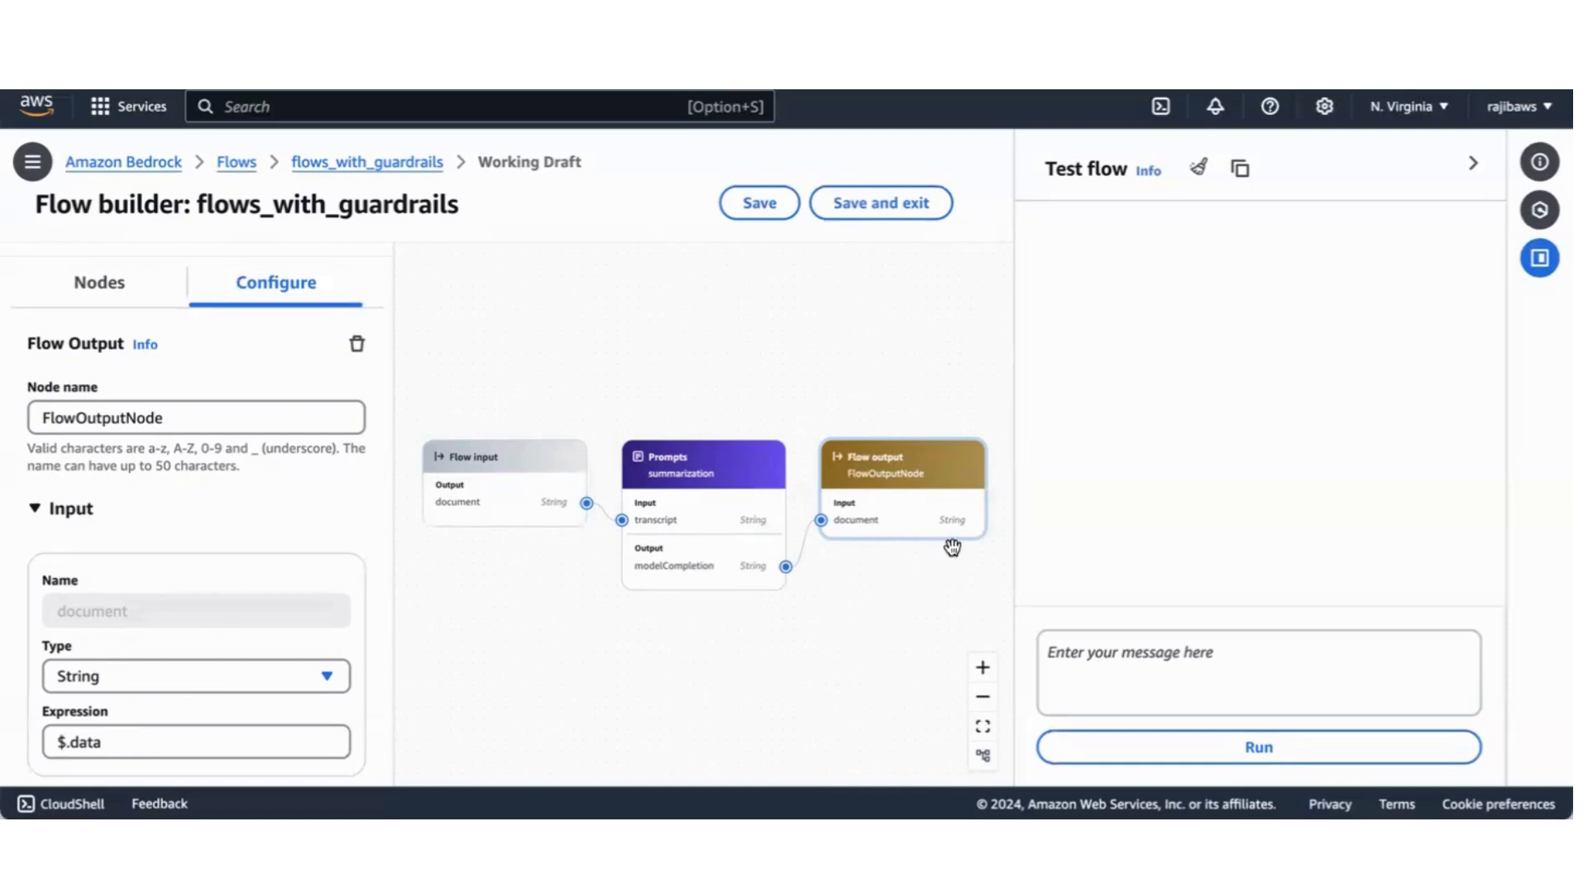
mouse_move(767, 528)
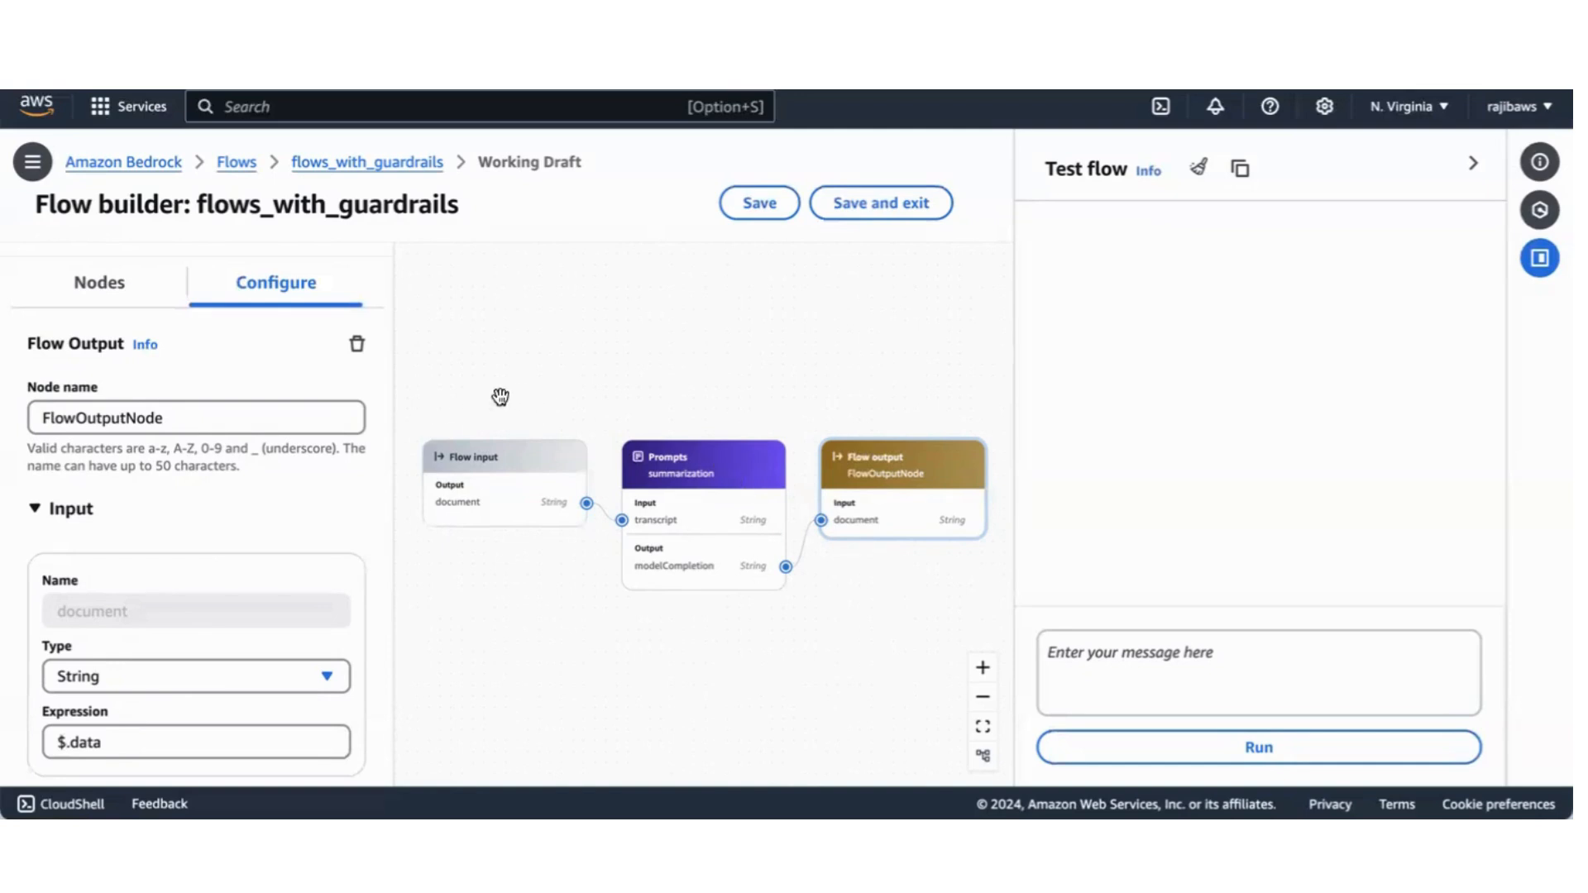
mouse_move(711, 594)
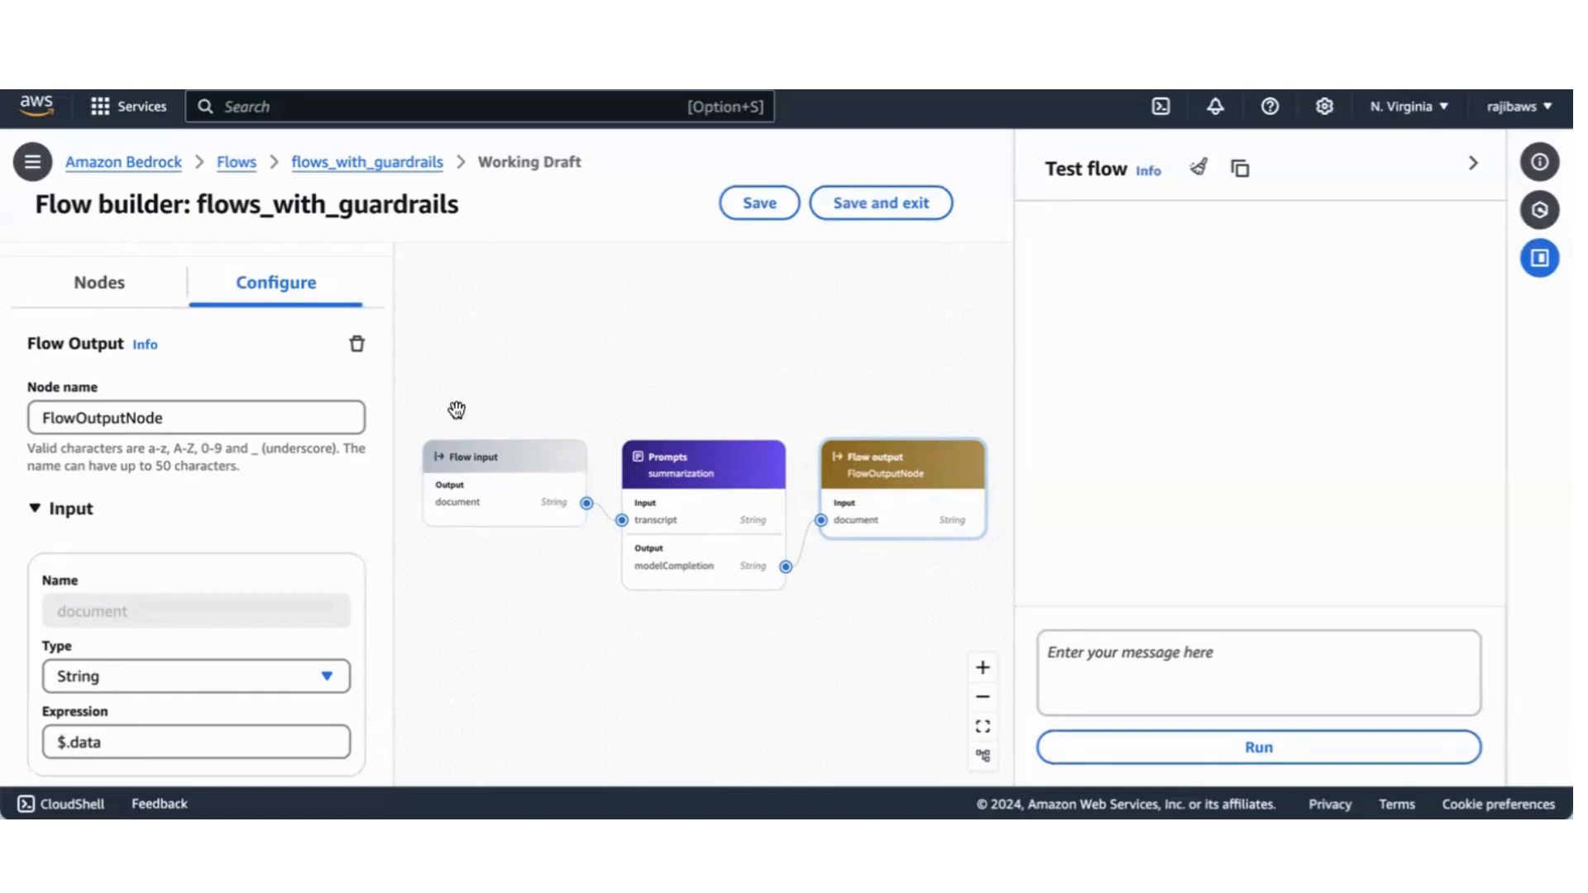
mouse_move(809, 626)
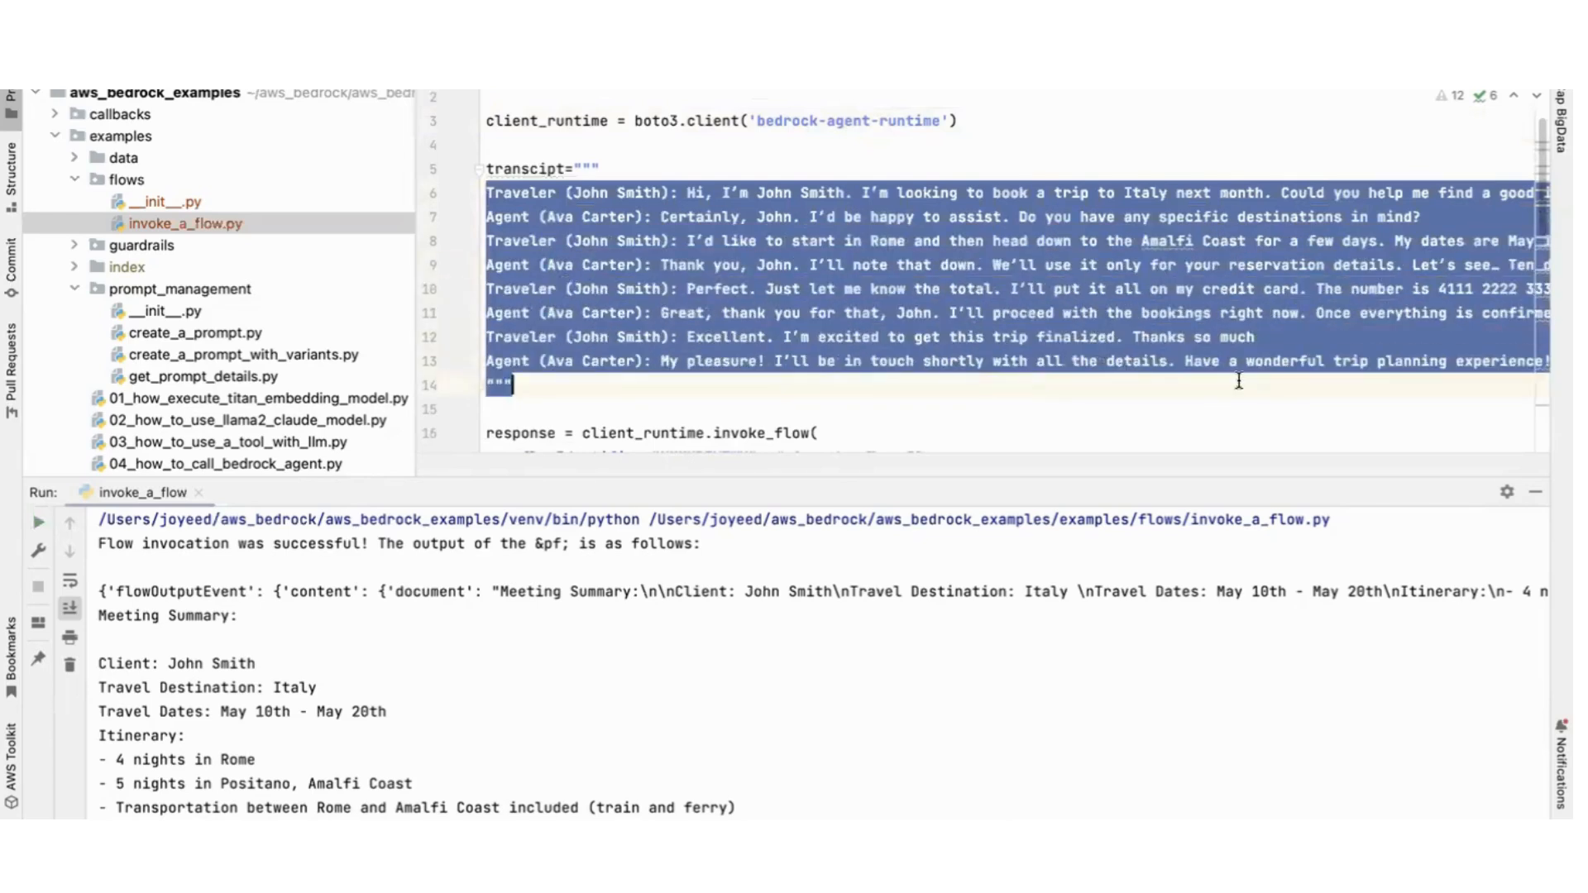
Step: Scroll to the client_runtime.invoke_flow call and select flowIdentifier and flowAliasIdentifier
click(962, 402)
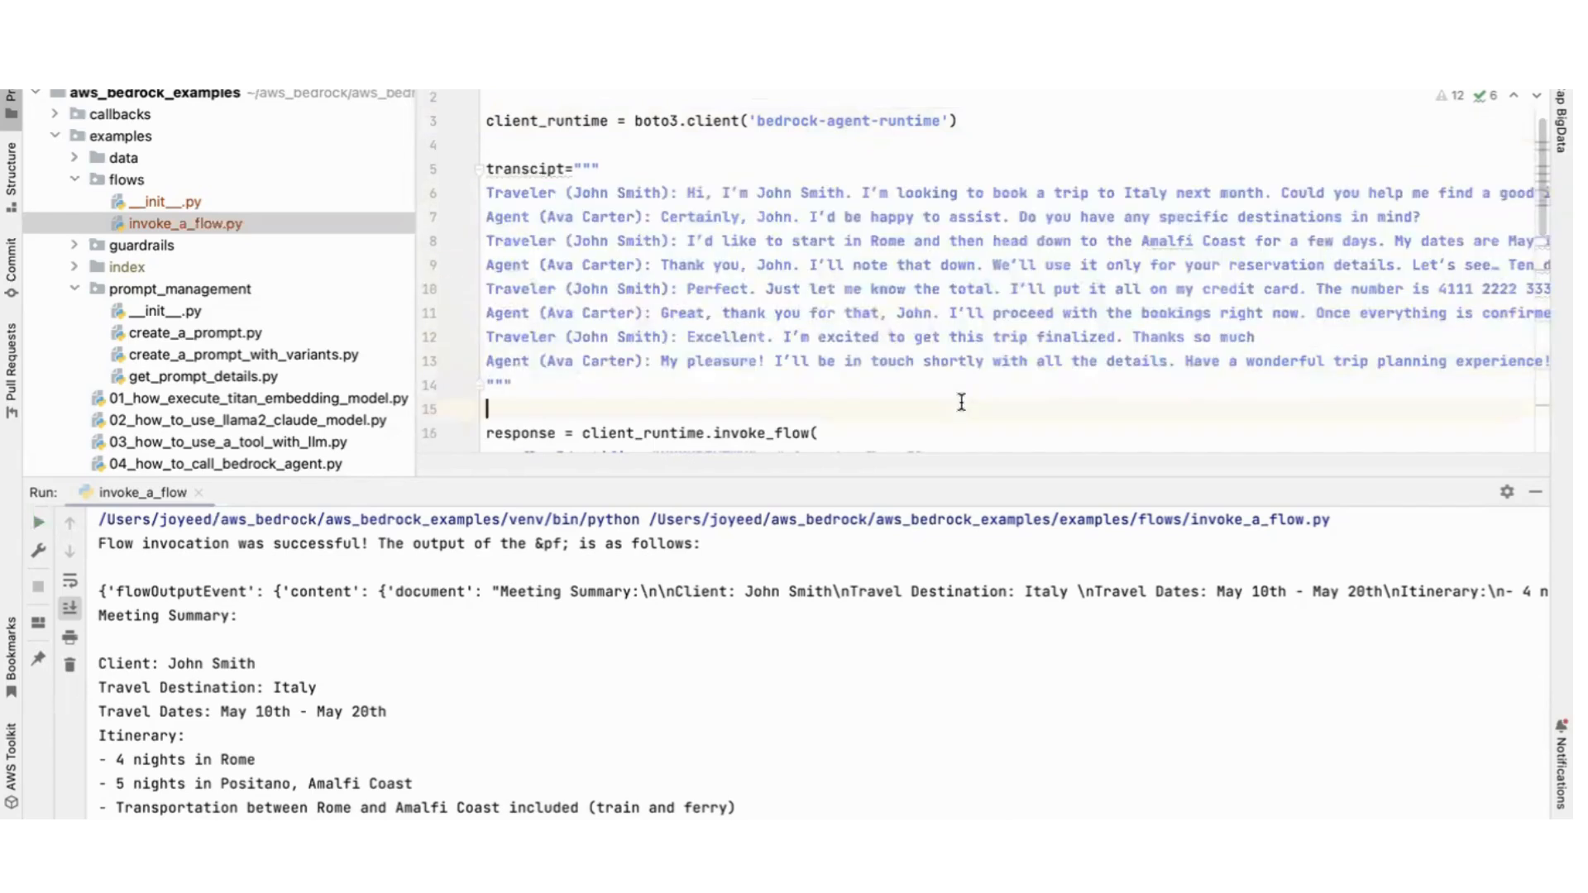
mouse_move(721, 301)
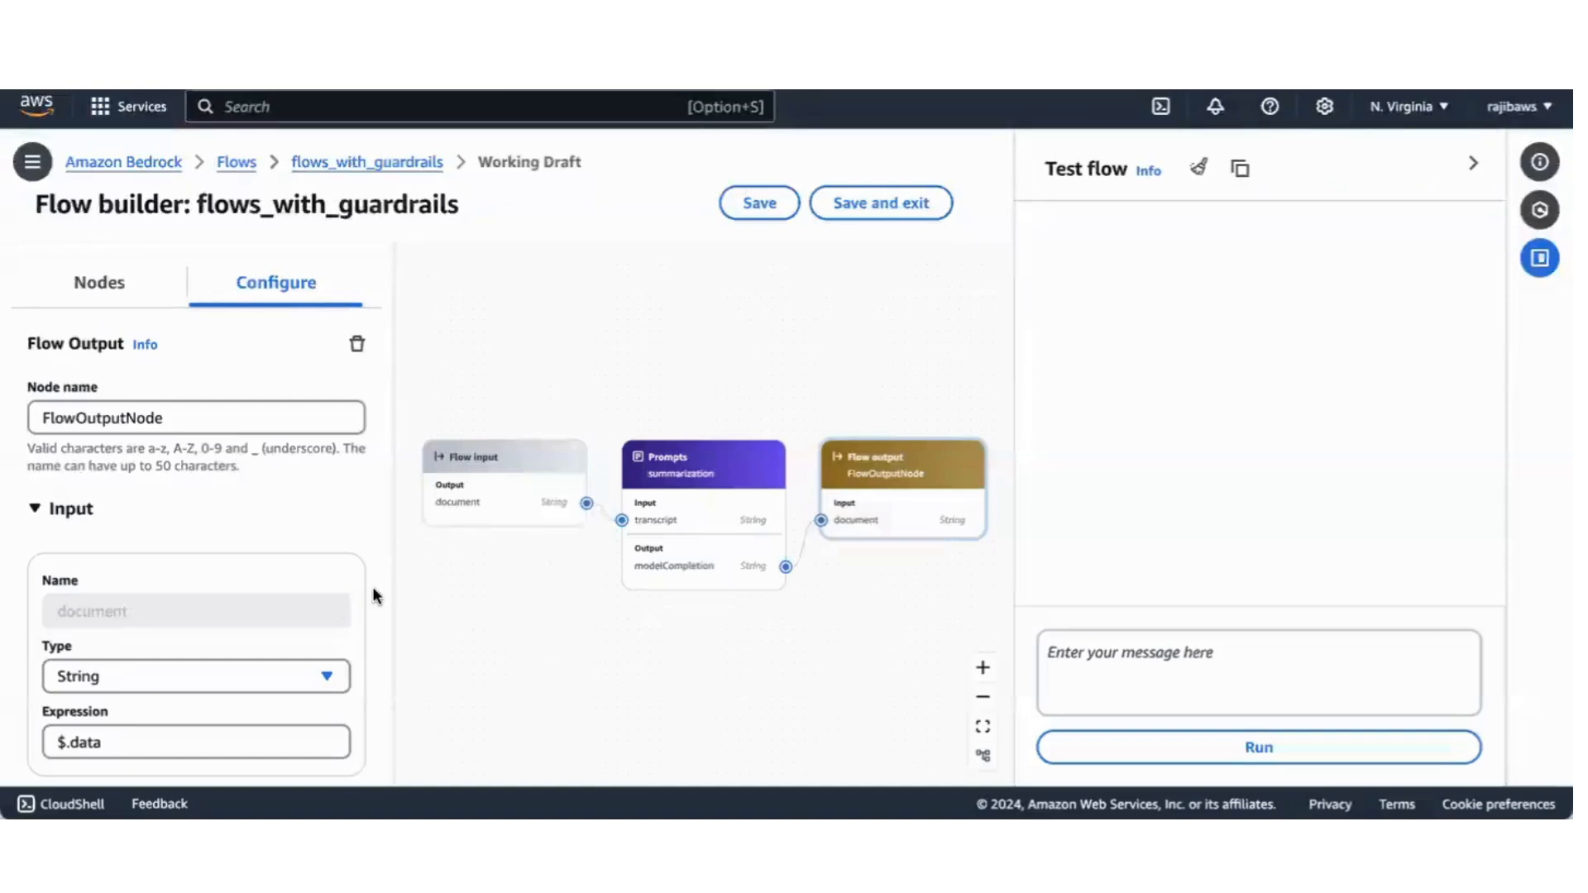
click(505, 456)
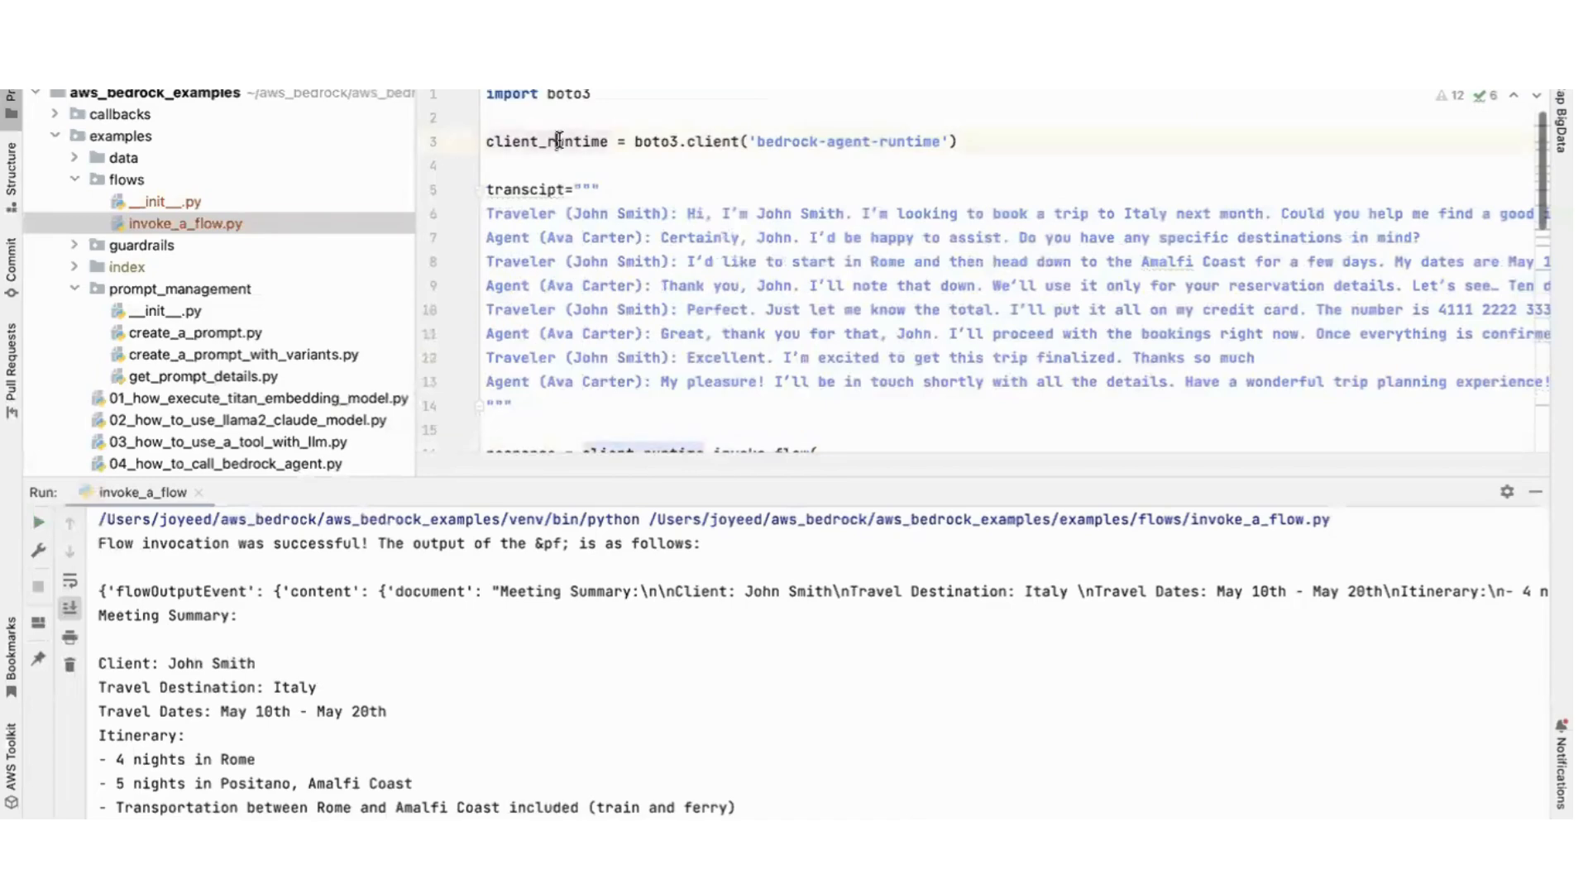
scroll(down, 3)
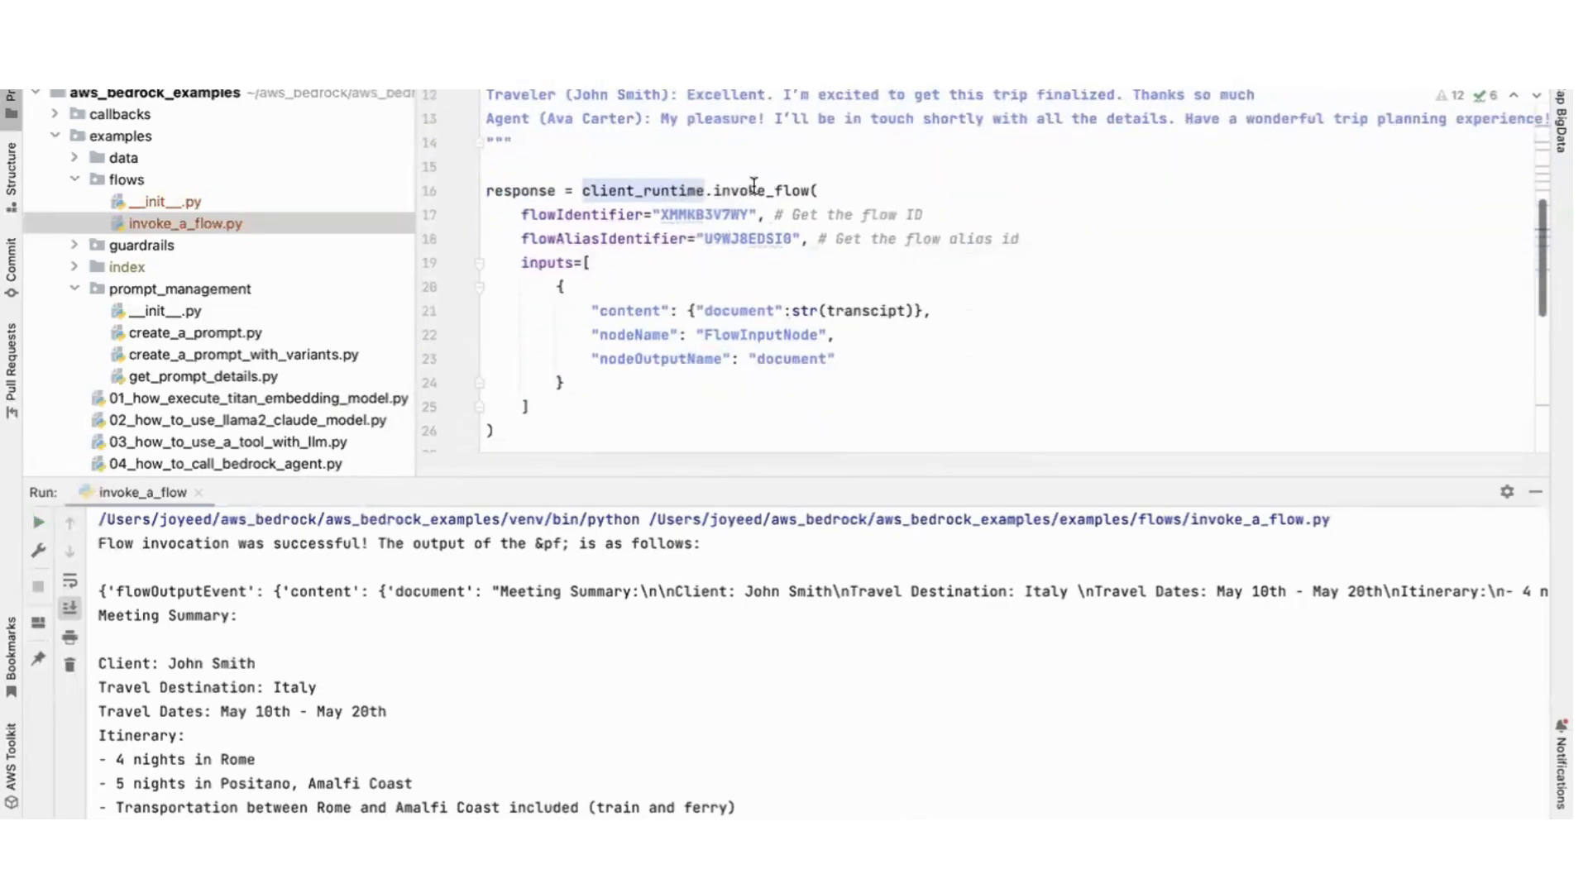
double_click(580, 216)
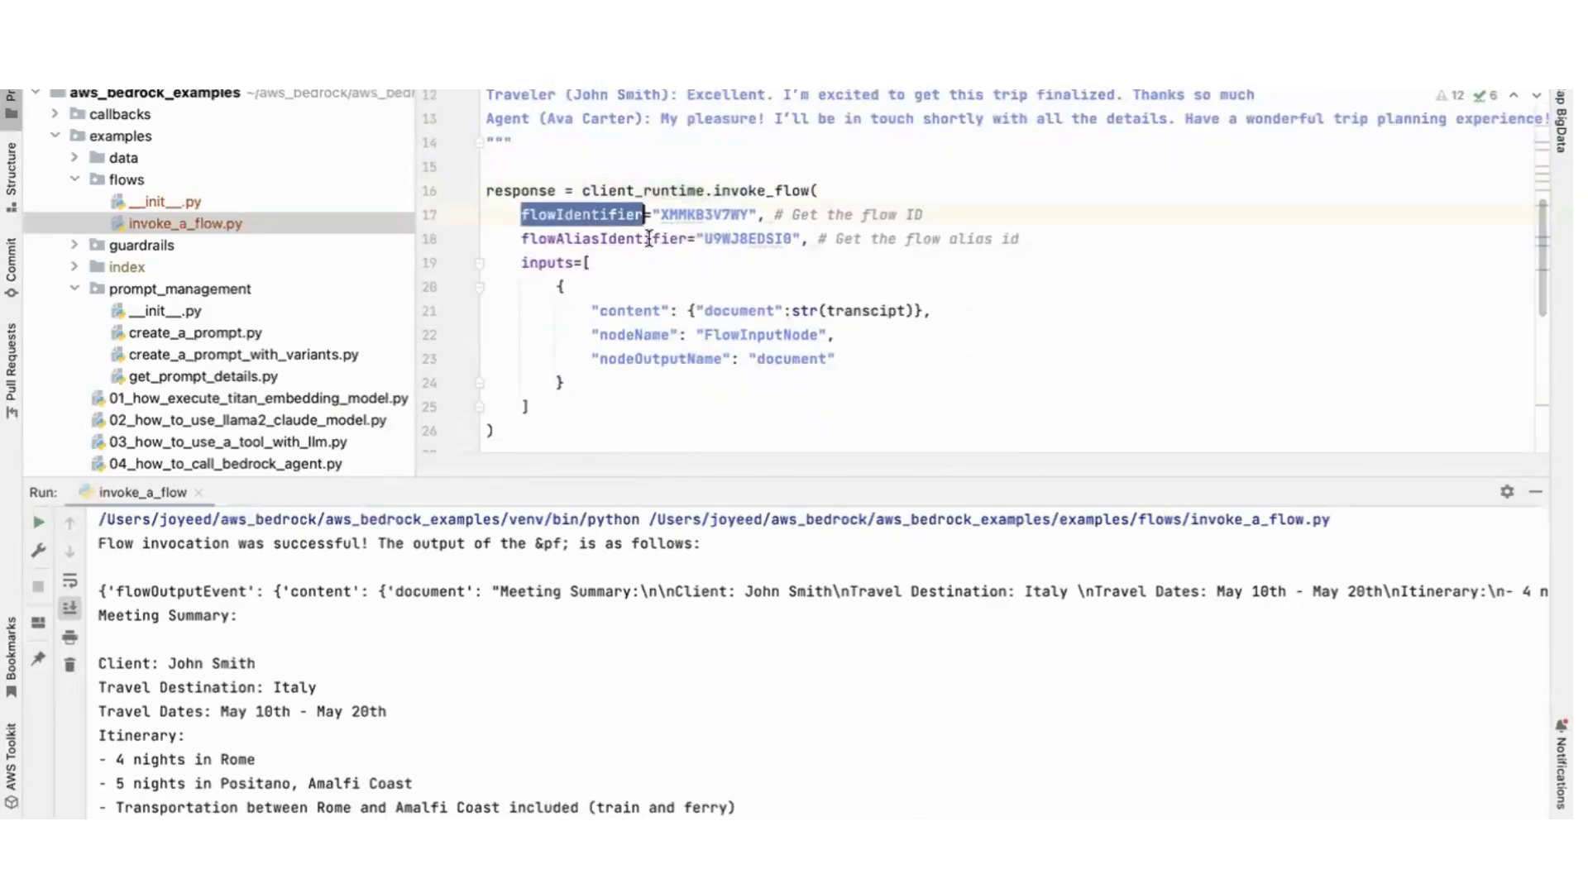
double_click(604, 240)
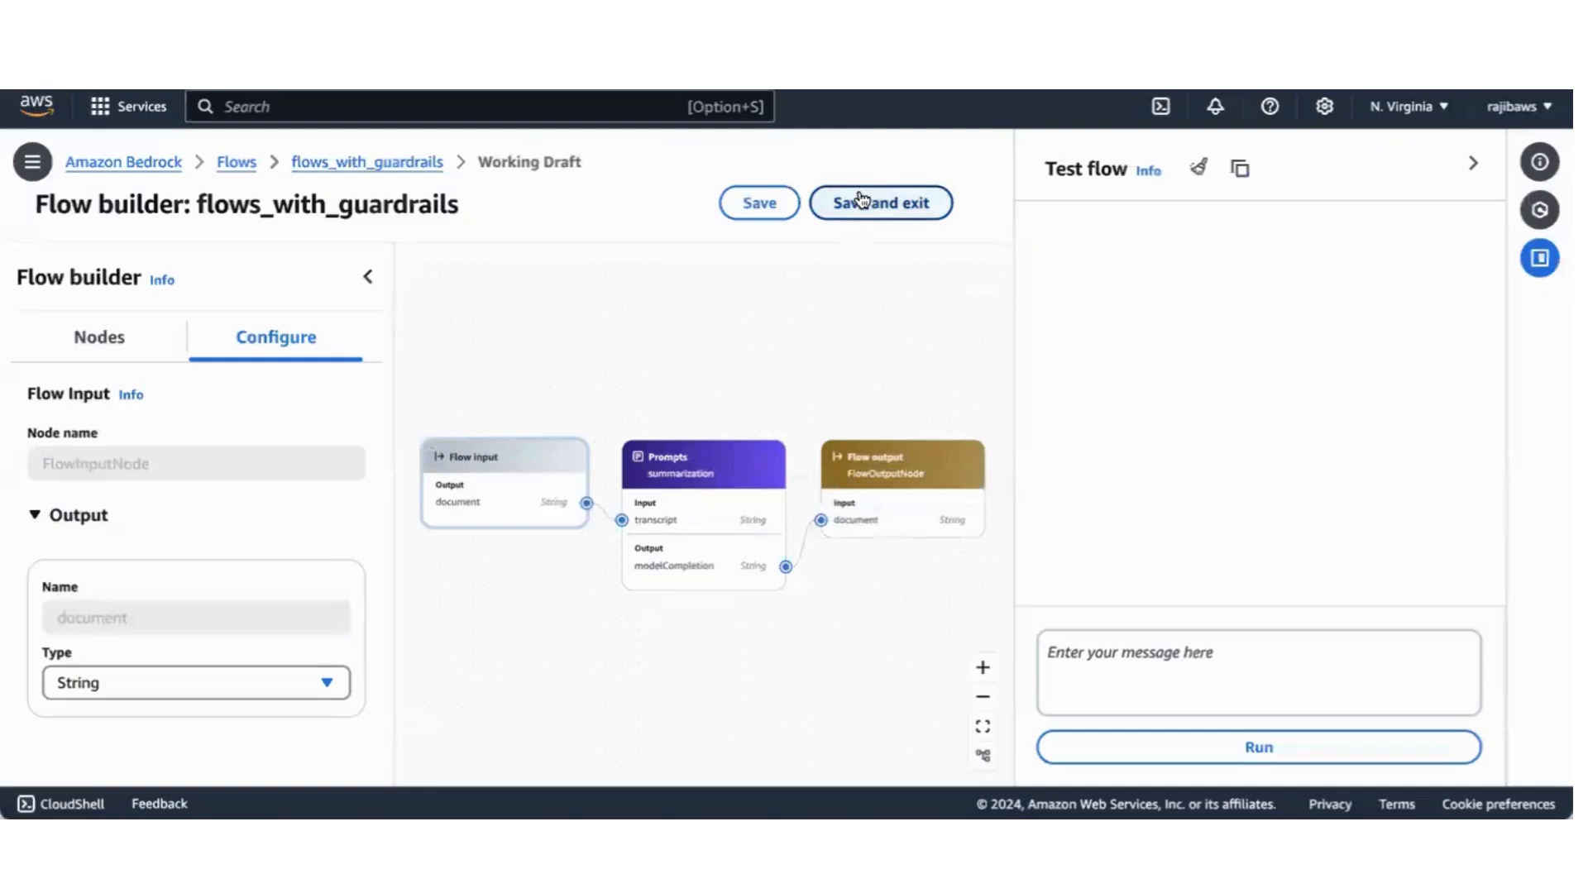
Step: Save the flow changes and exit the flow builder
click(760, 202)
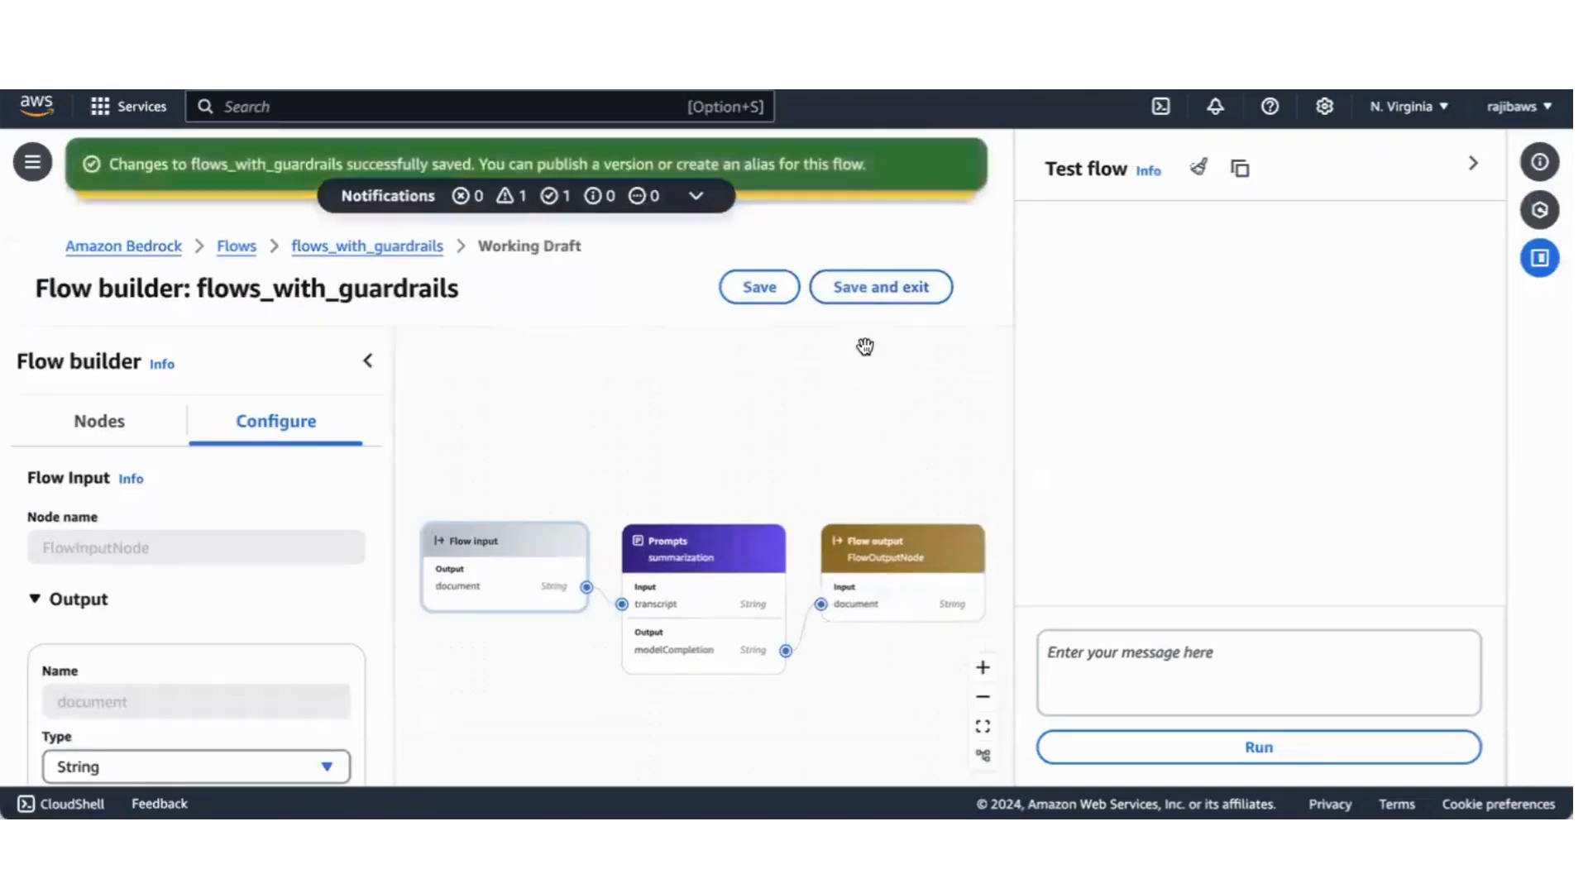
click(881, 287)
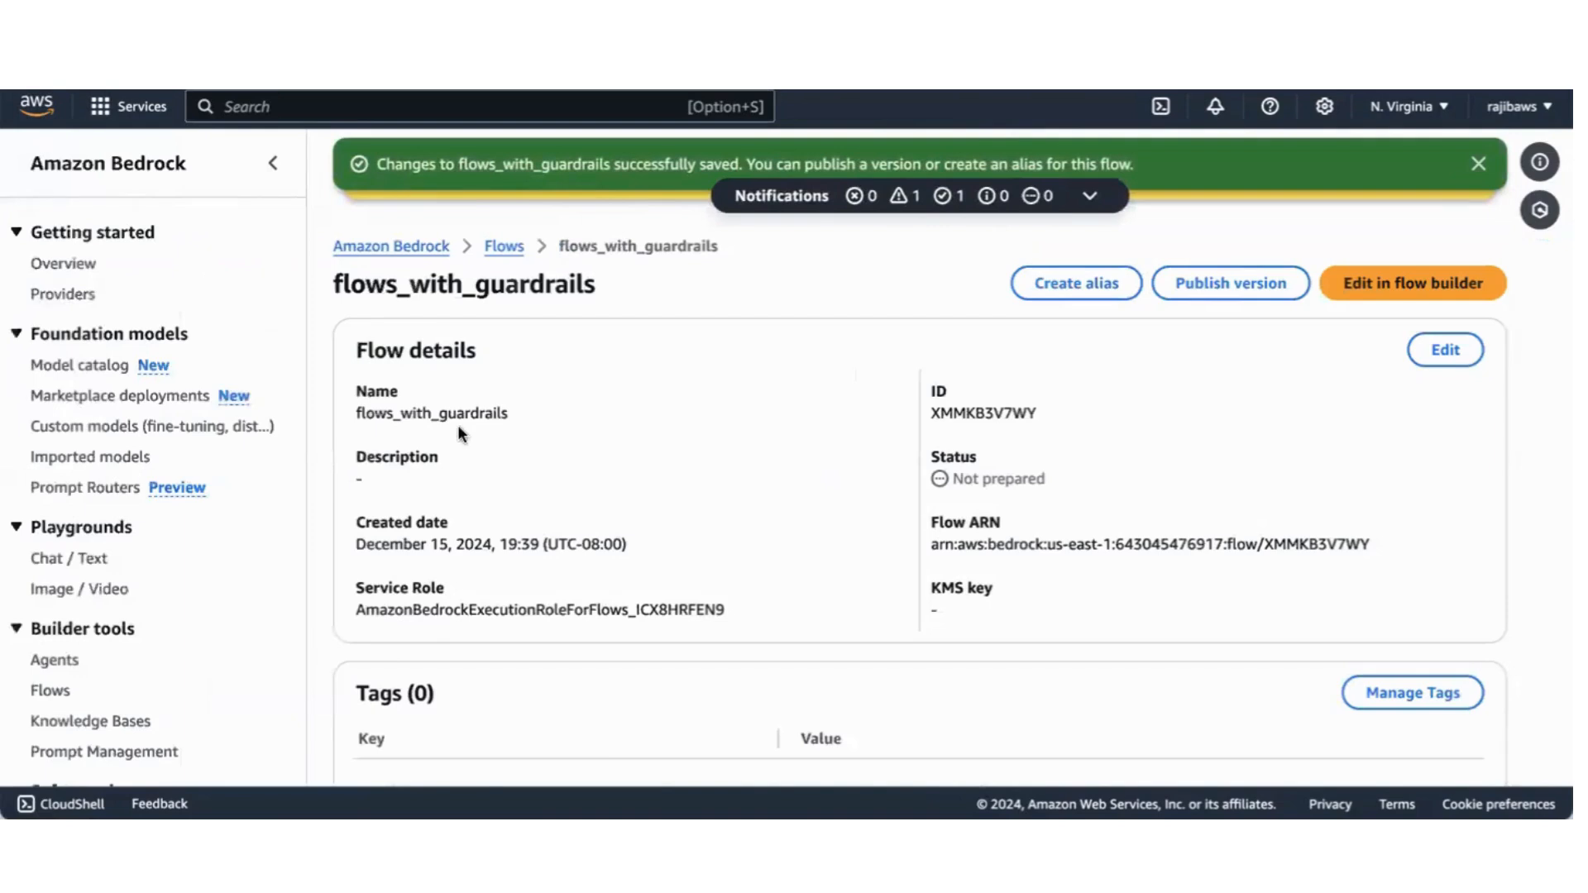
scroll(down, 3)
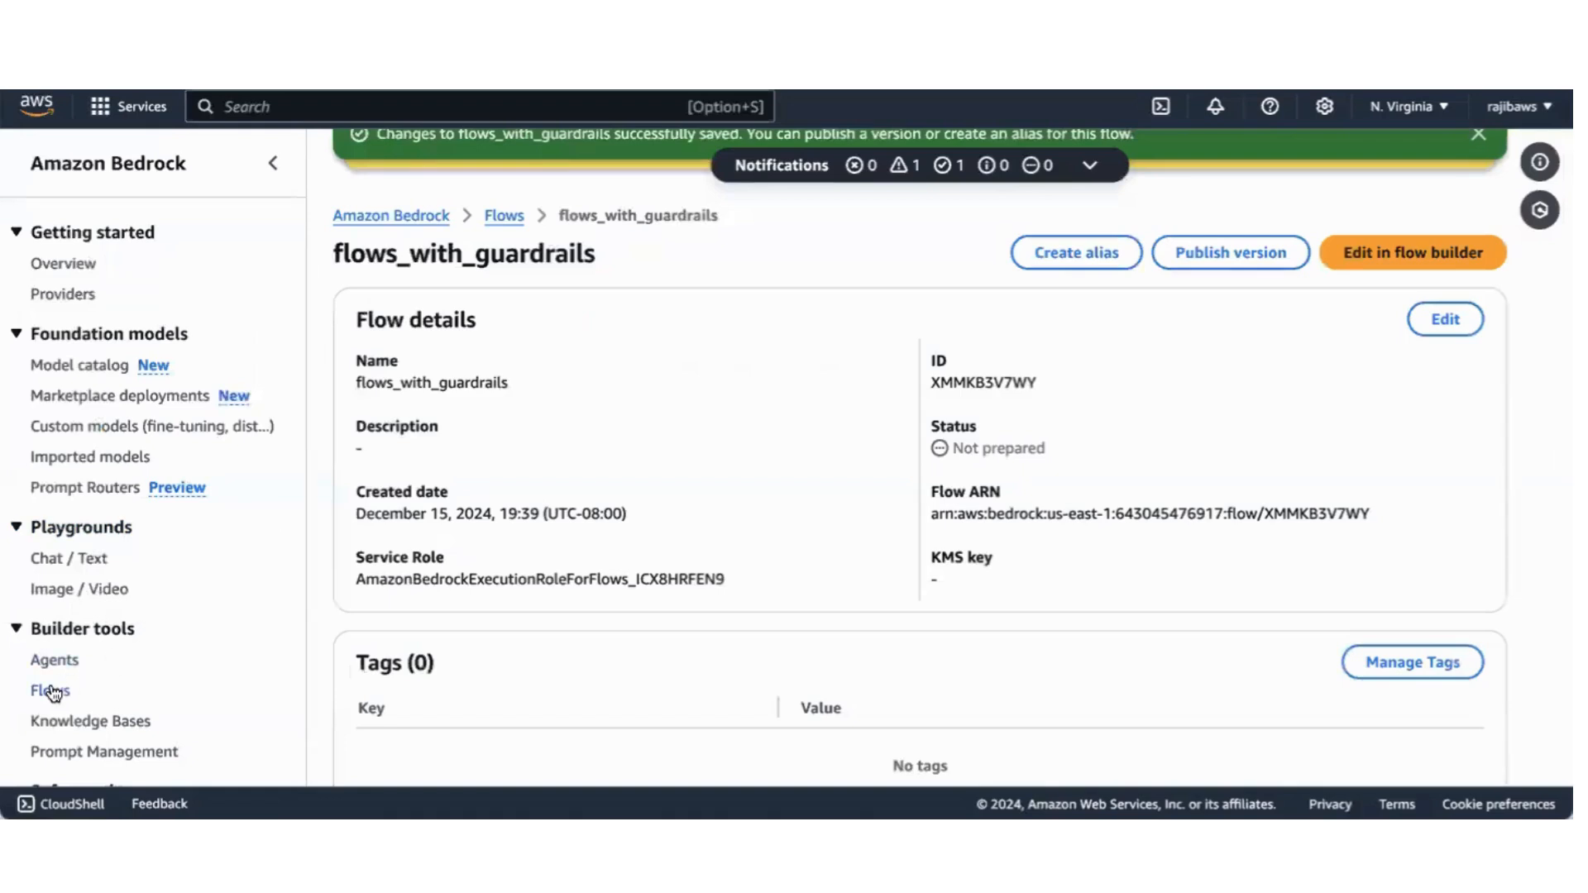
mouse_move(62, 698)
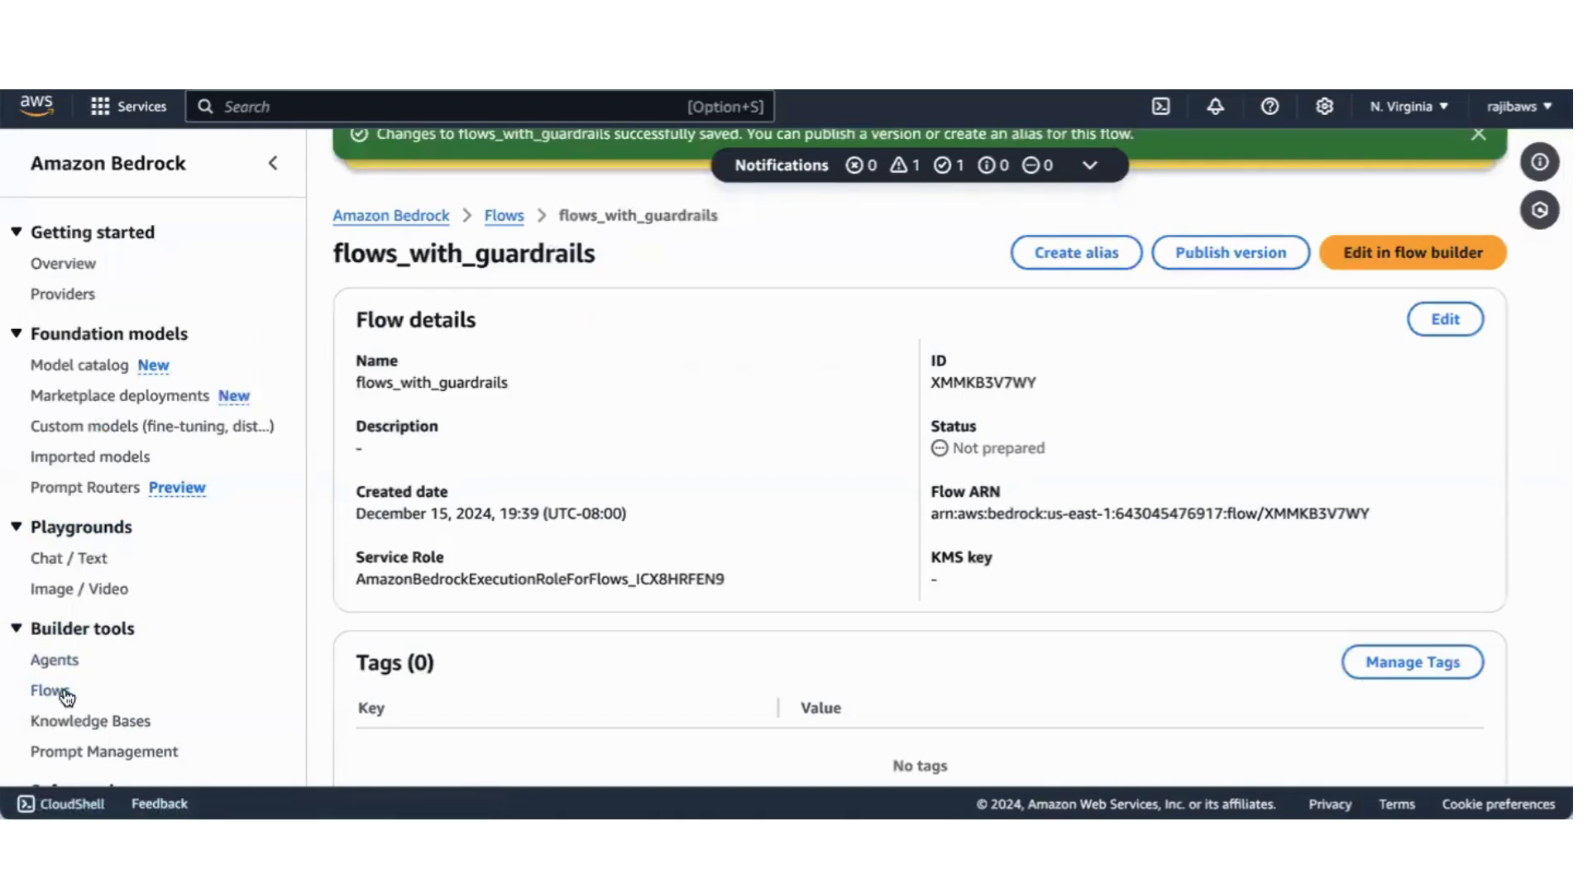
Step: Open the flows_with_guardrails details and select flow ID XMMKB3V7WY
click(50, 690)
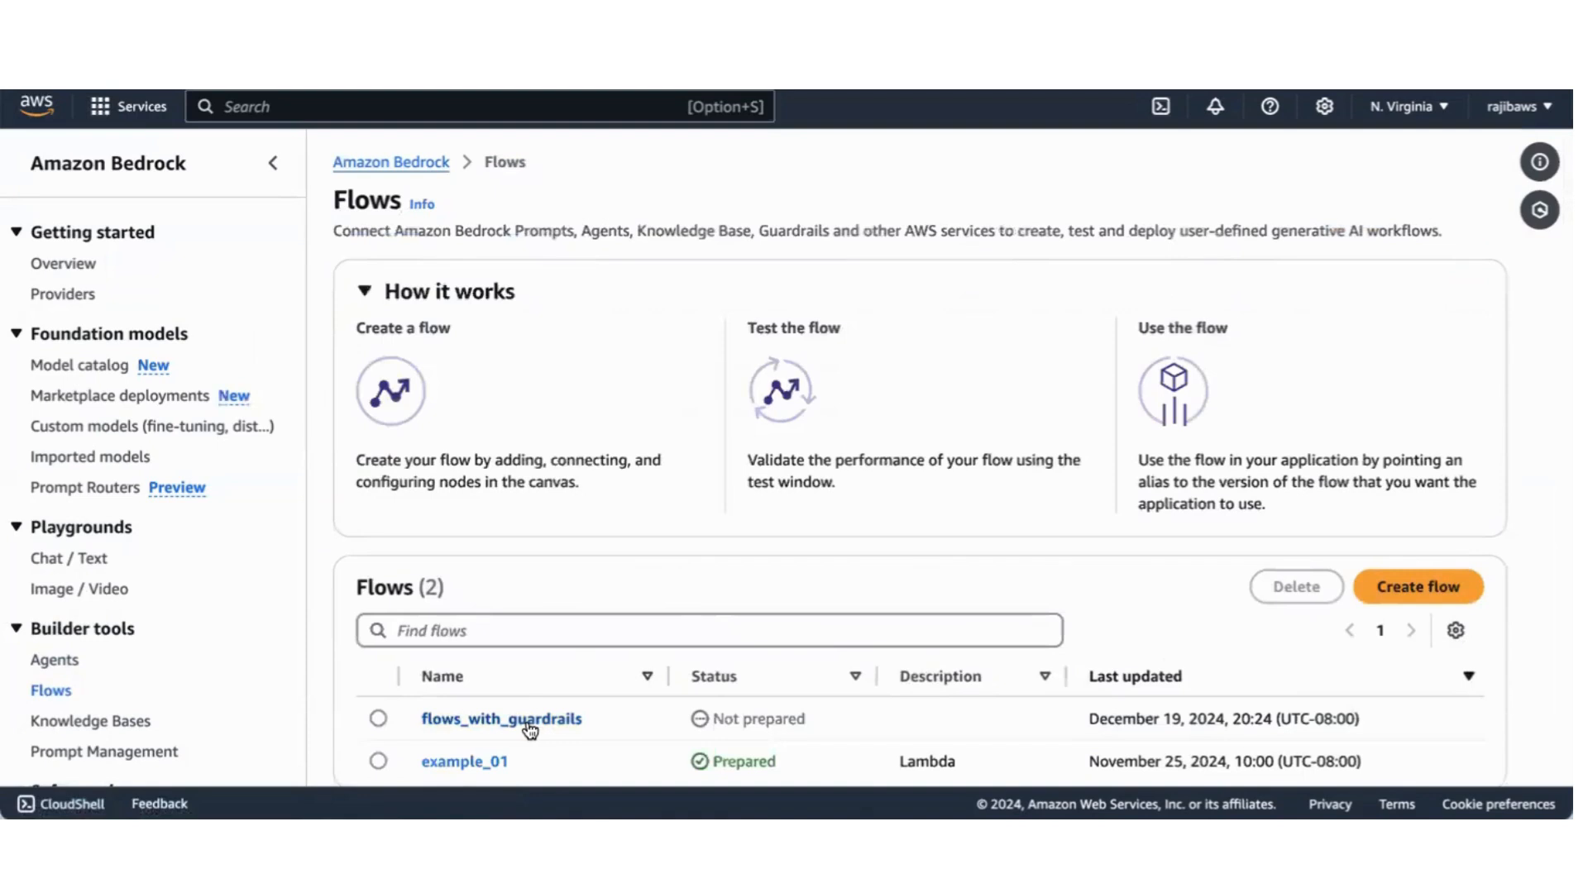
click(502, 719)
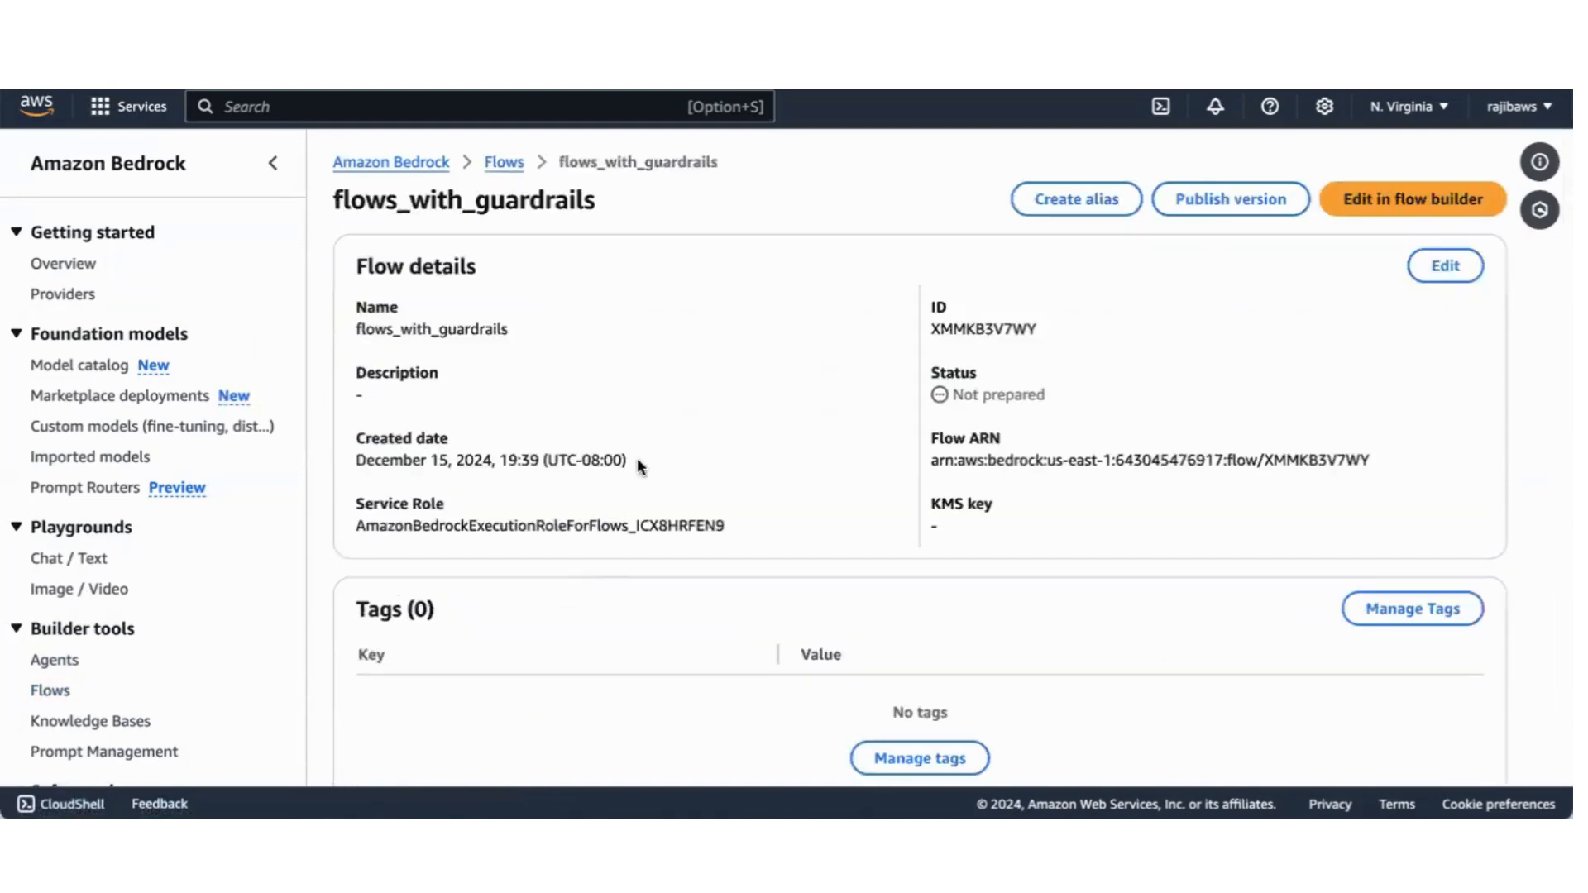
double_click(982, 328)
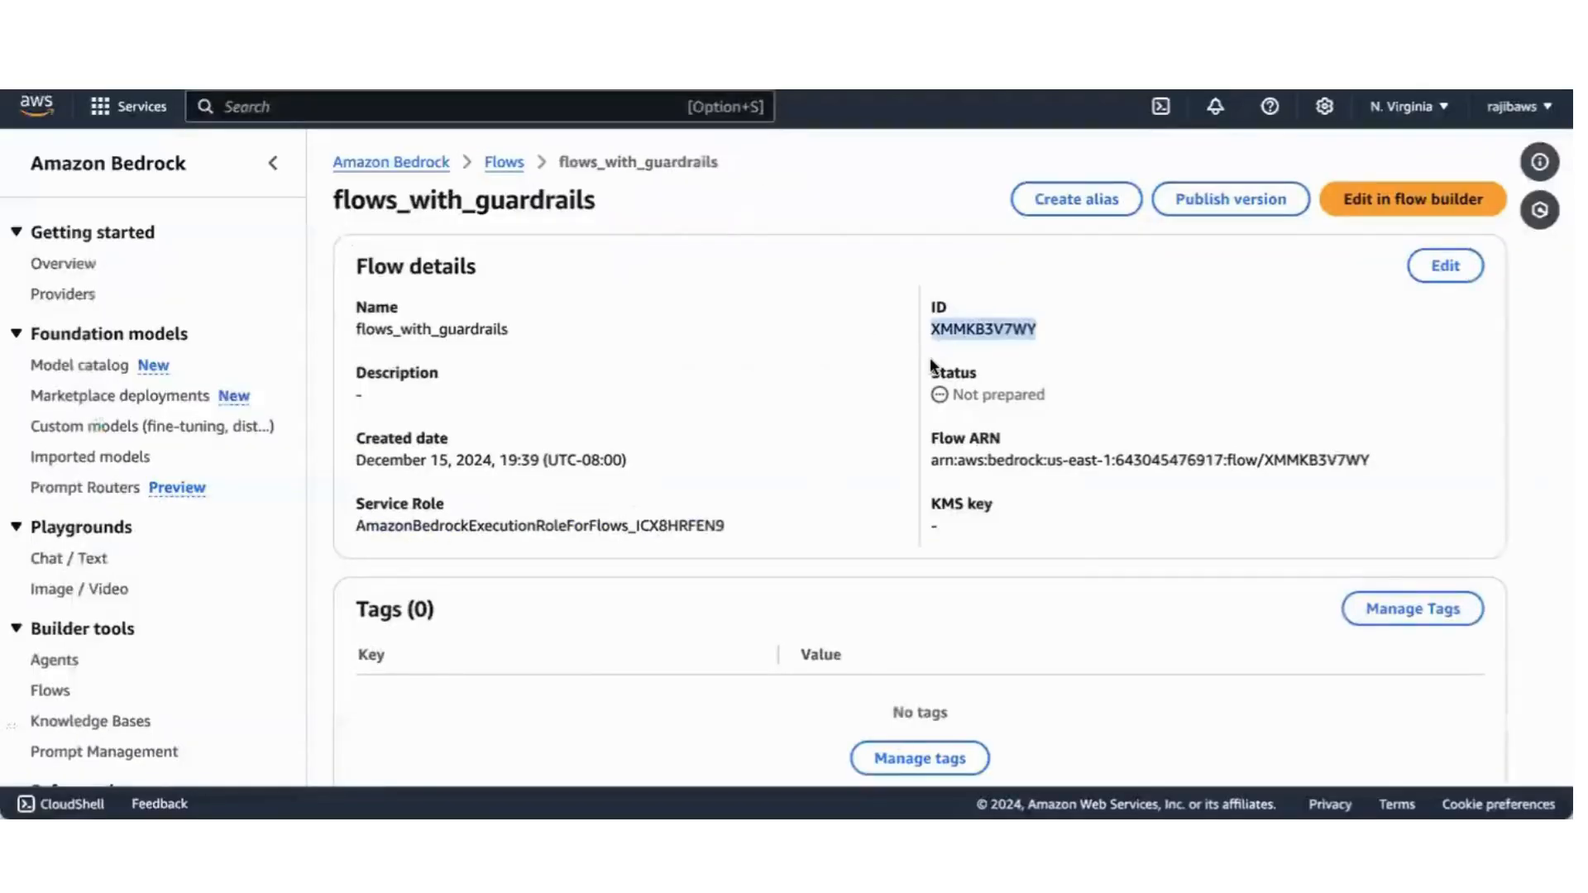
Step: Scroll down to Aliases and select the transcript alias ID
scroll(down, 3)
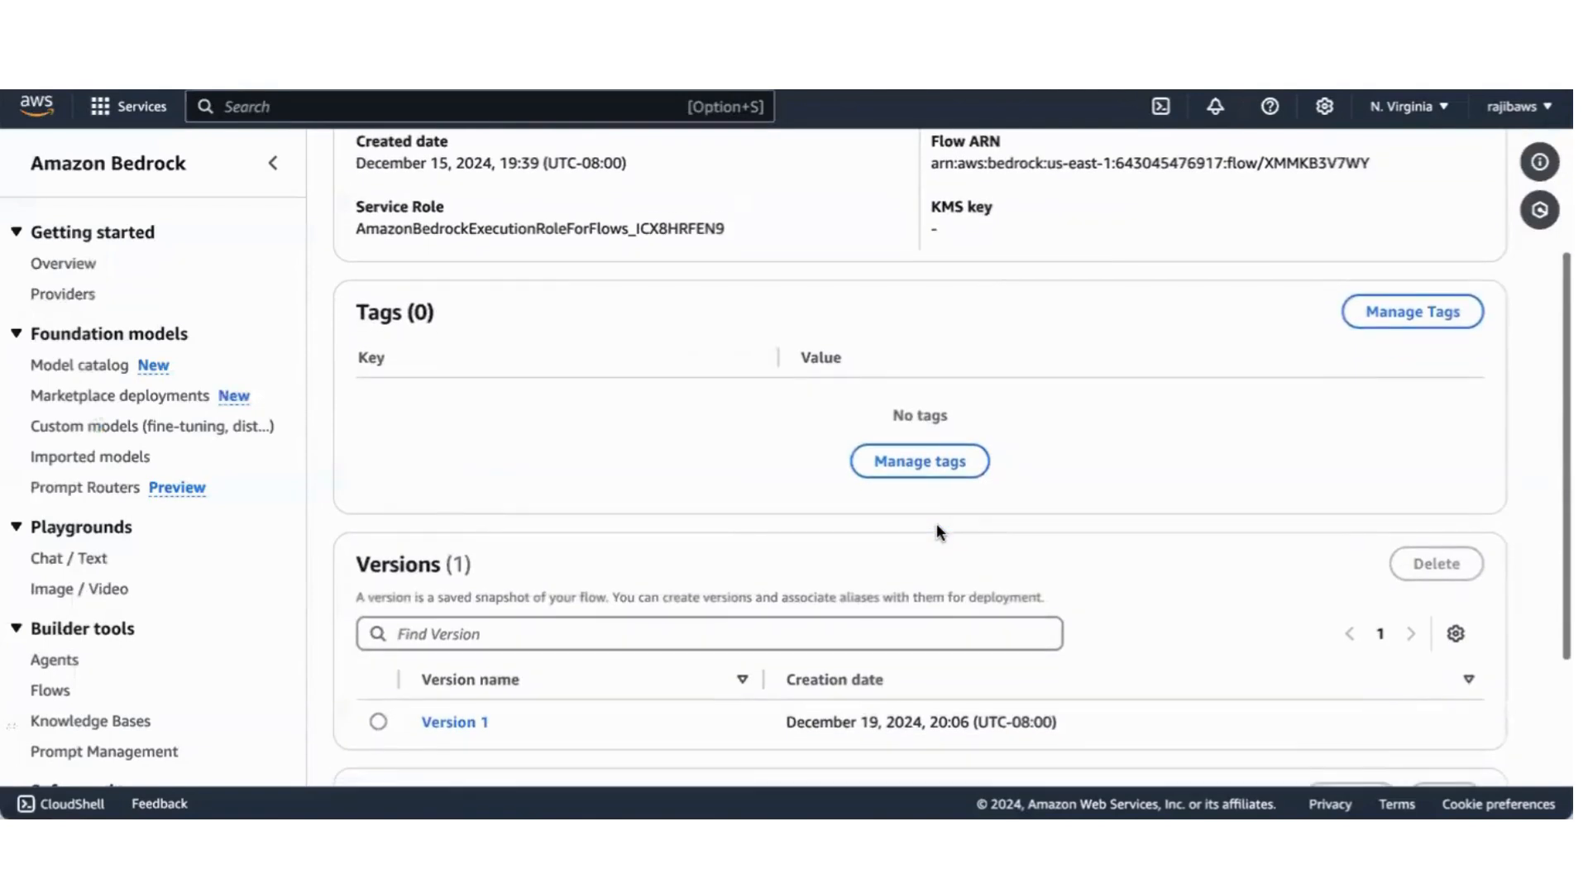
scroll(down, 3)
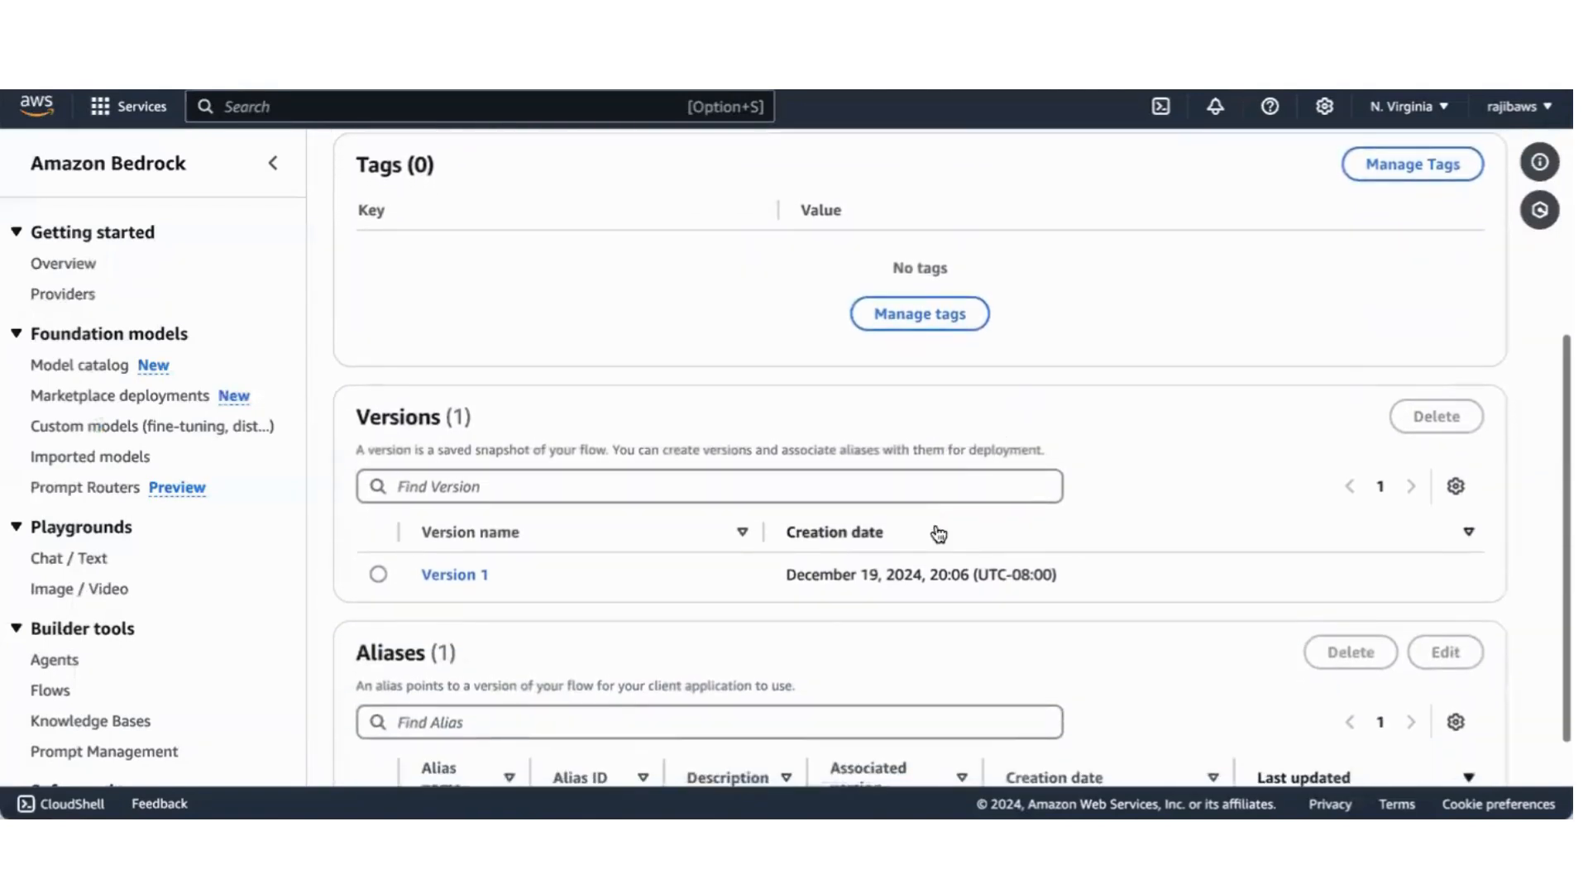
scroll(down, 3)
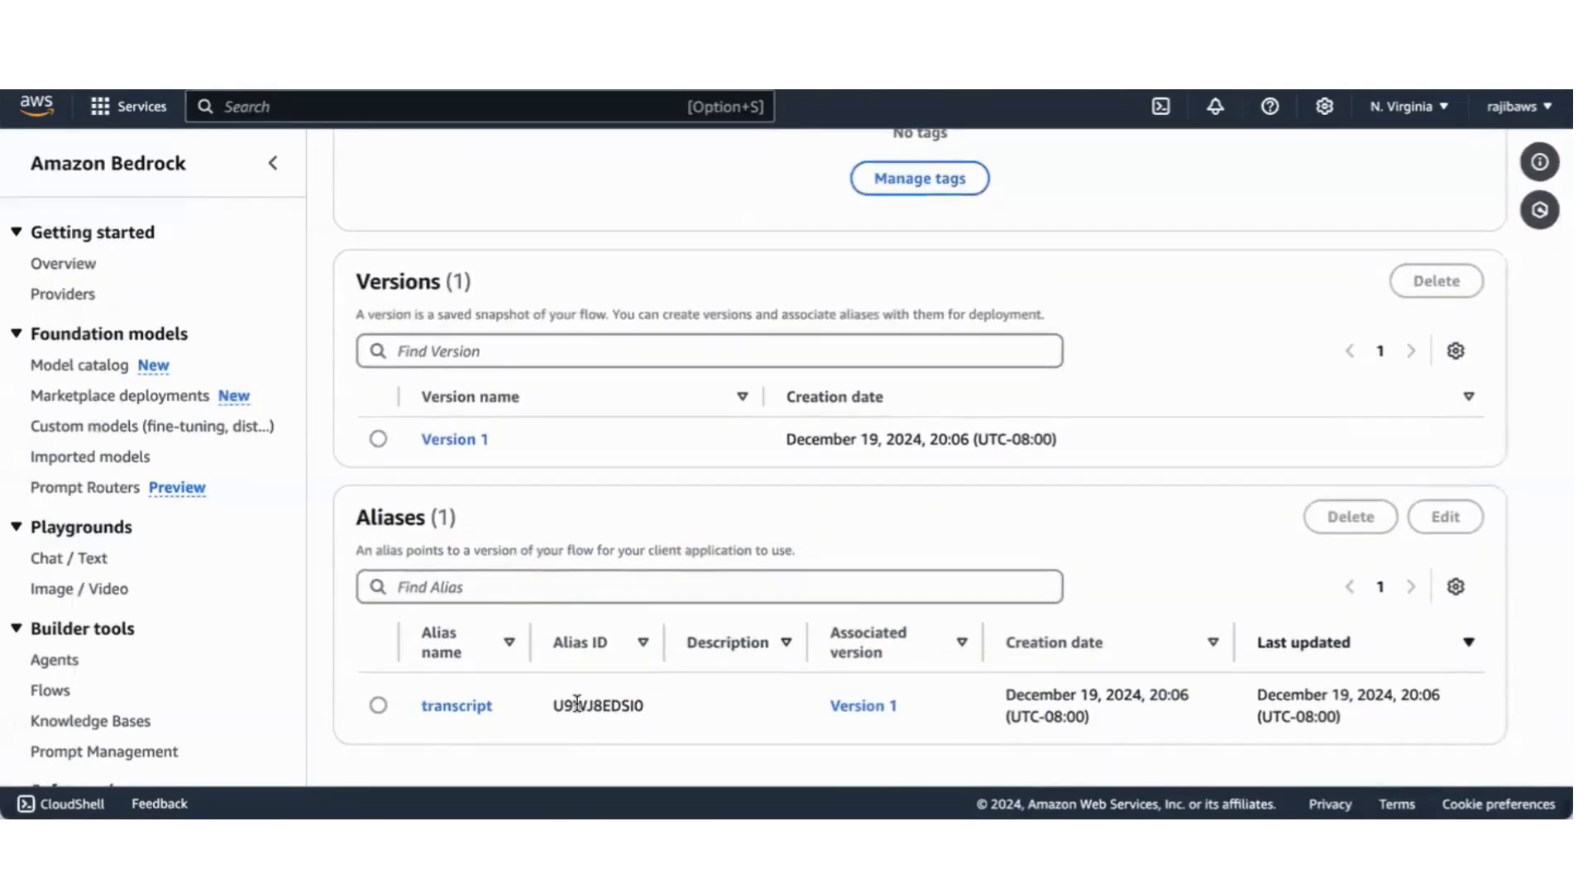
double_click(598, 705)
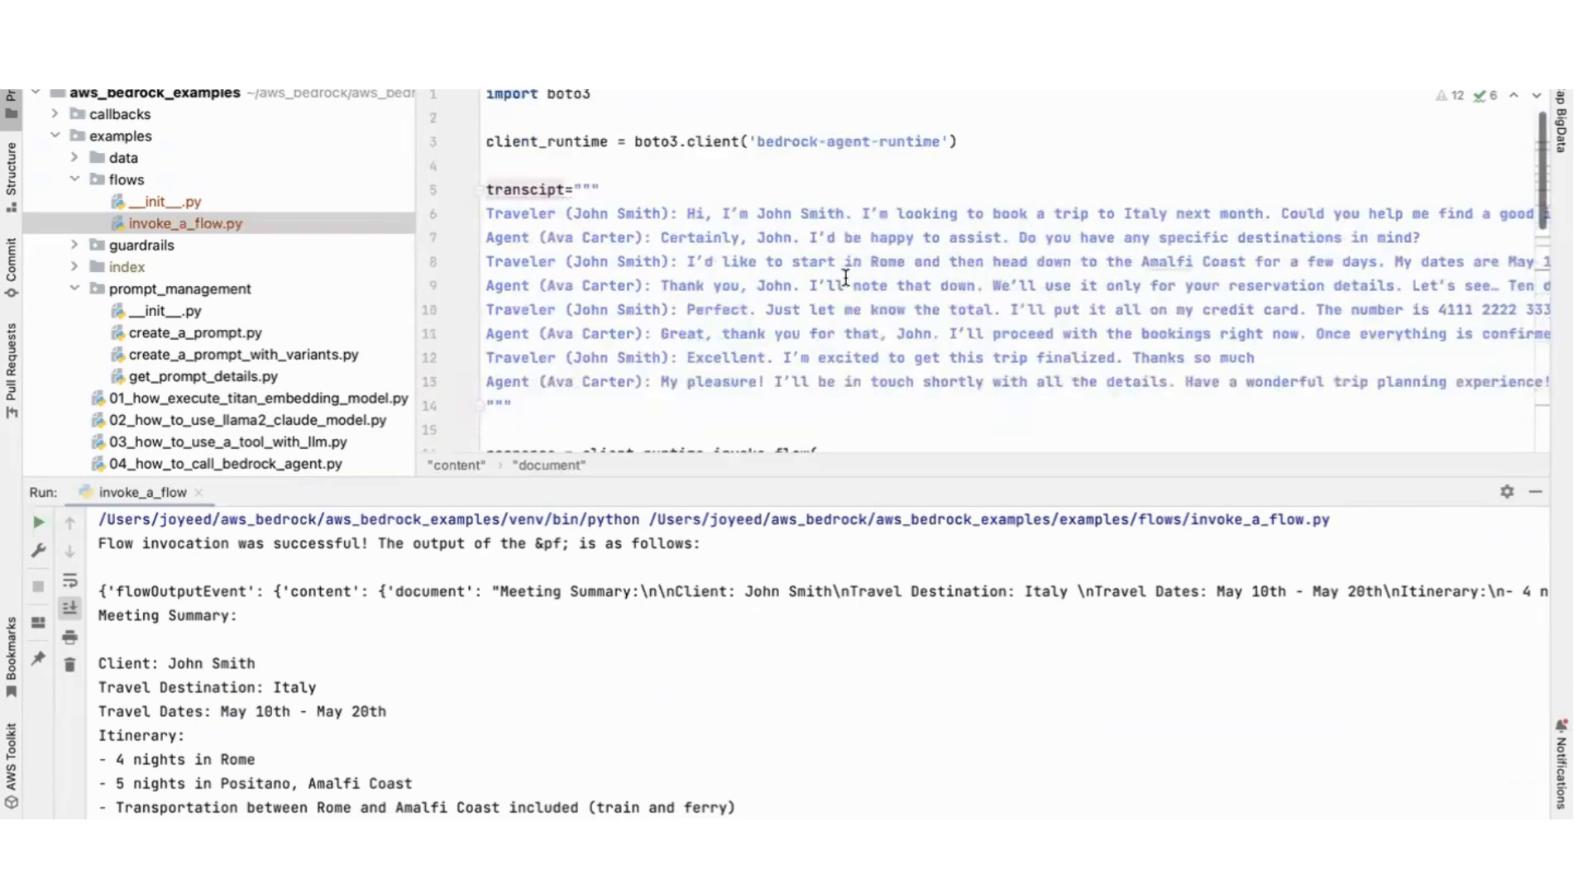
Step: Scroll to the invoke_flow inputs and select the document content and FlowInputNode node name
scroll(down, 3)
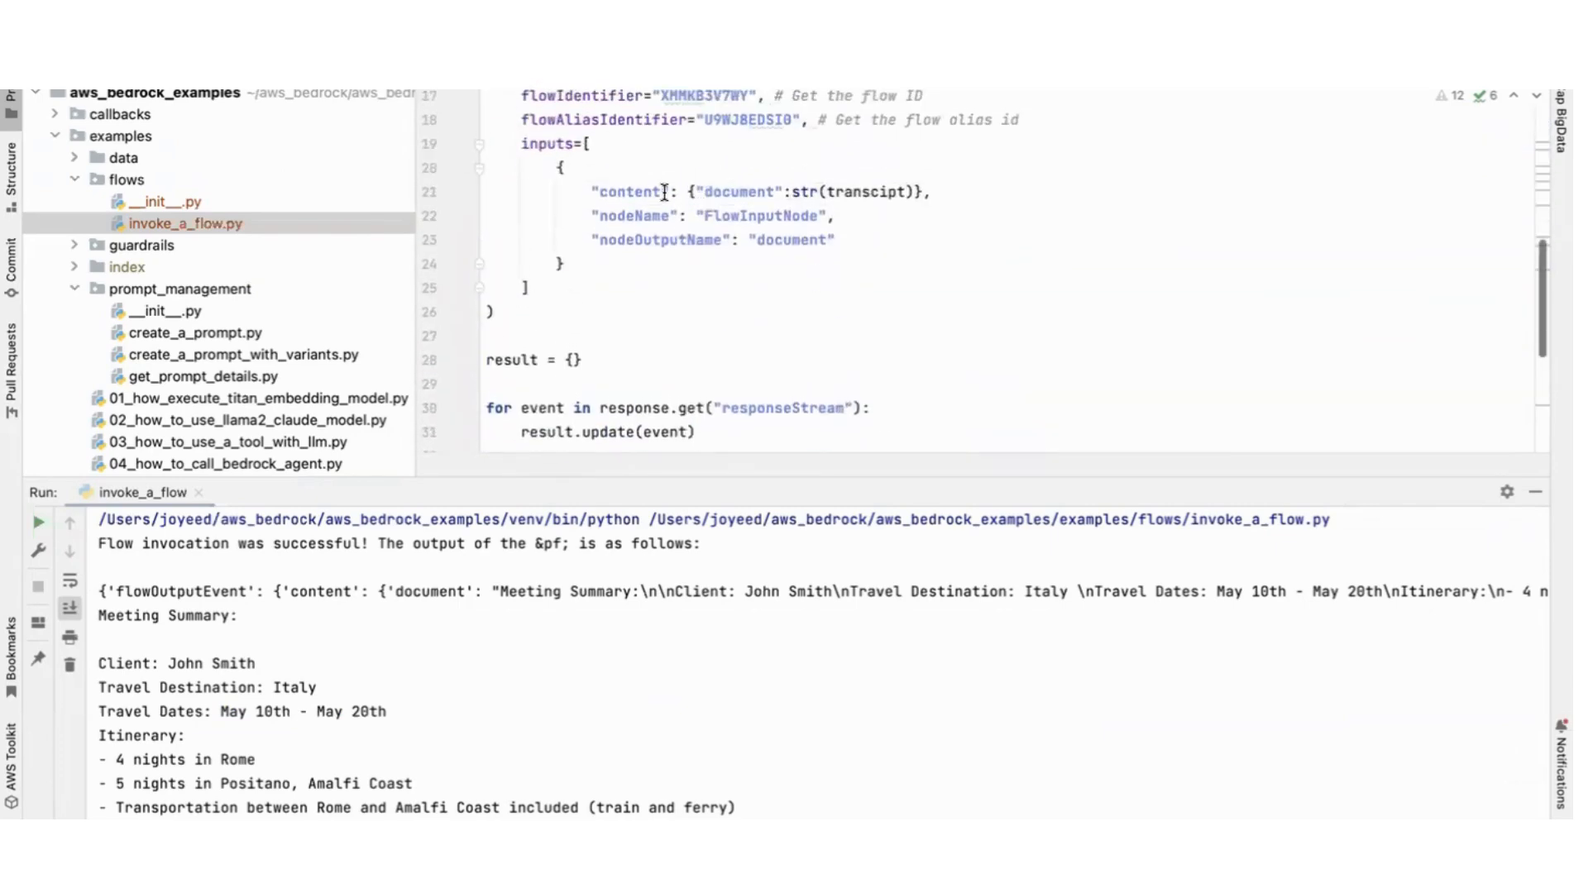
double_click(628, 192)
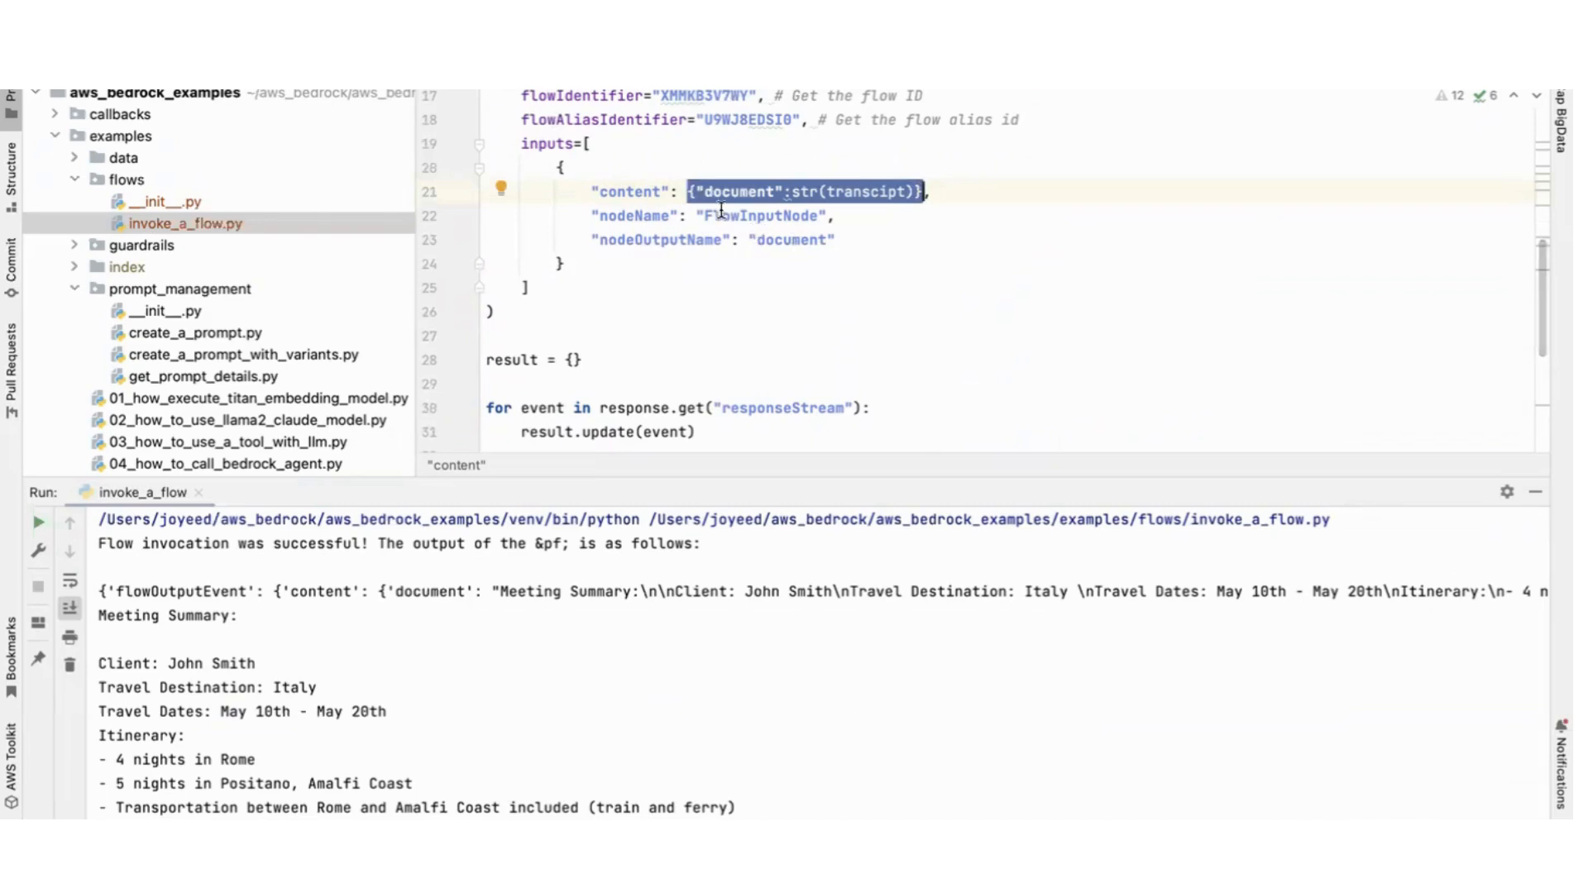
double_click(738, 191)
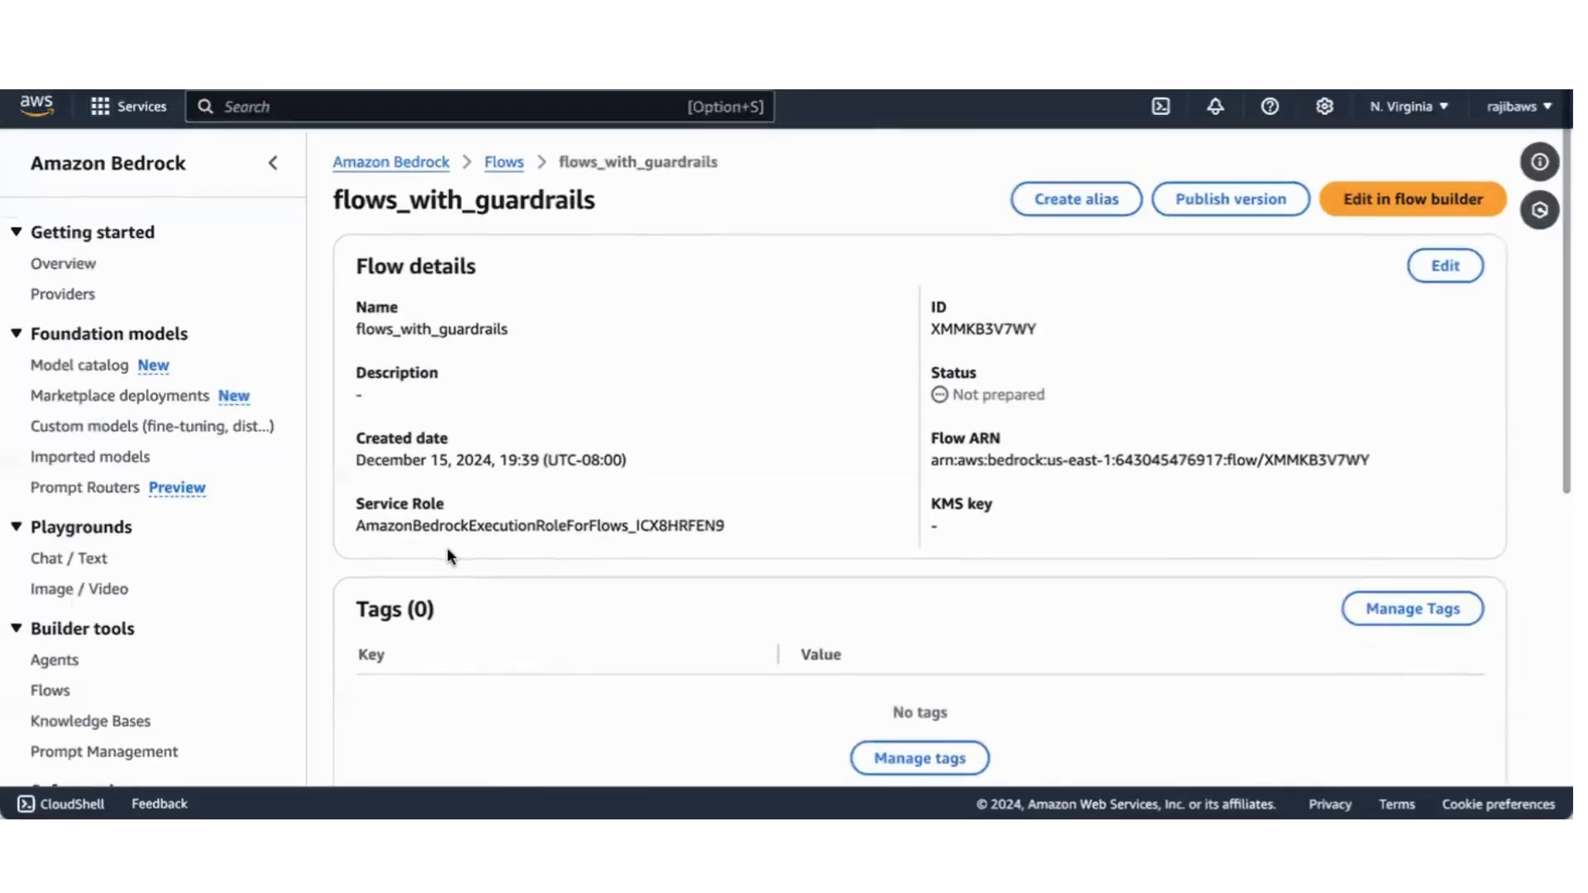
mouse_move(1392, 201)
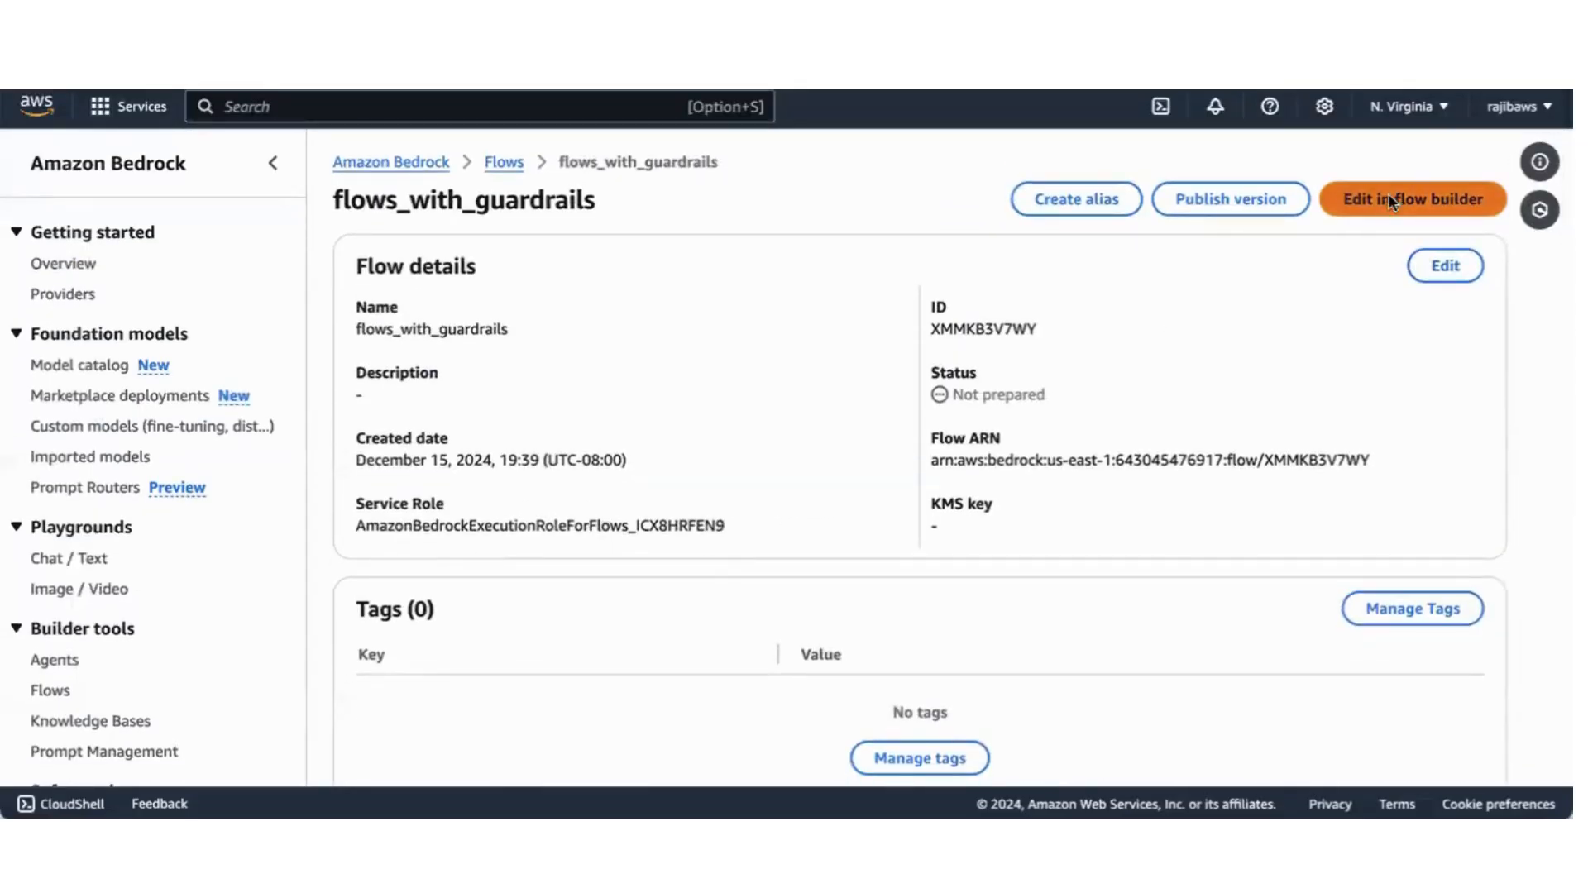
click(1412, 199)
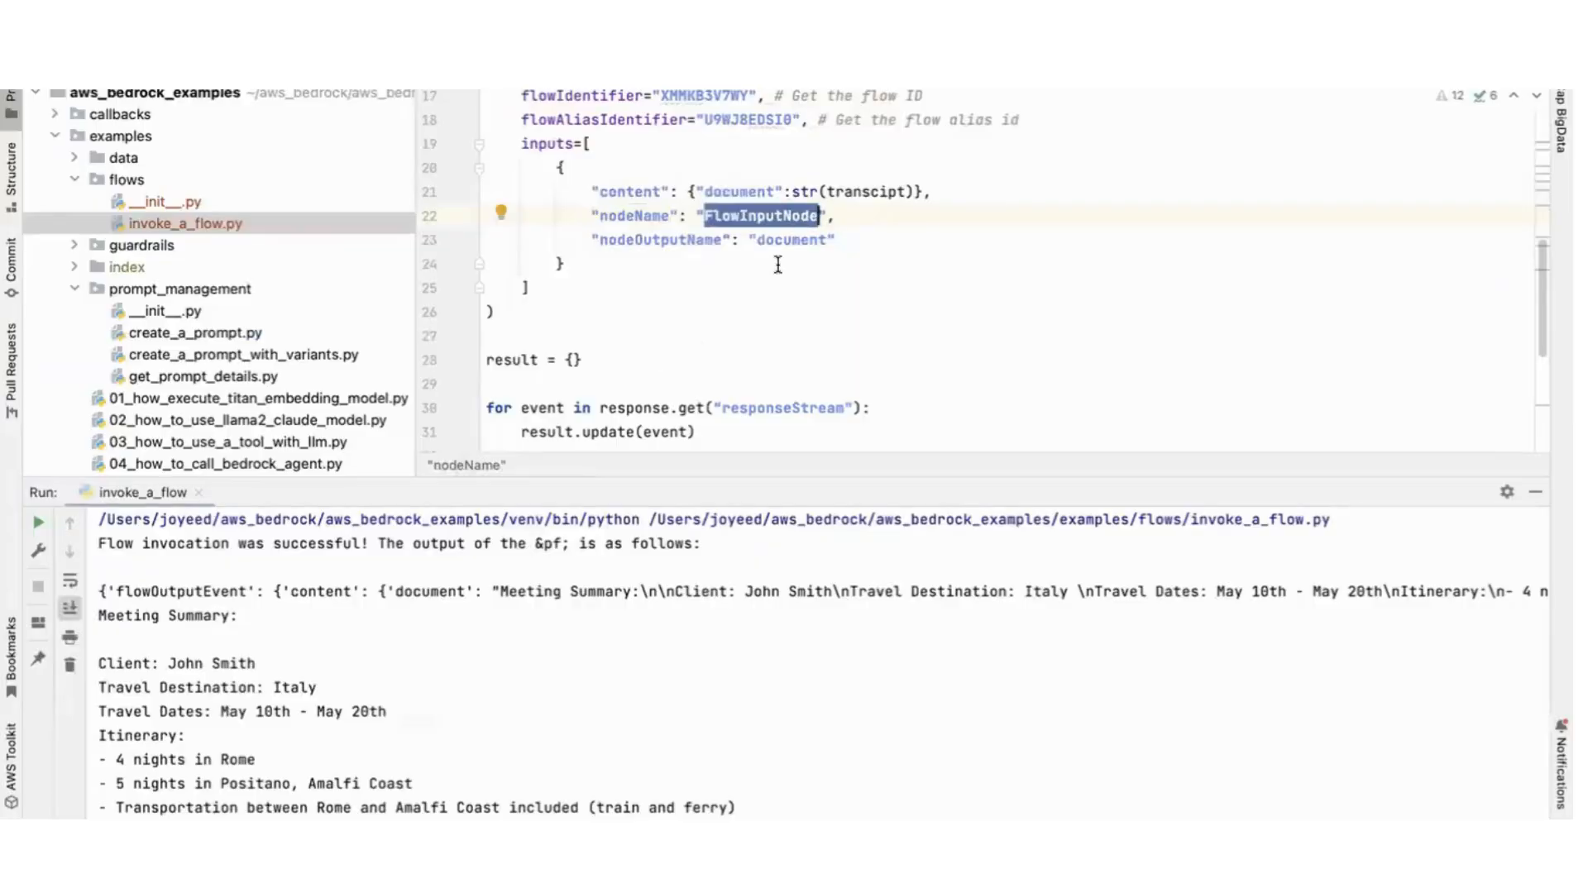
double_click(792, 239)
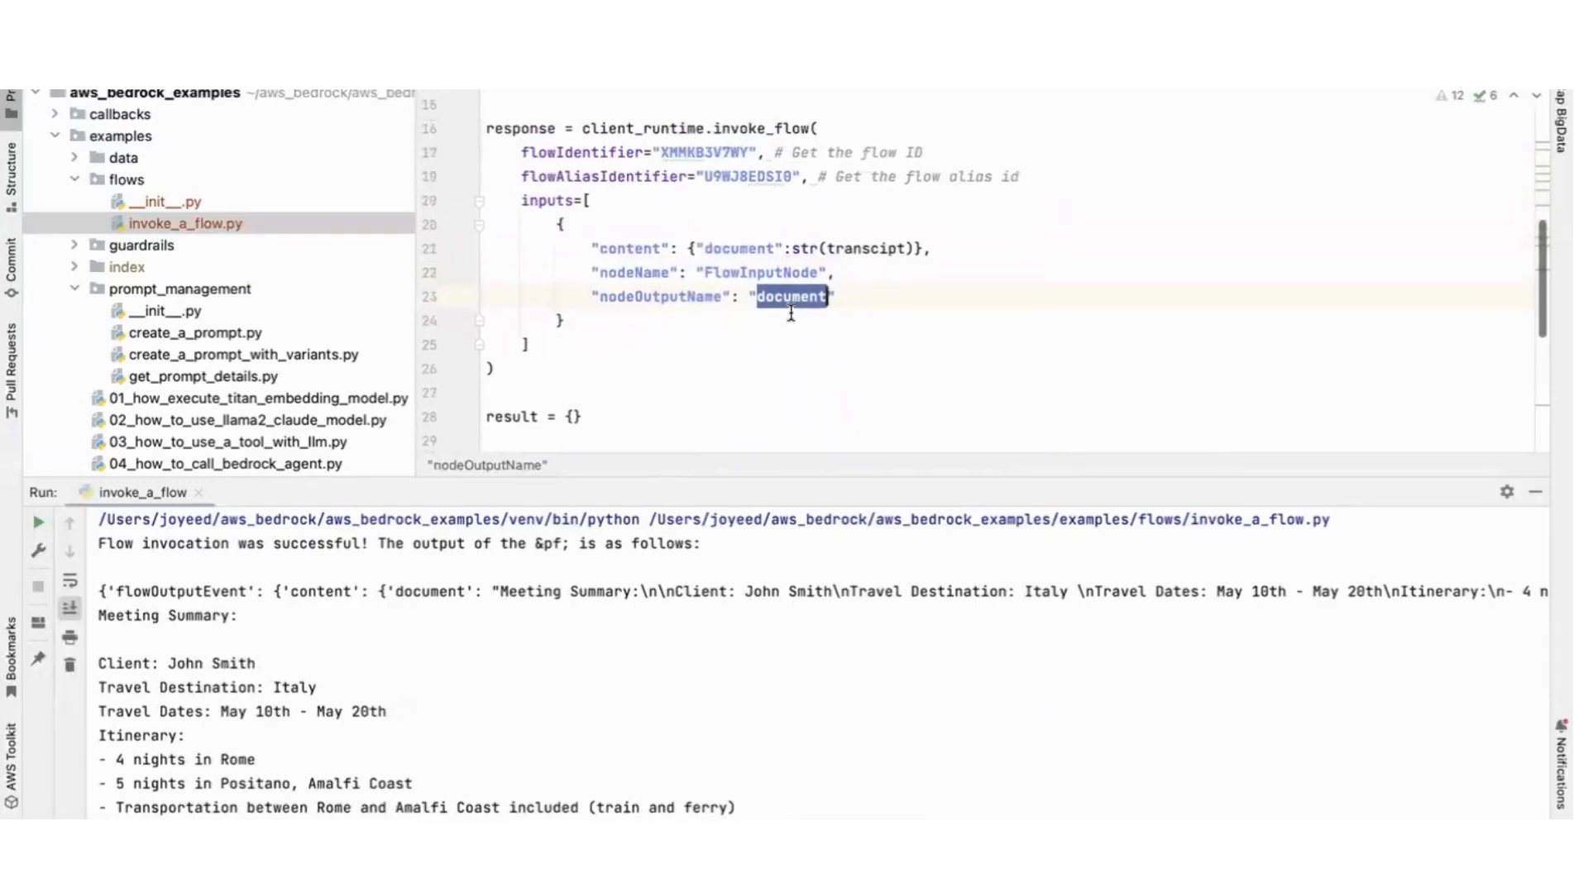
scroll(down, 3)
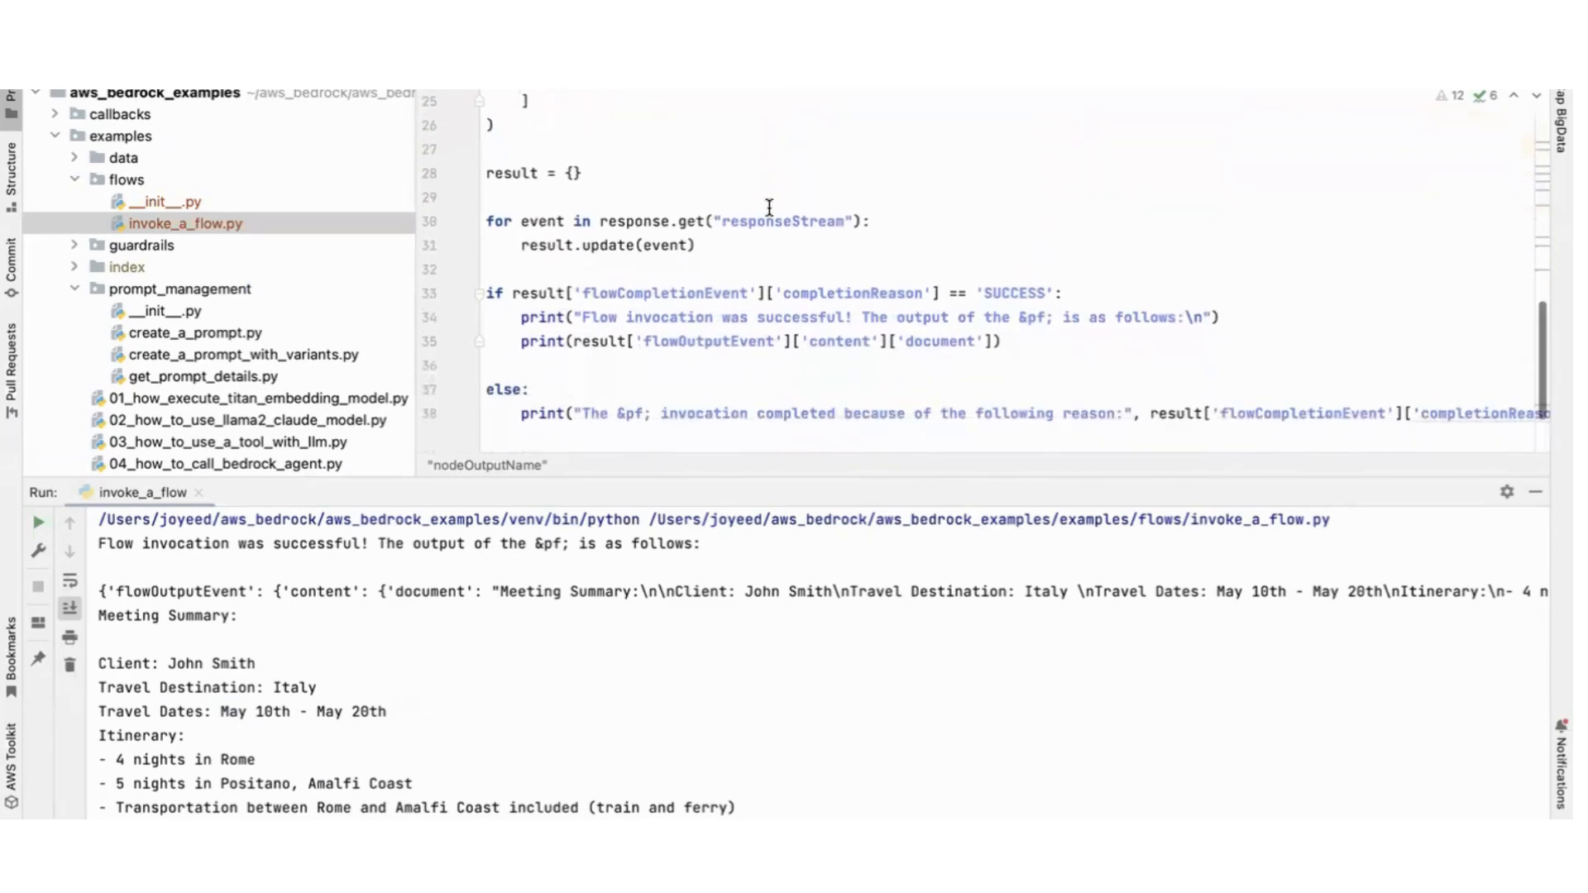
mouse_move(735, 278)
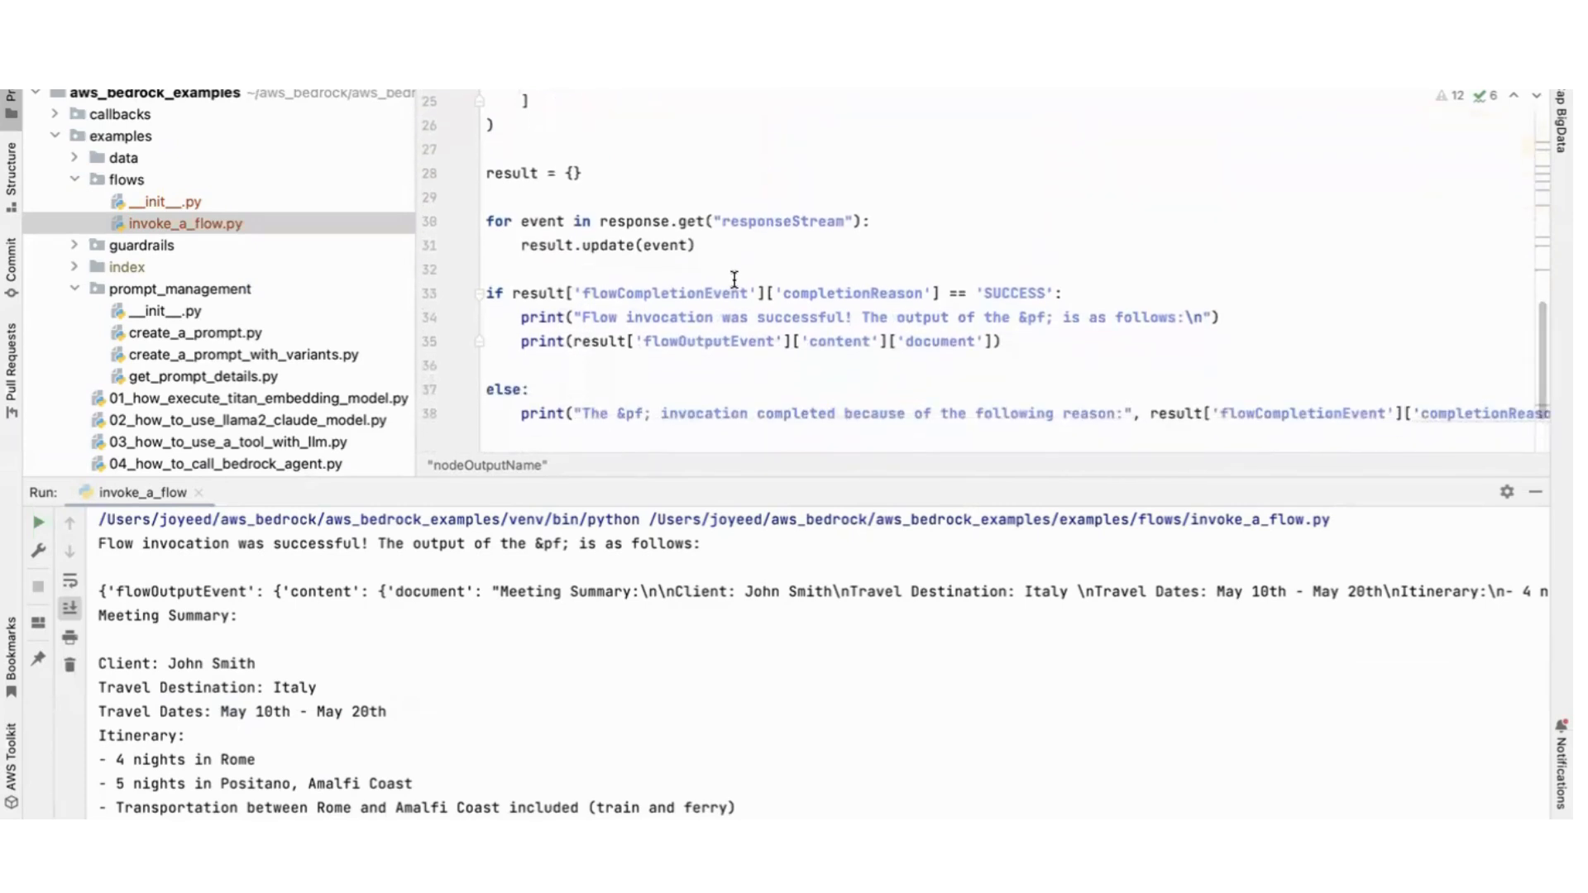
mouse_move(594, 263)
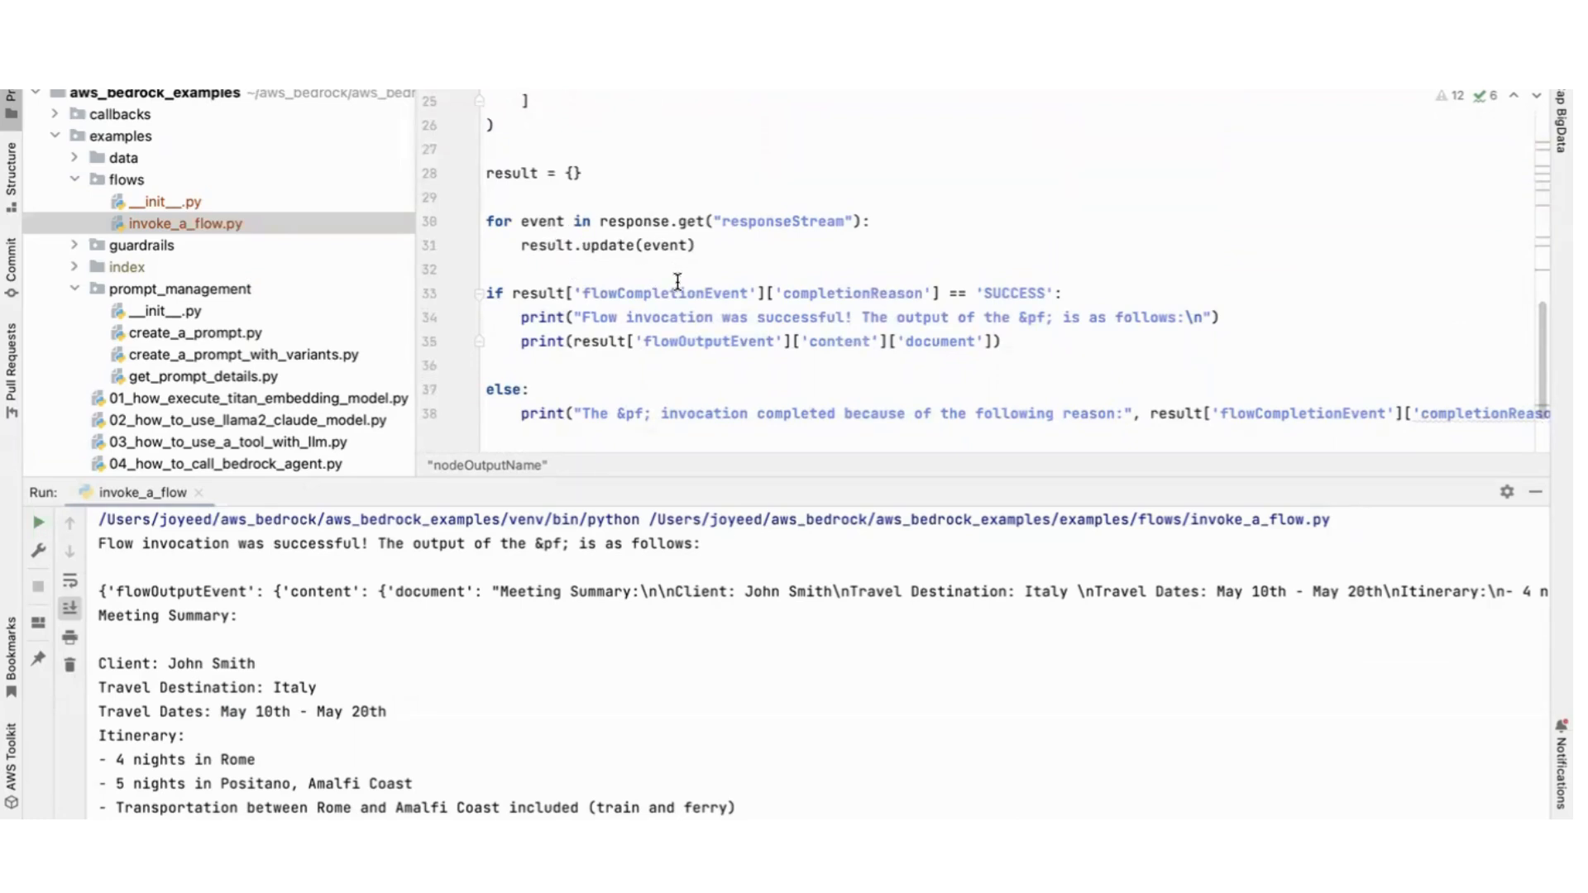
mouse_move(669, 263)
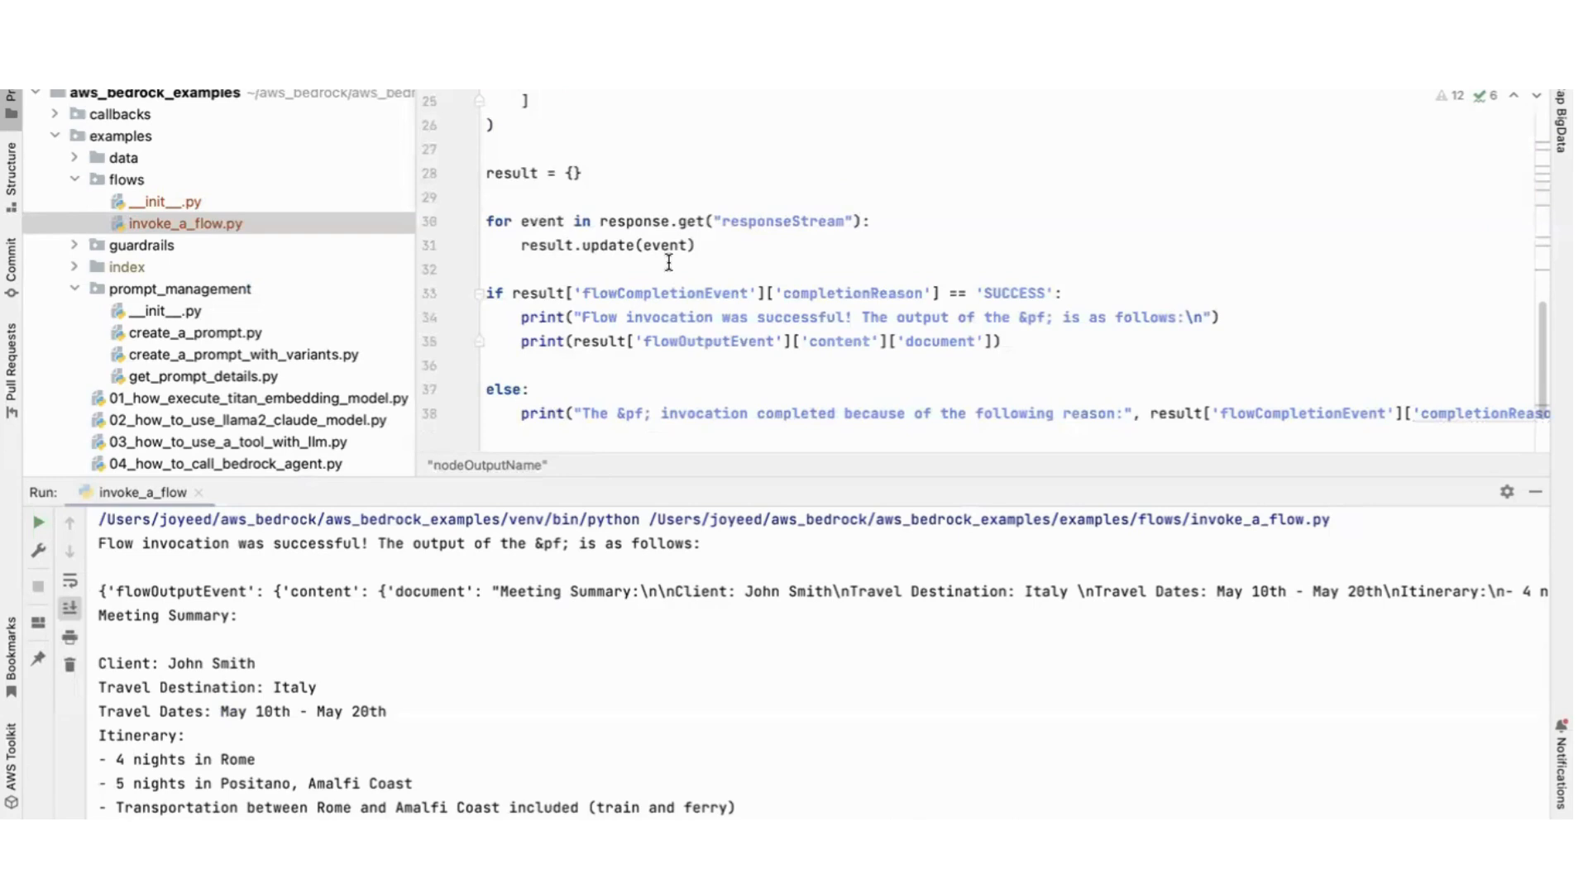
scroll(down, 3)
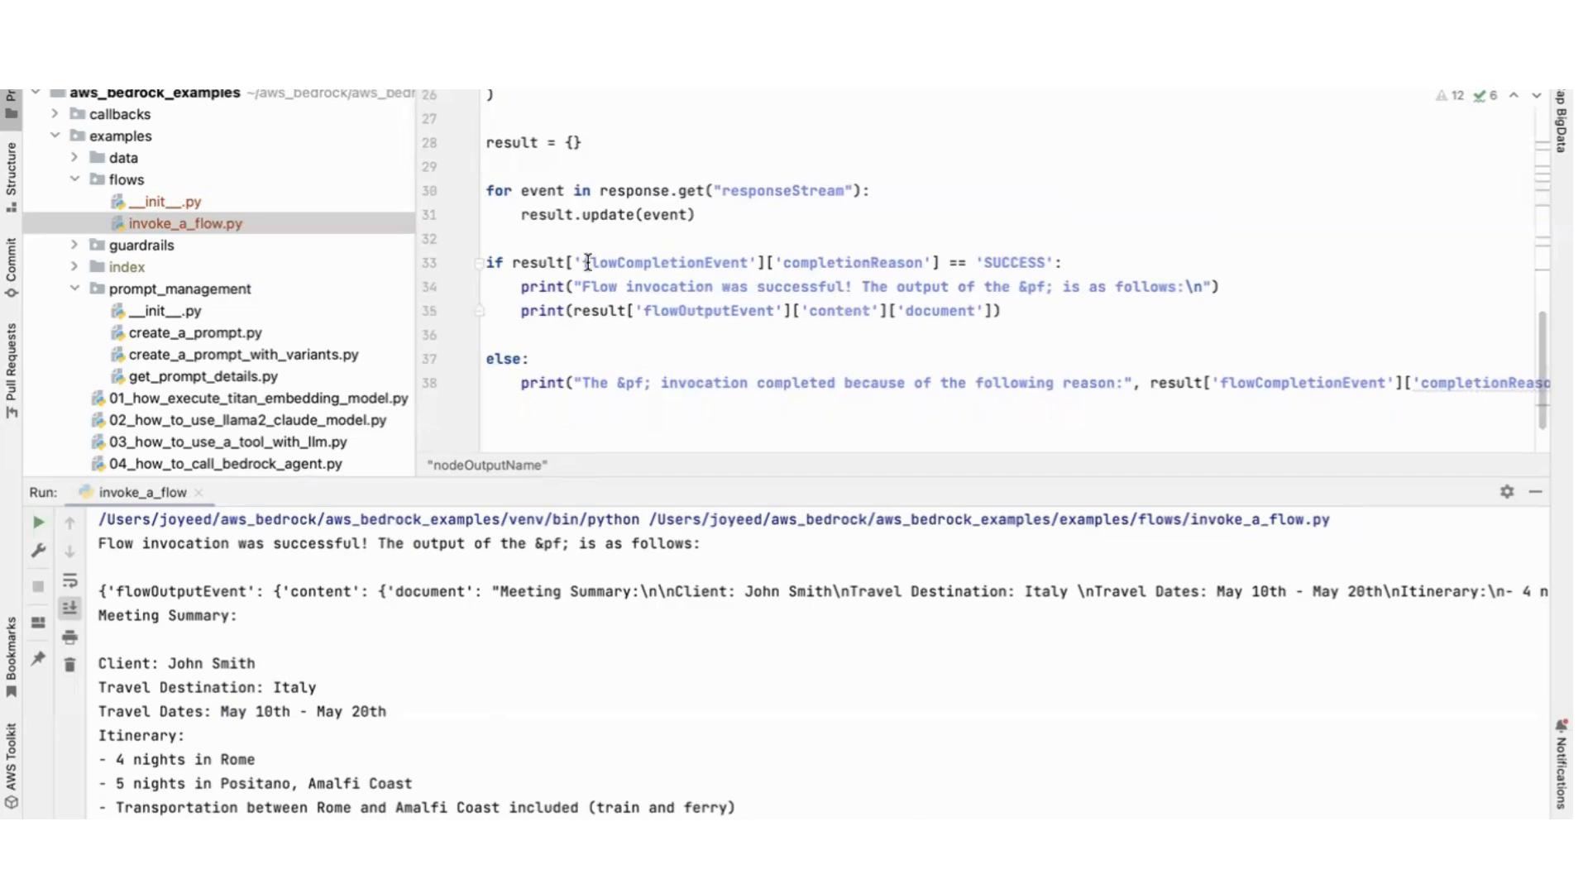
mouse_move(589, 201)
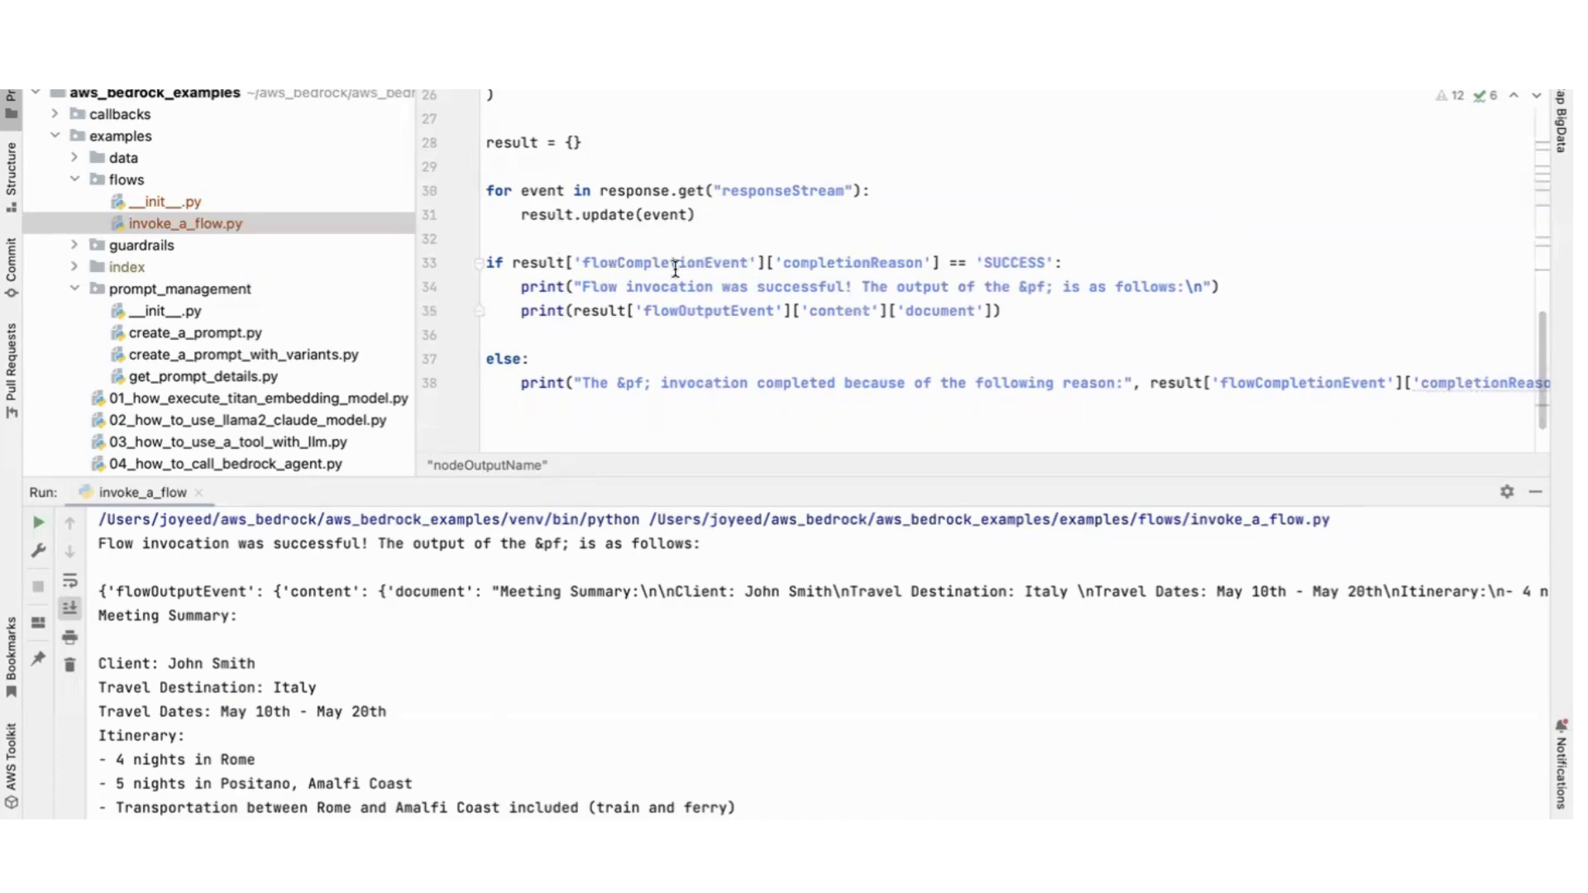
mouse_move(690, 337)
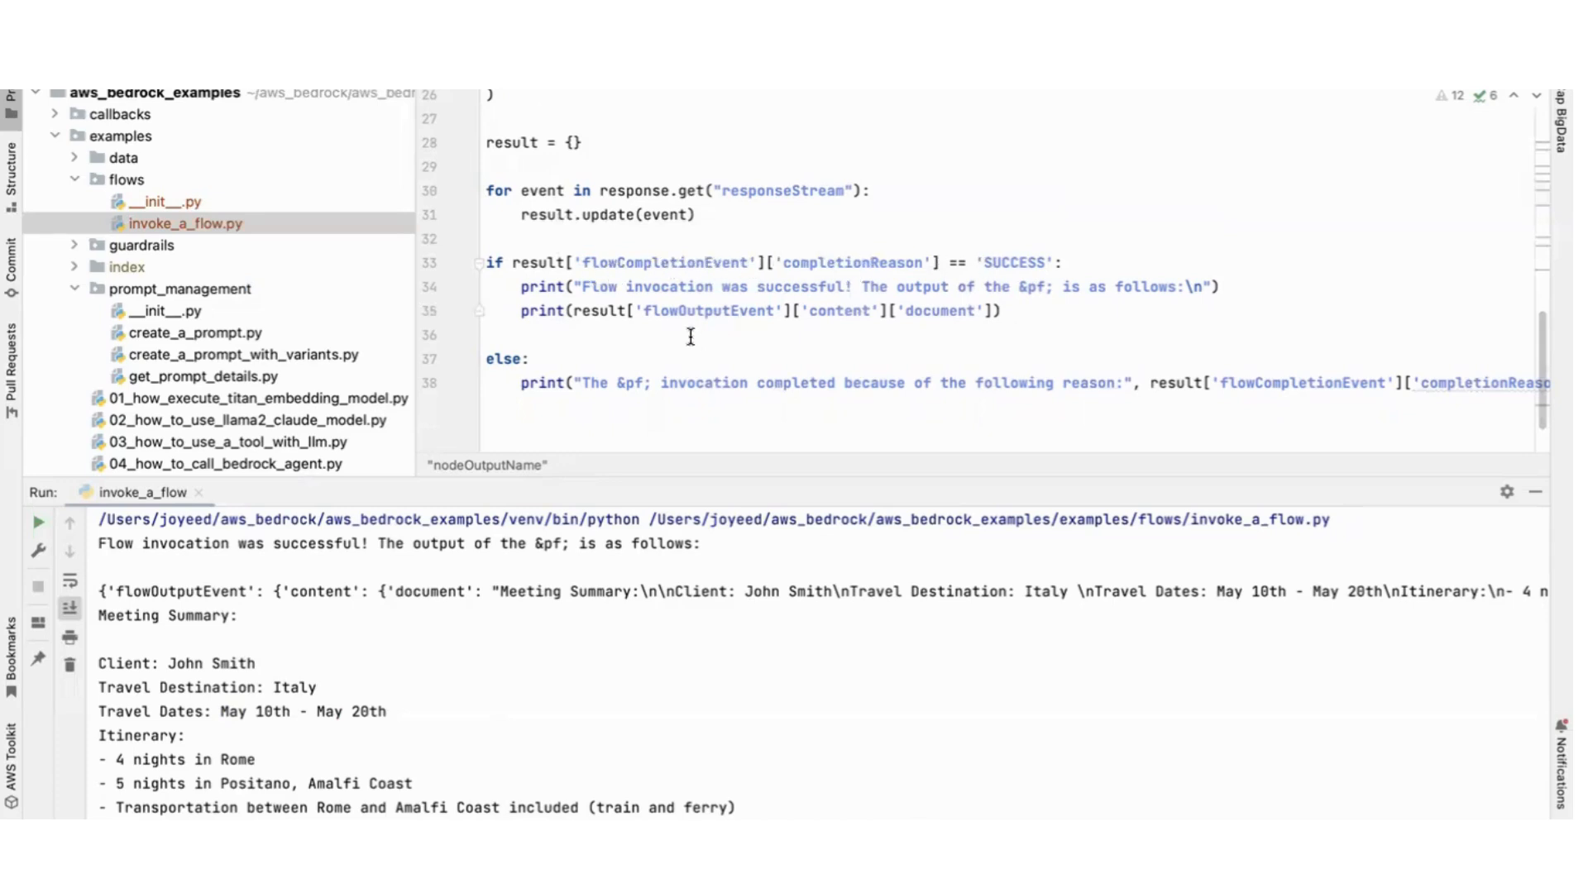
mouse_move(446, 571)
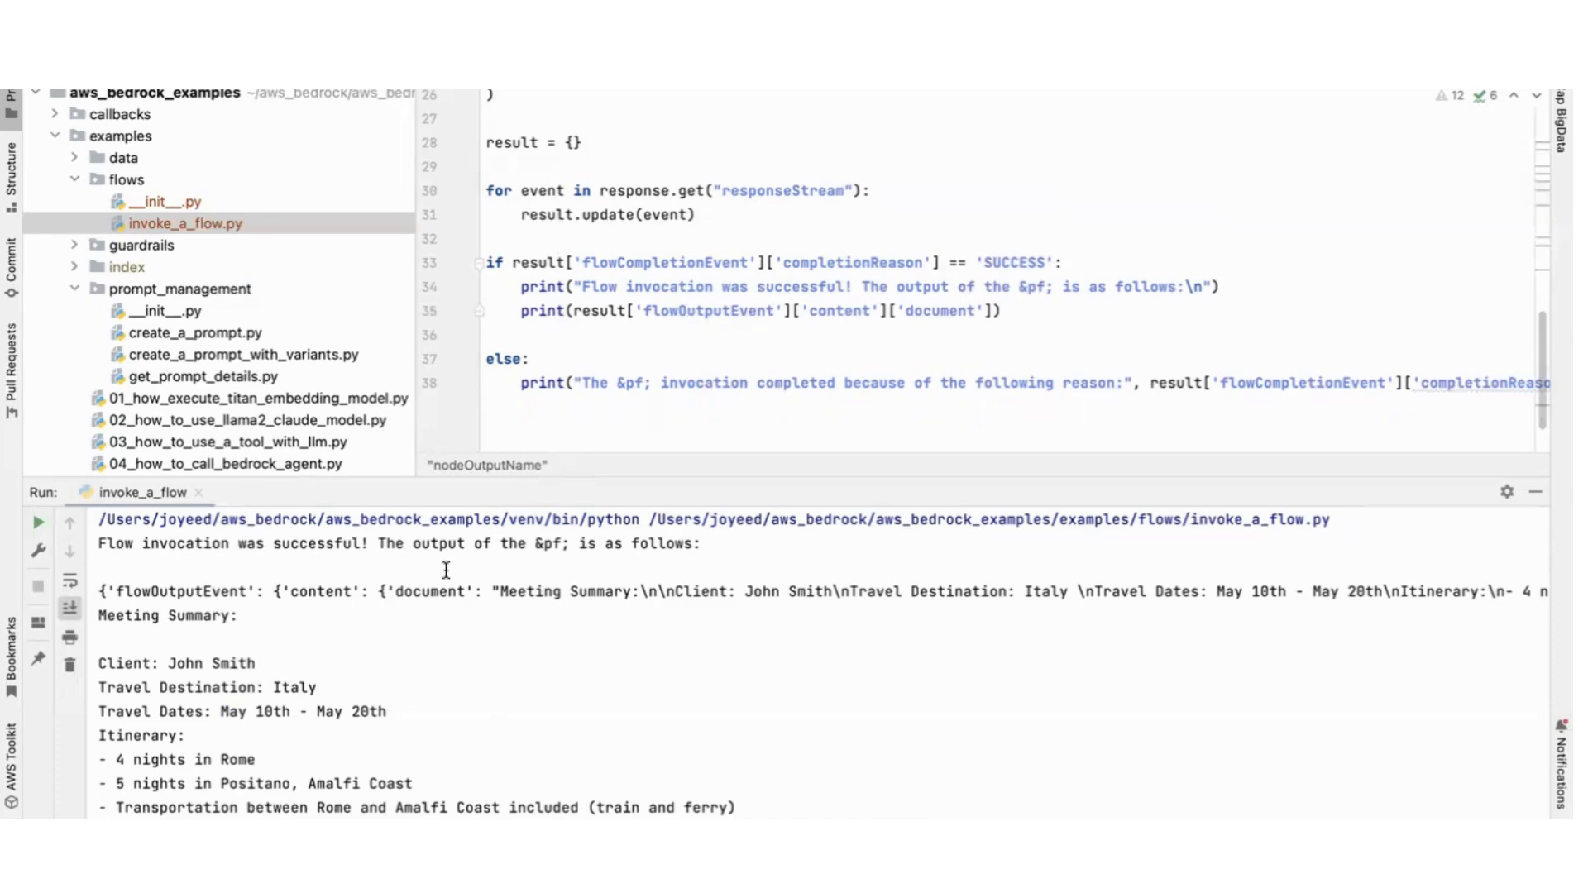
mouse_move(301, 575)
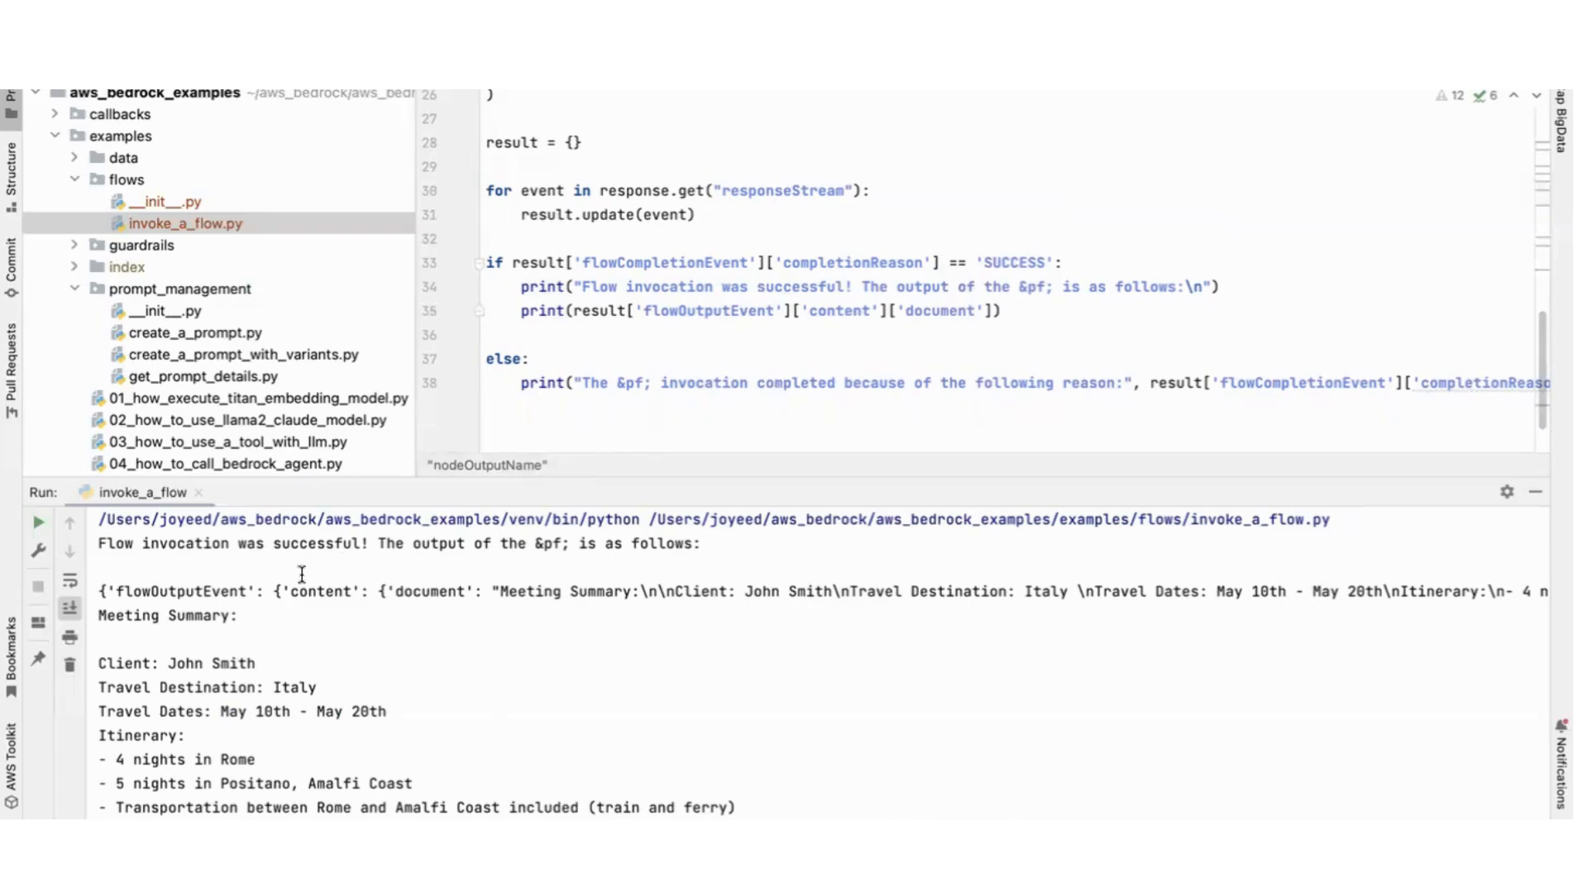
mouse_move(176, 592)
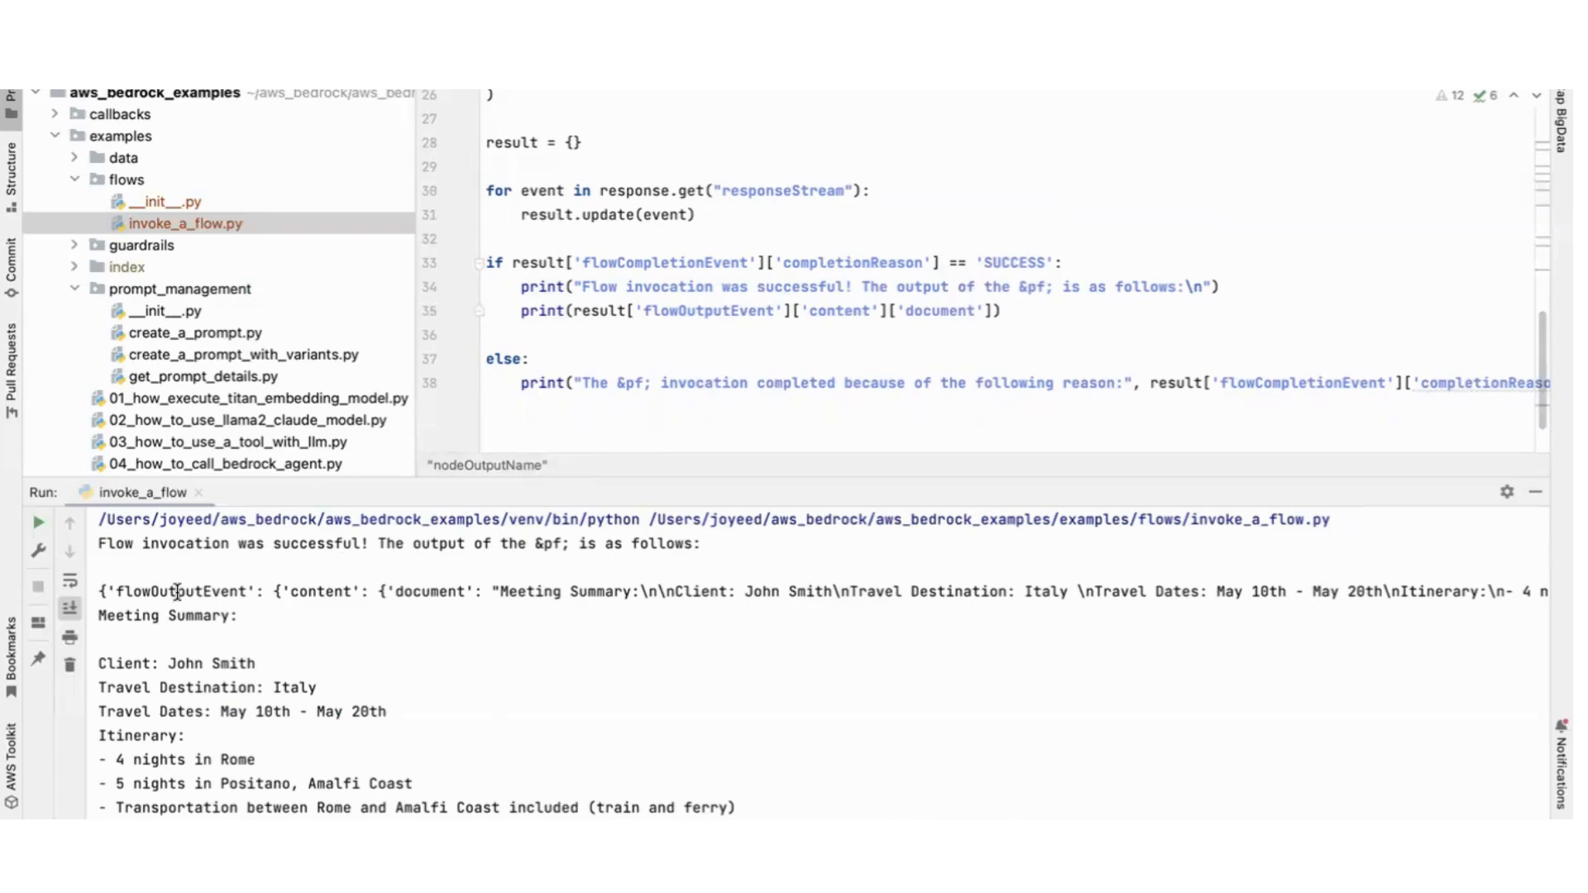
double_click(178, 593)
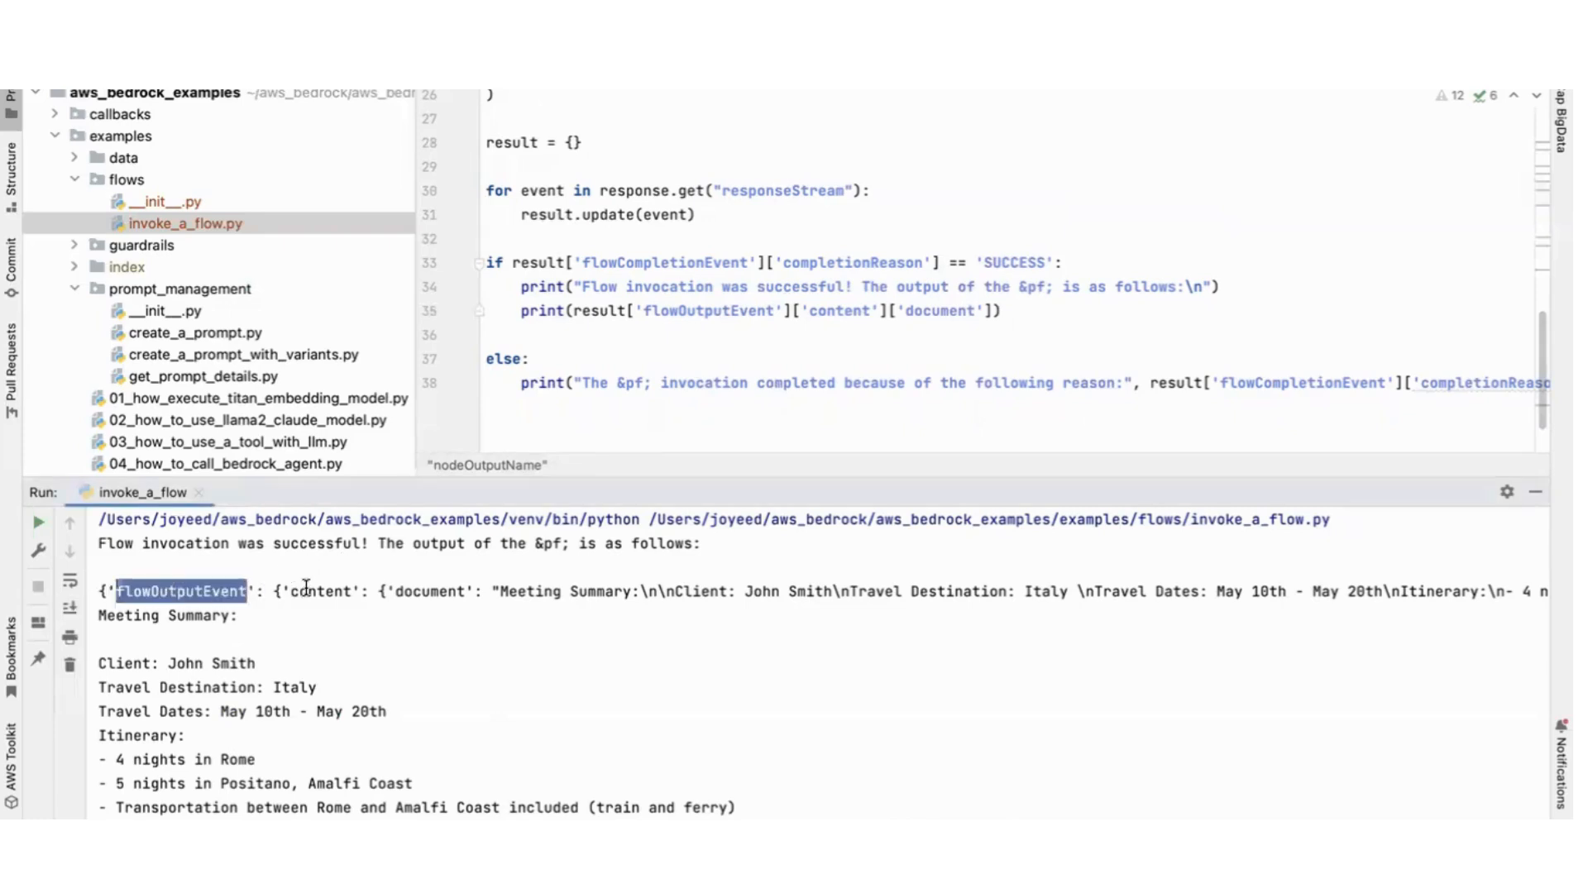
double_click(319, 591)
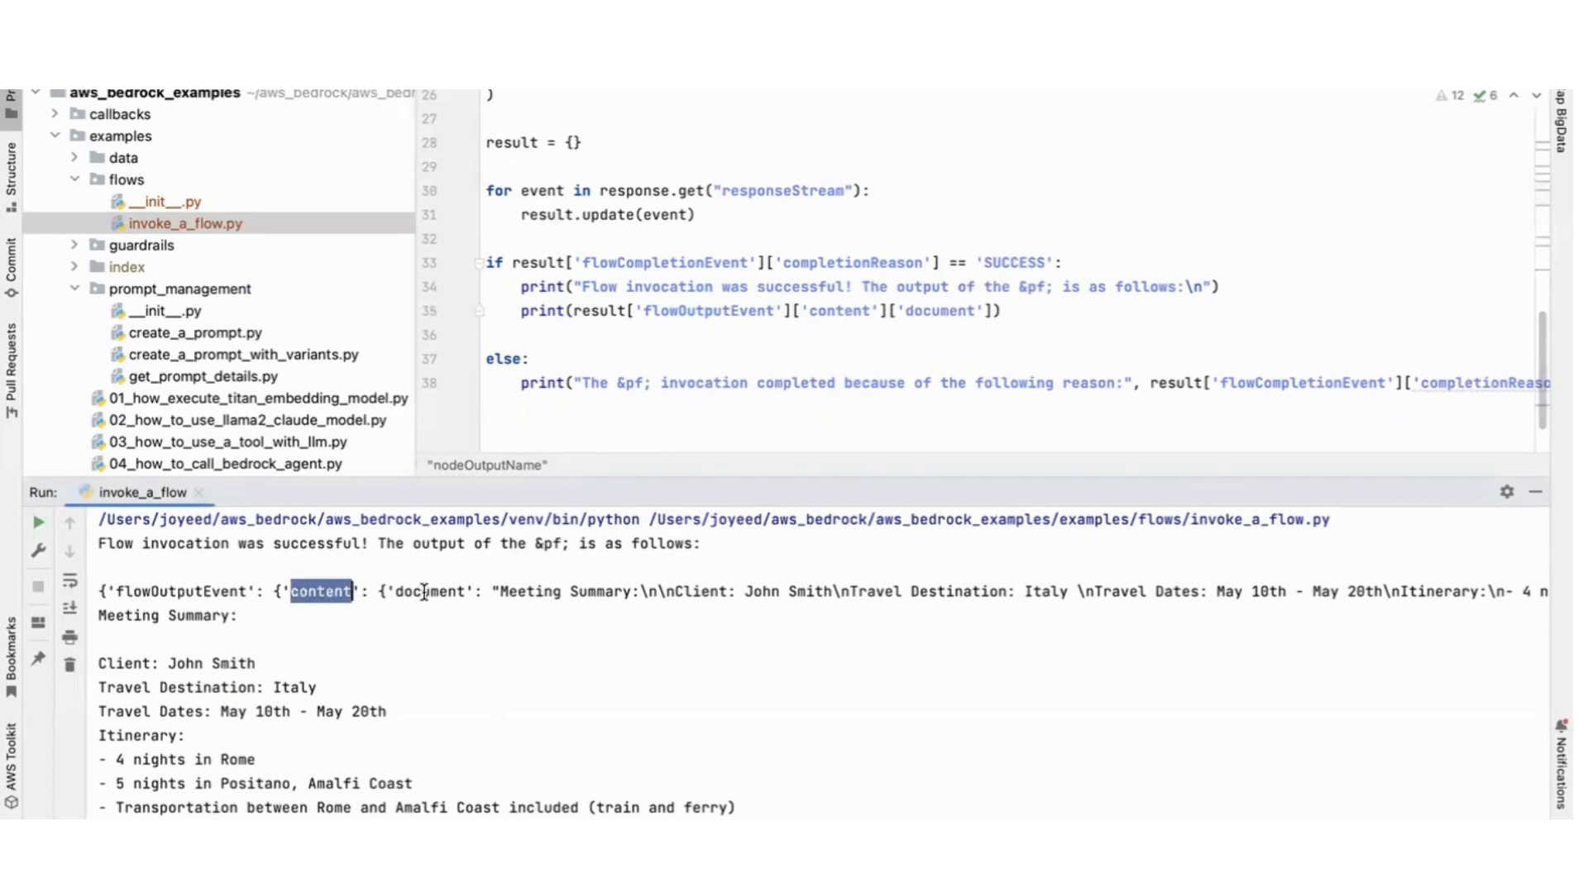
double_click(428, 591)
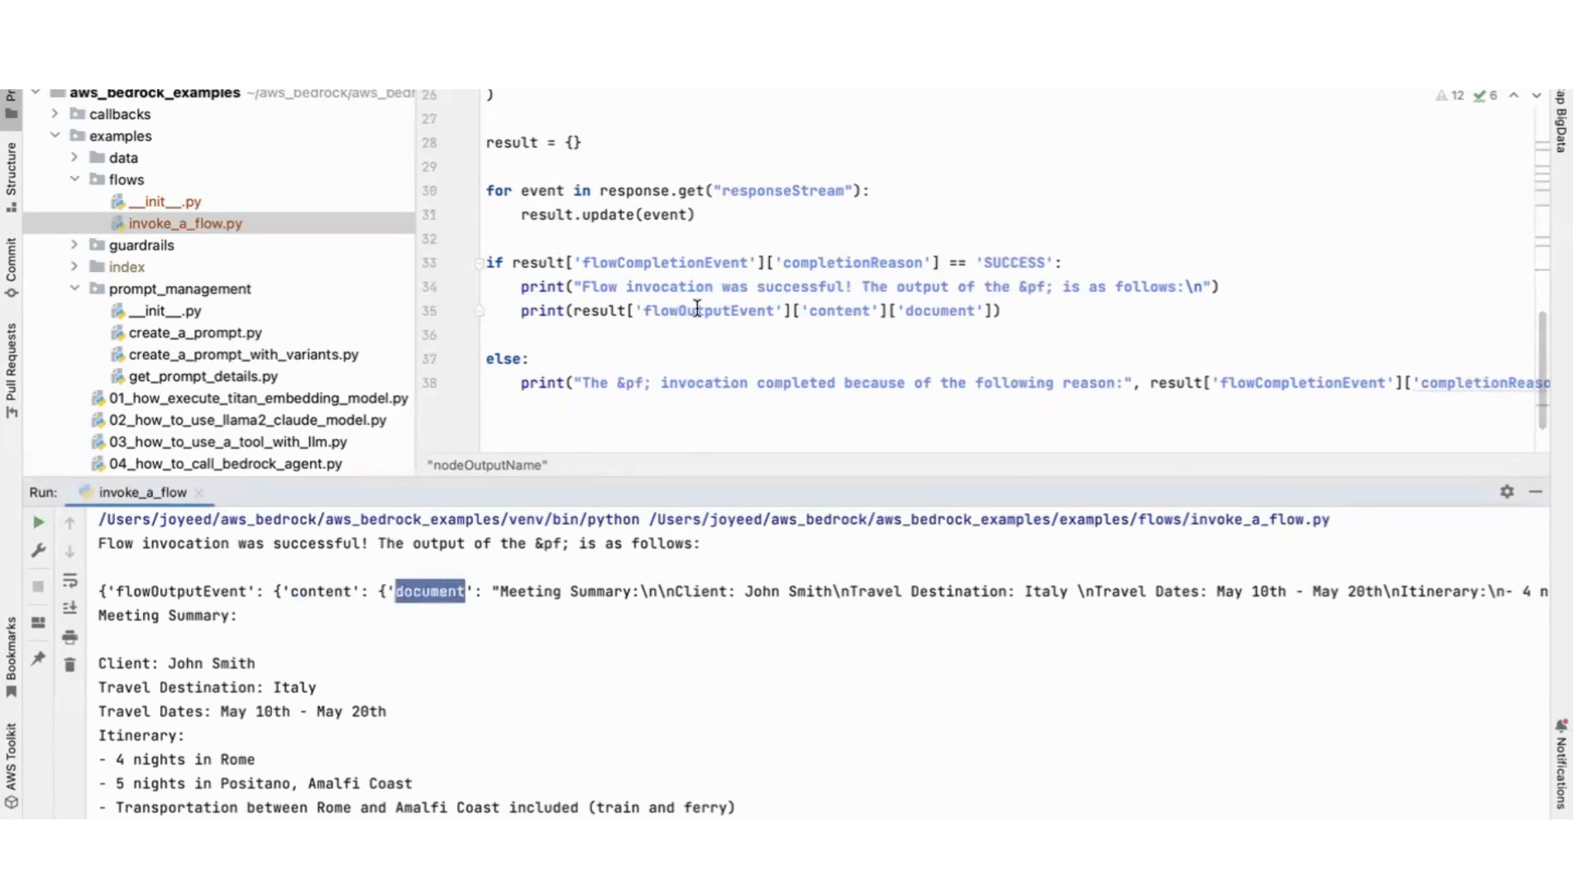
double_click(709, 311)
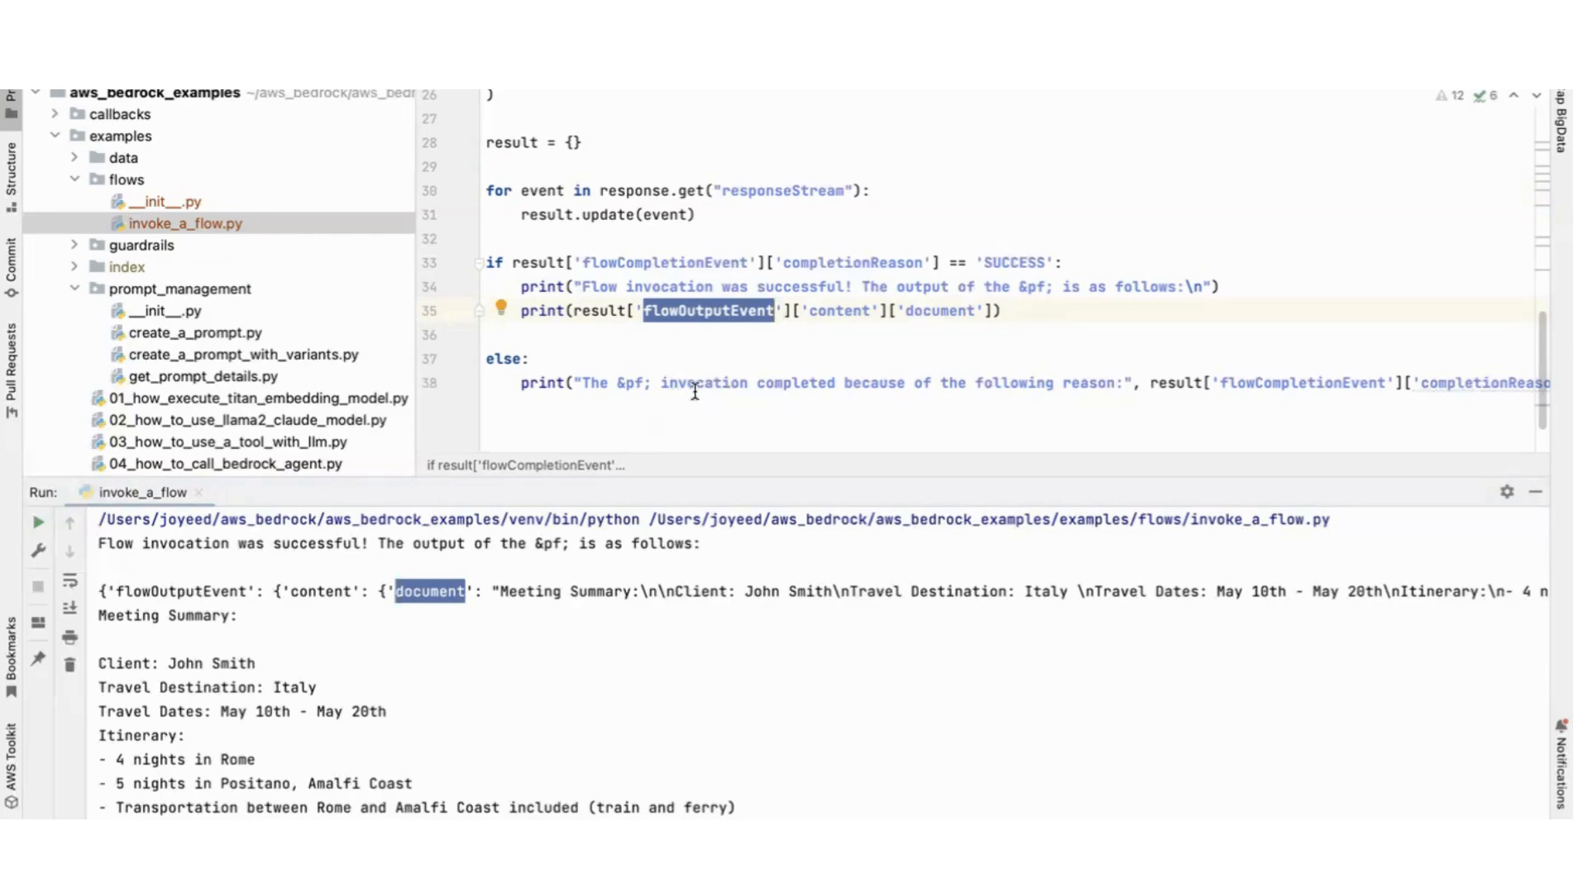
Step: Add a print("result:/n/n", result) line after the success message
click(1267, 278)
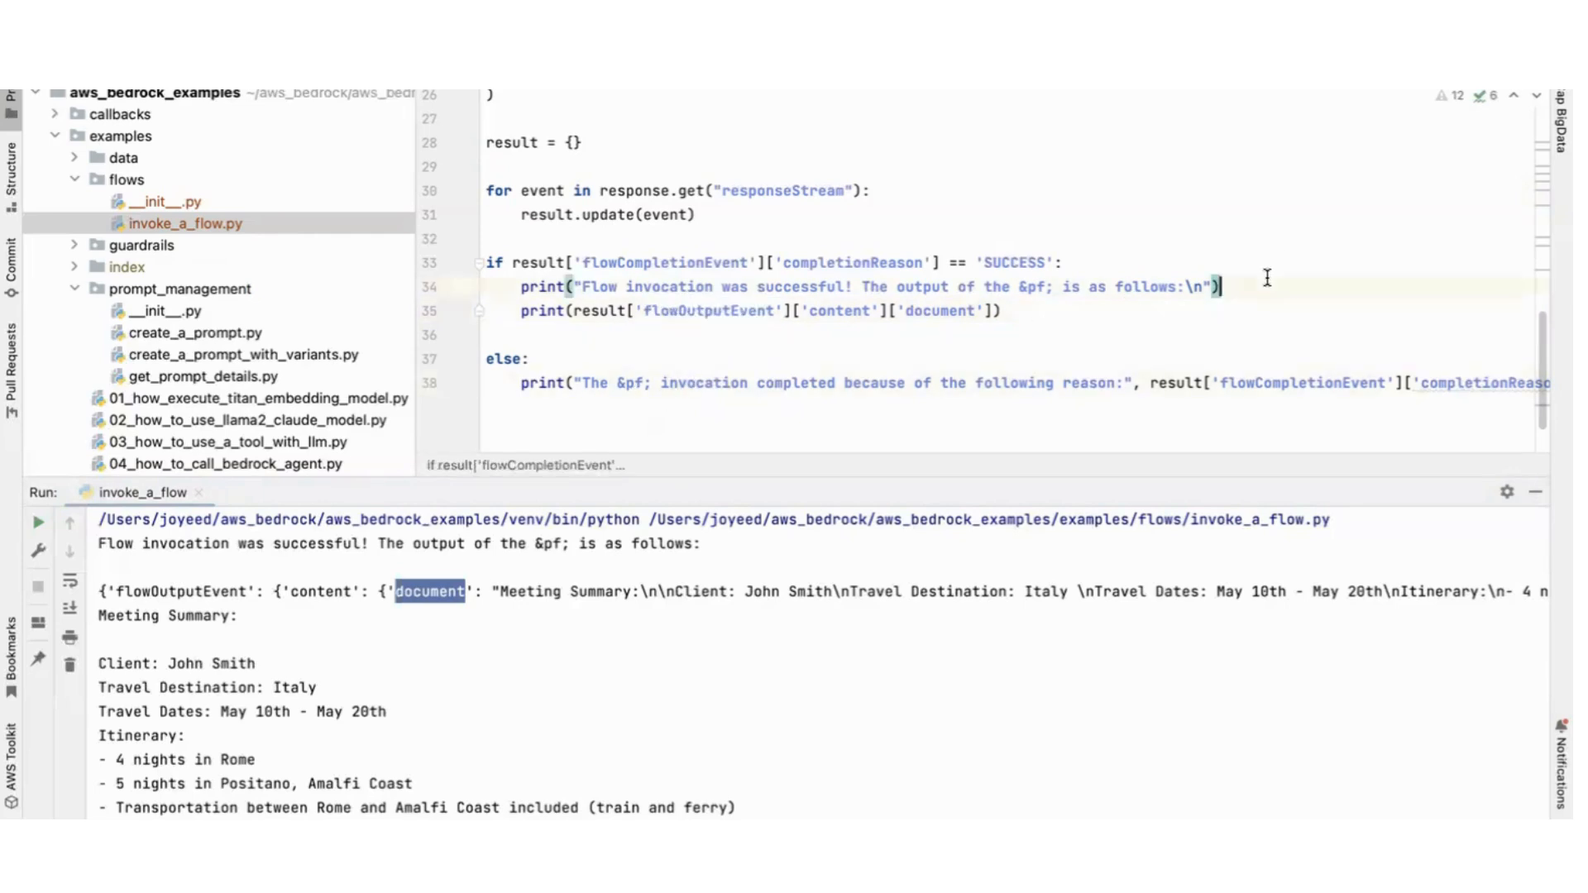
text(print(result)
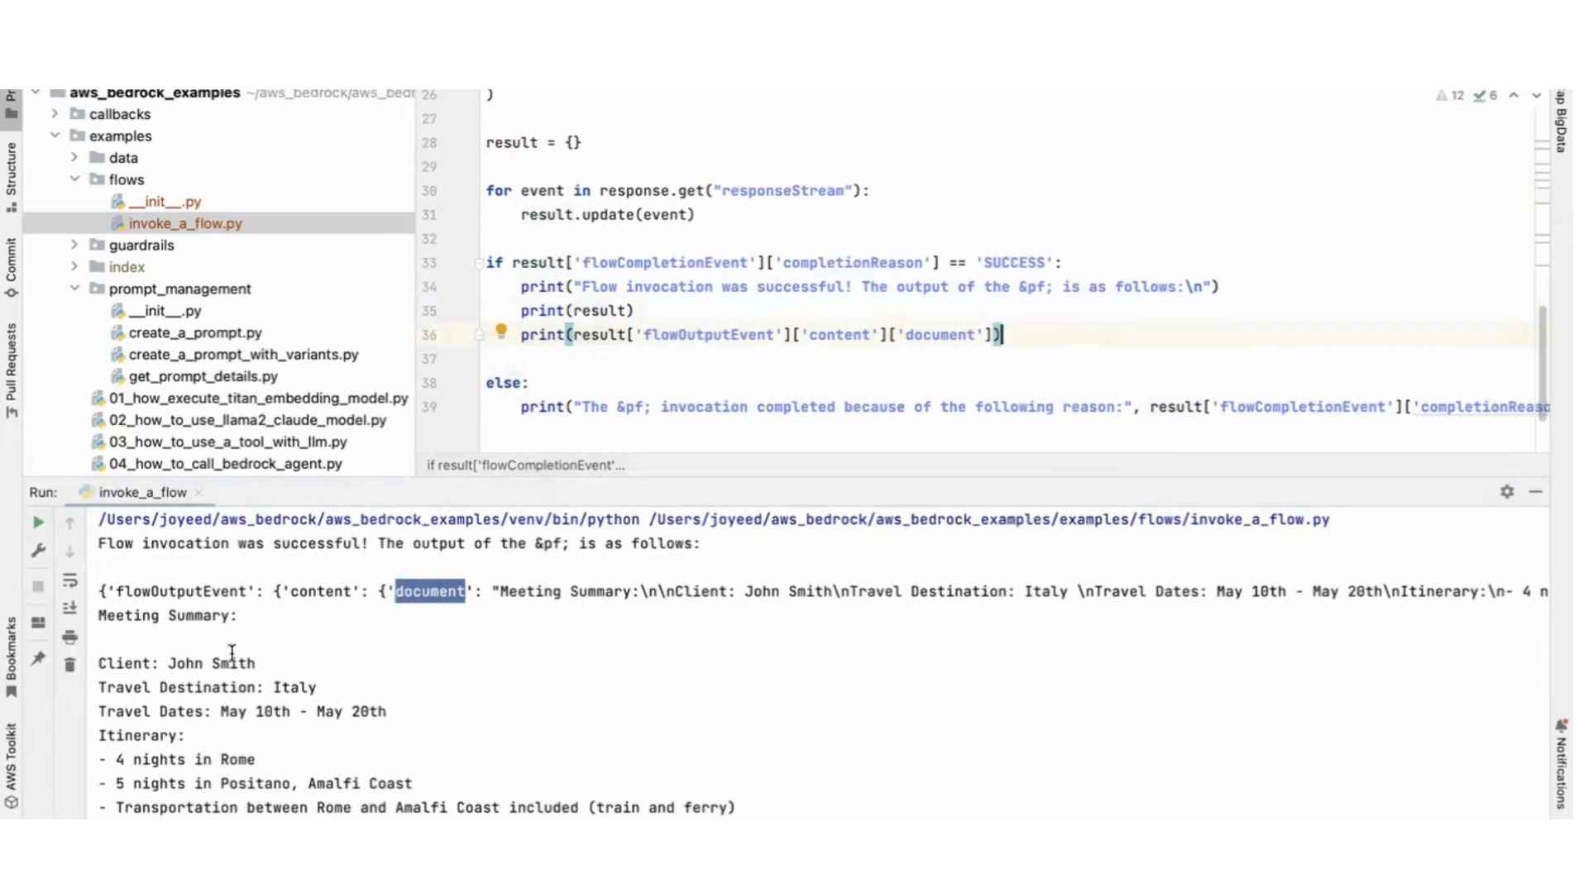
double_click(153, 592)
text(")
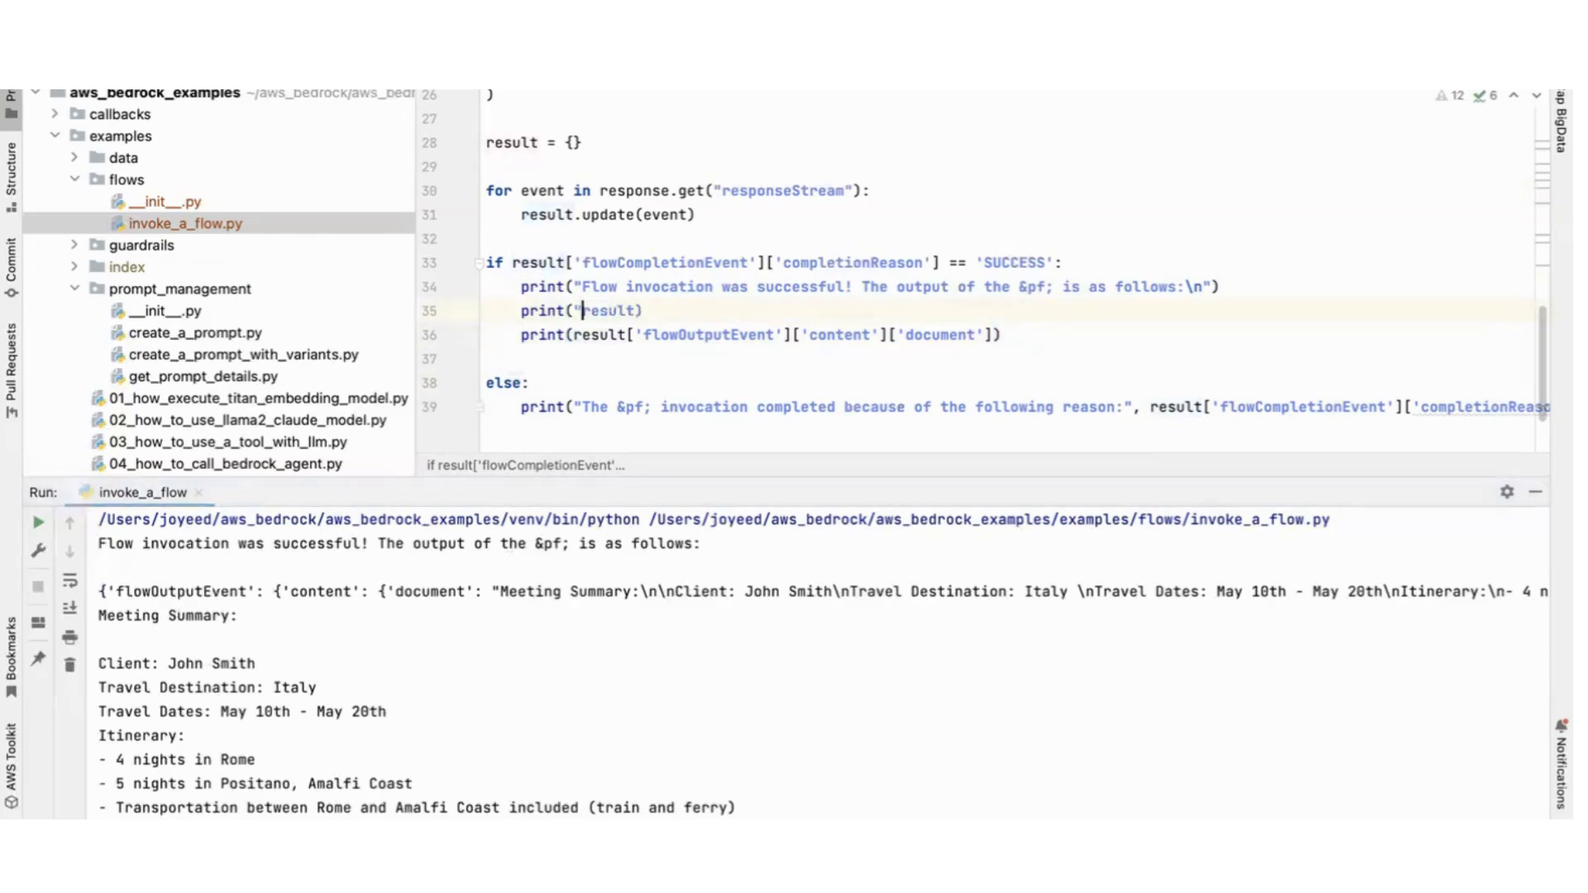
text(result)
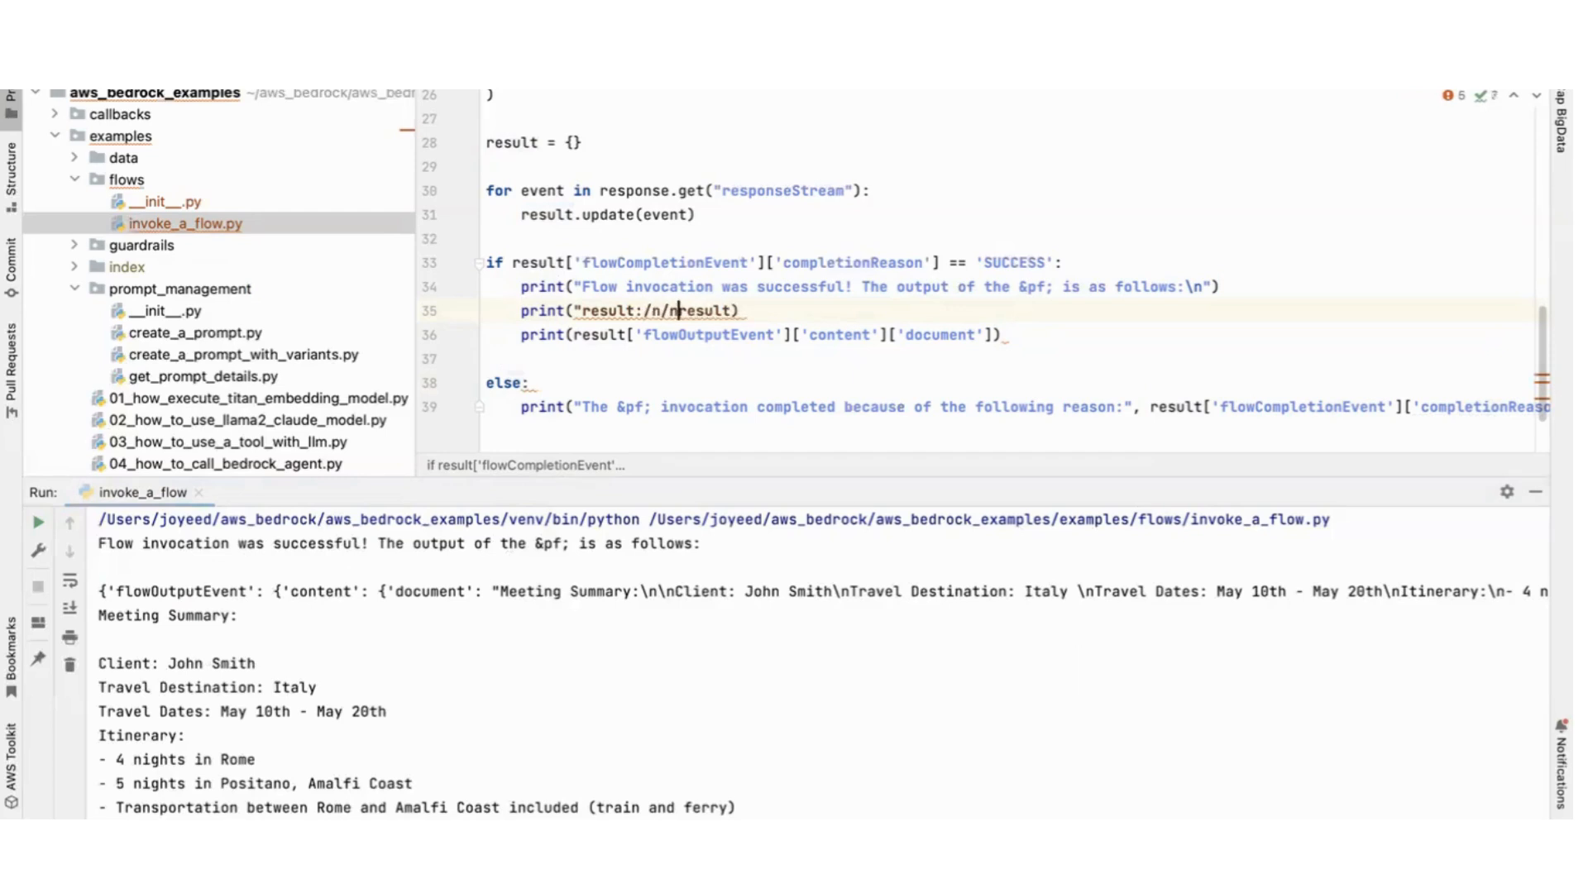
text(",)
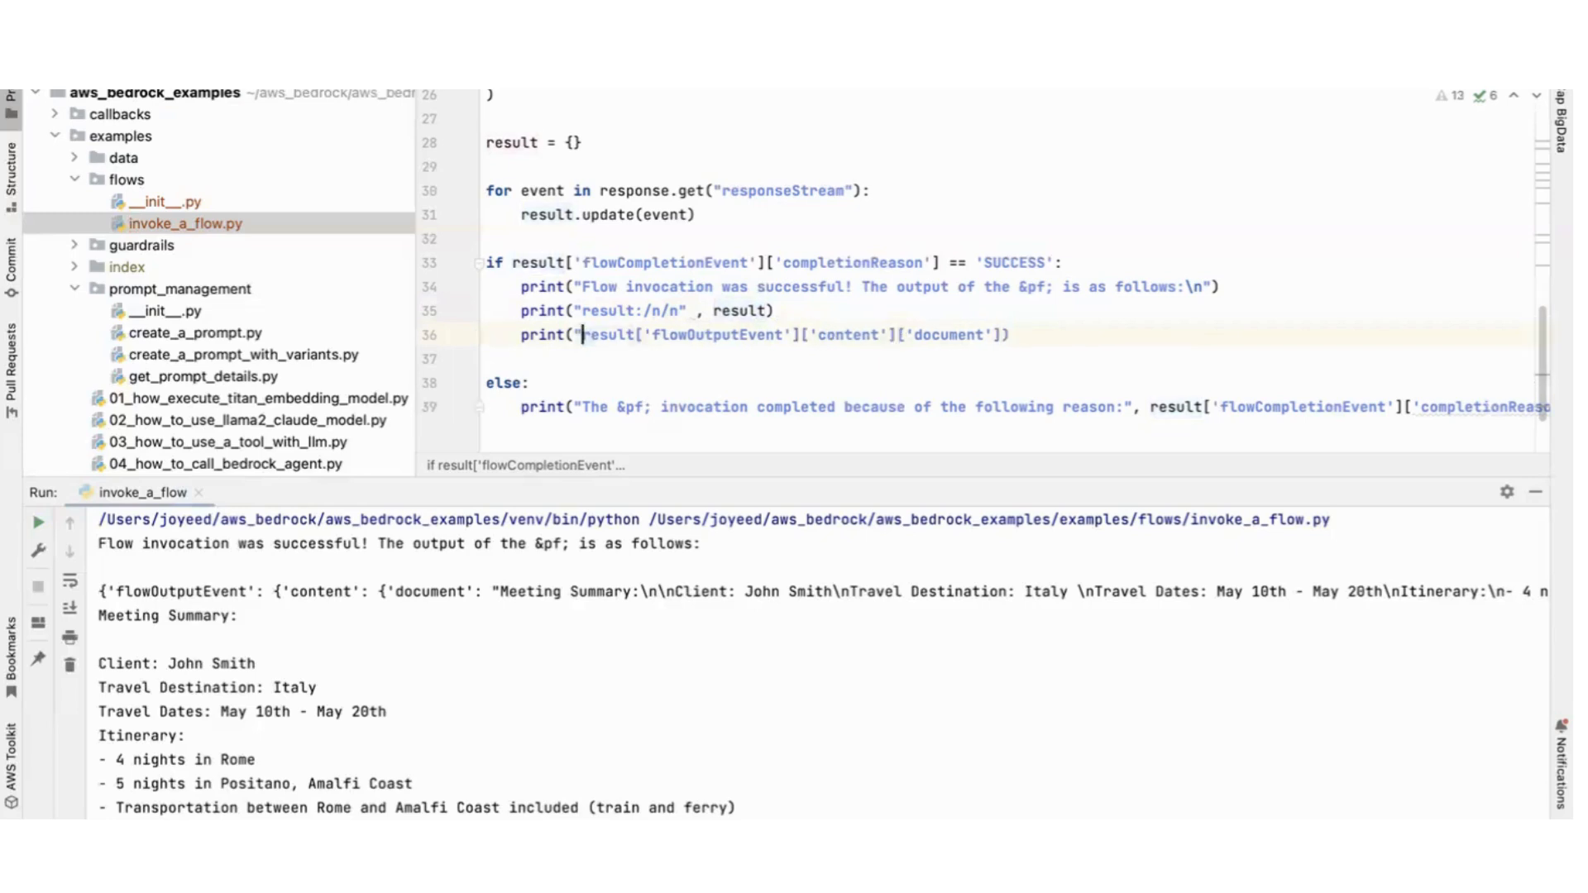
Step: Prefix the document print with a "content: /n/n" label and run the script
text(content)
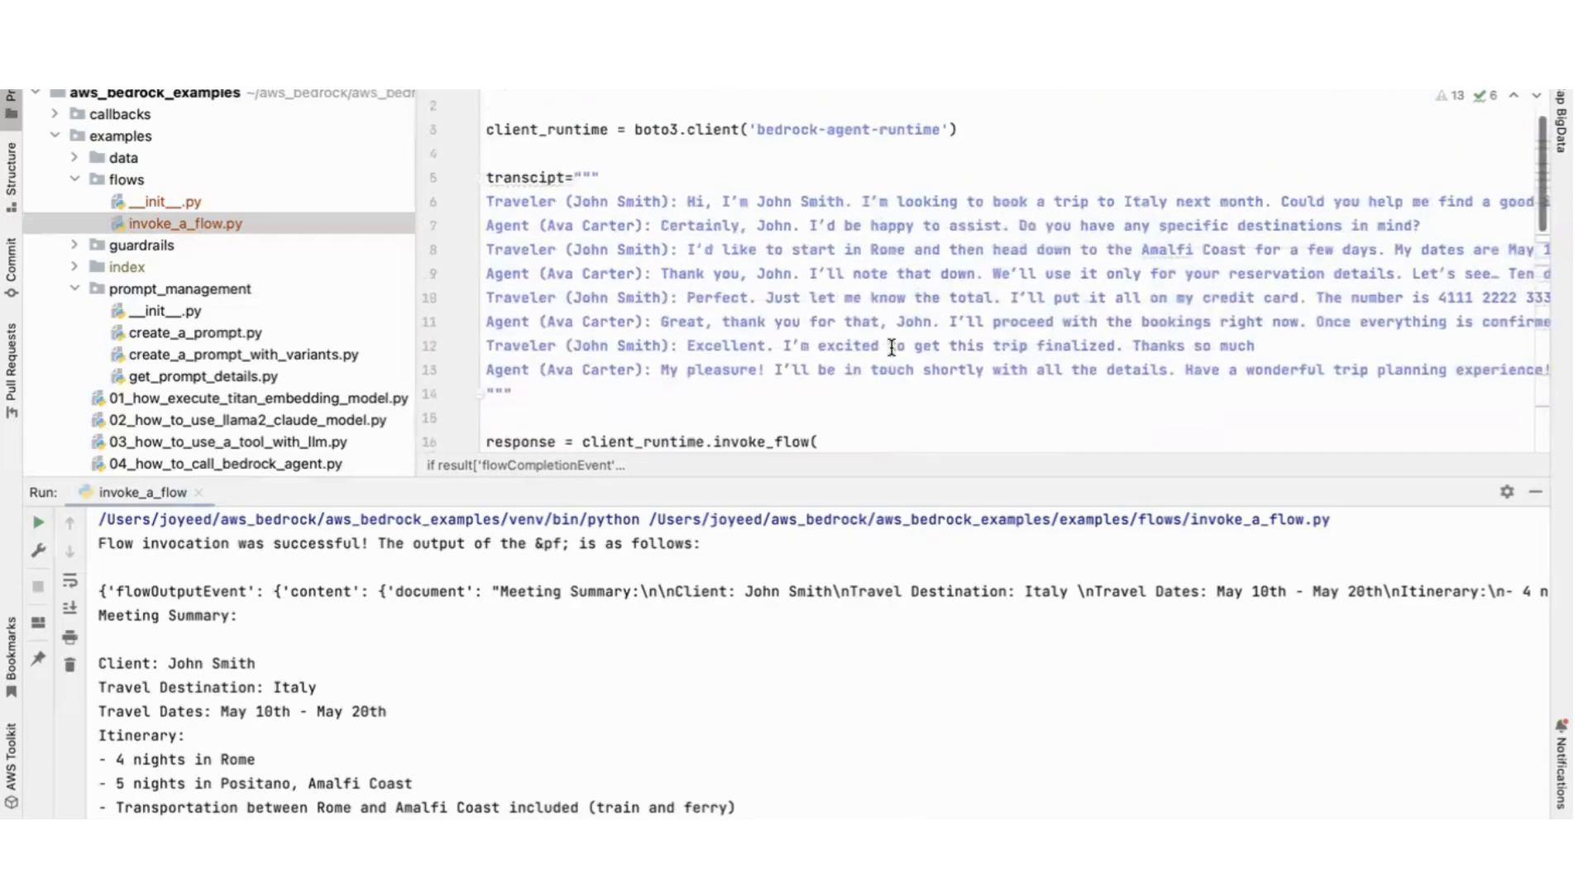
scroll(down, 3)
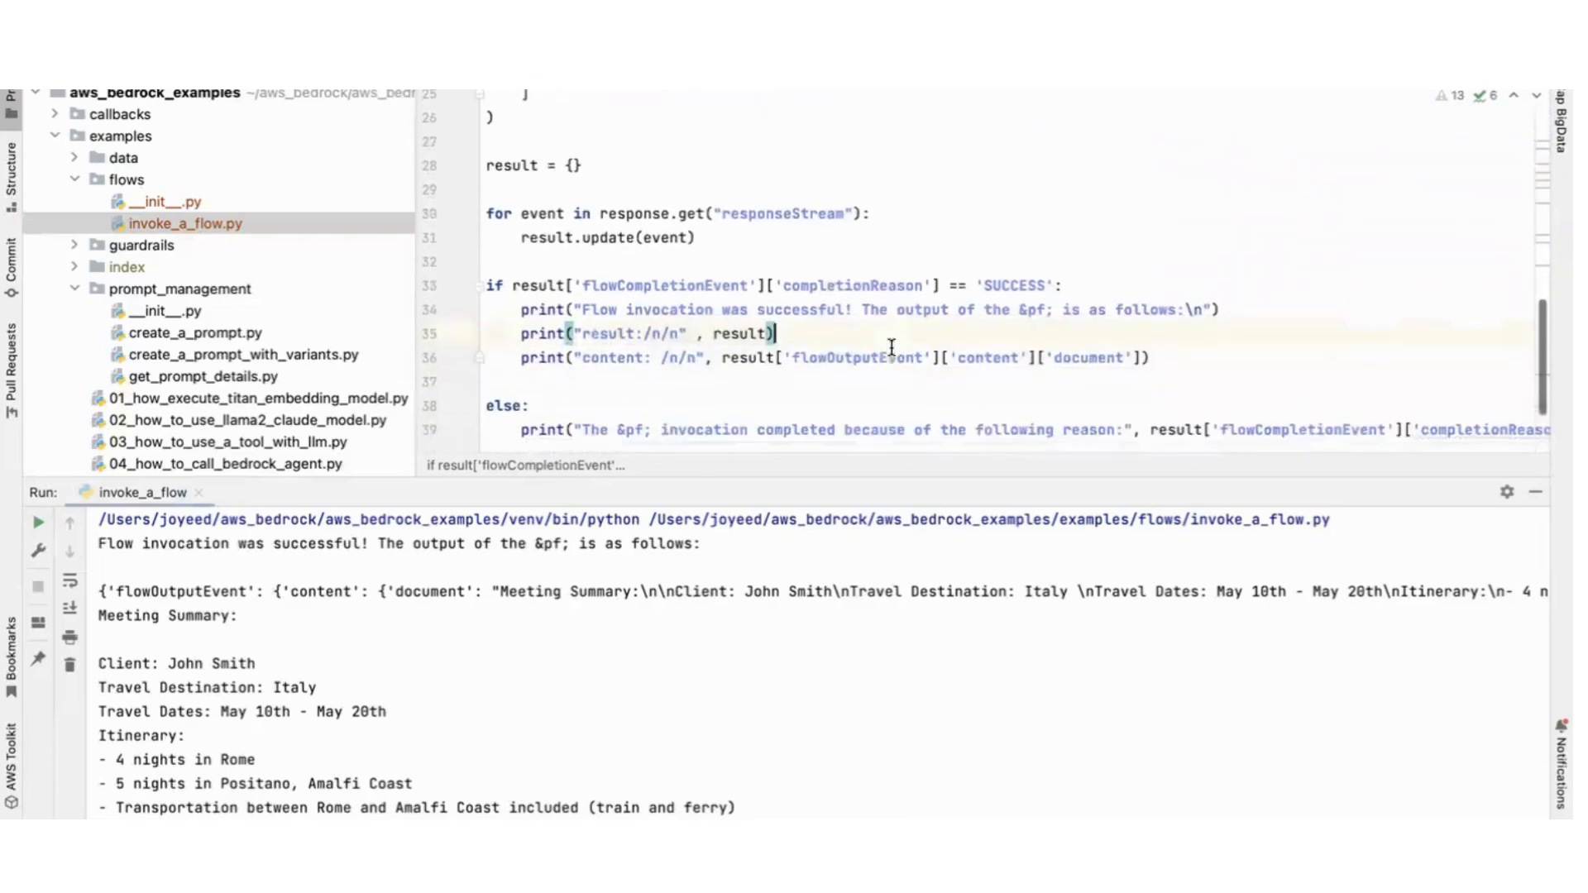
scroll(down, 3)
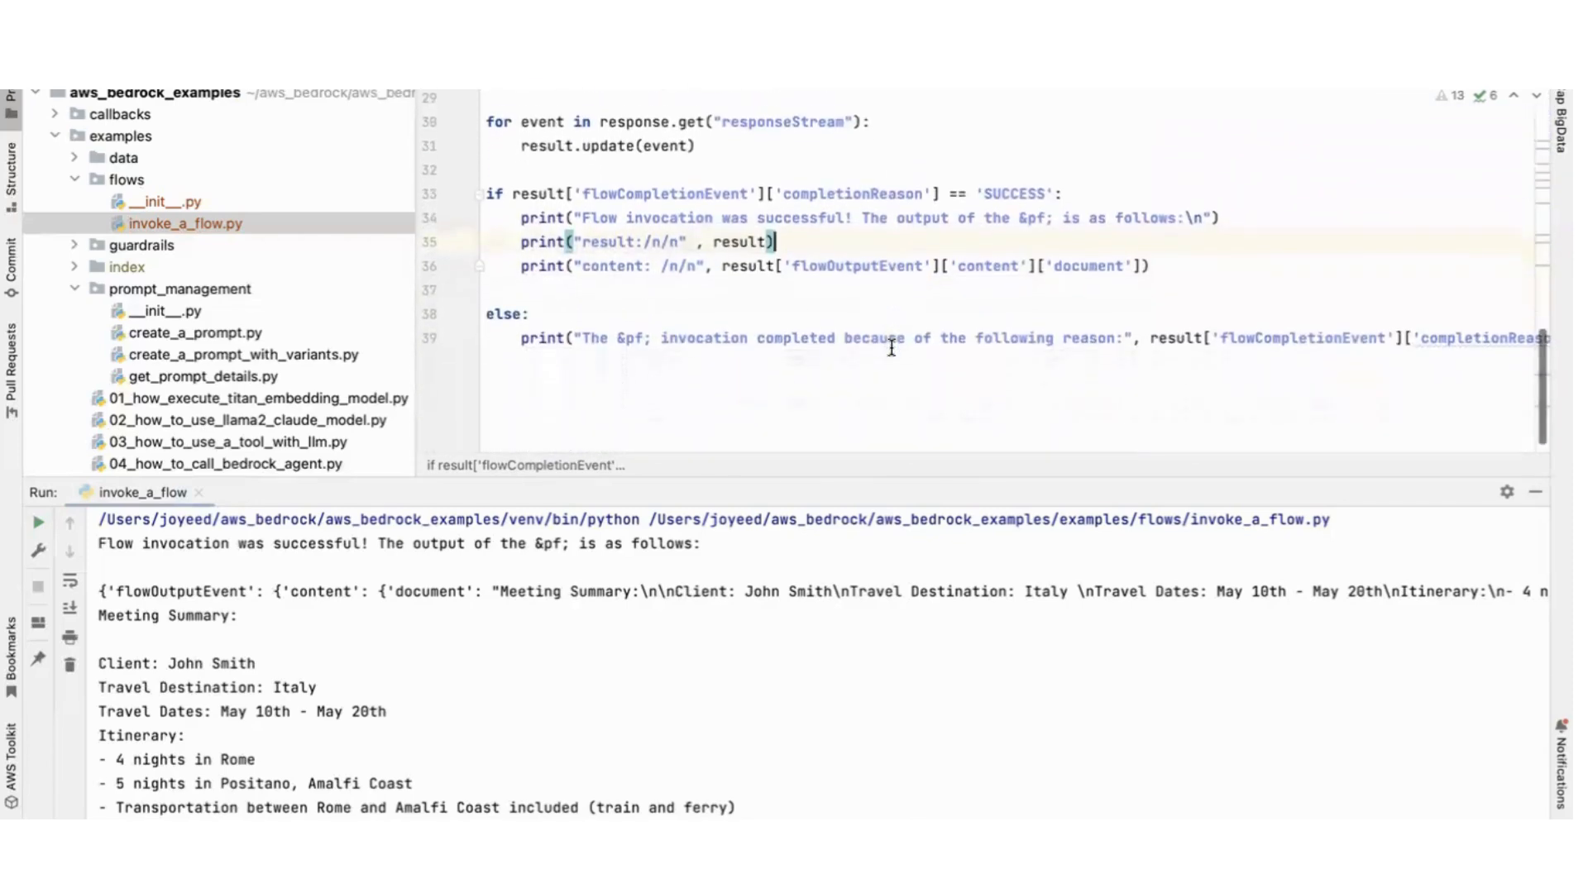
right_click(891, 347)
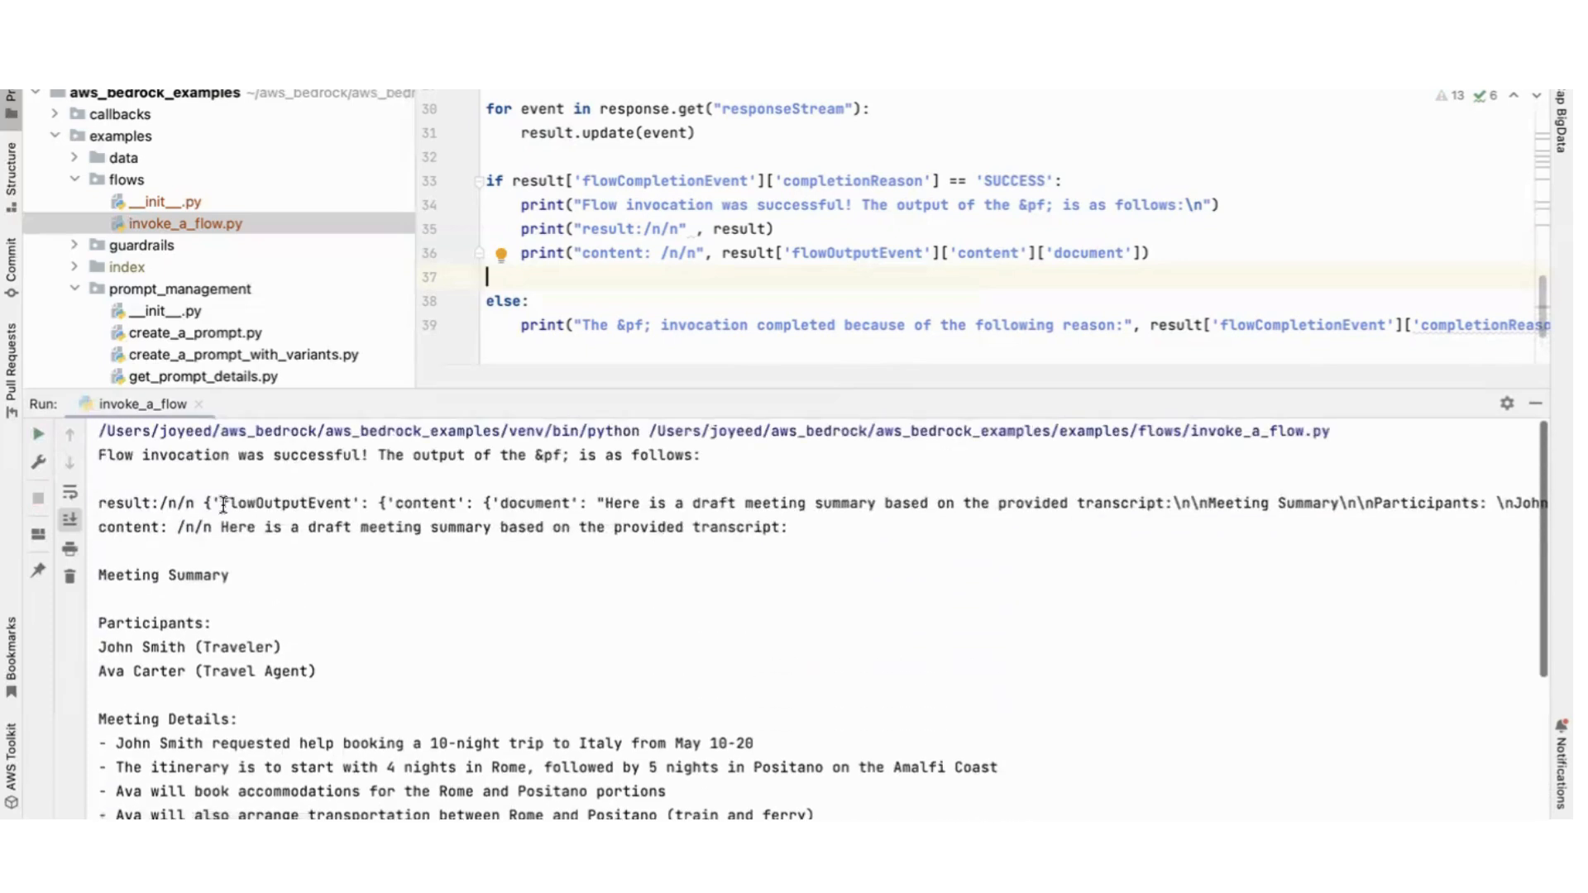
mouse_move(225, 606)
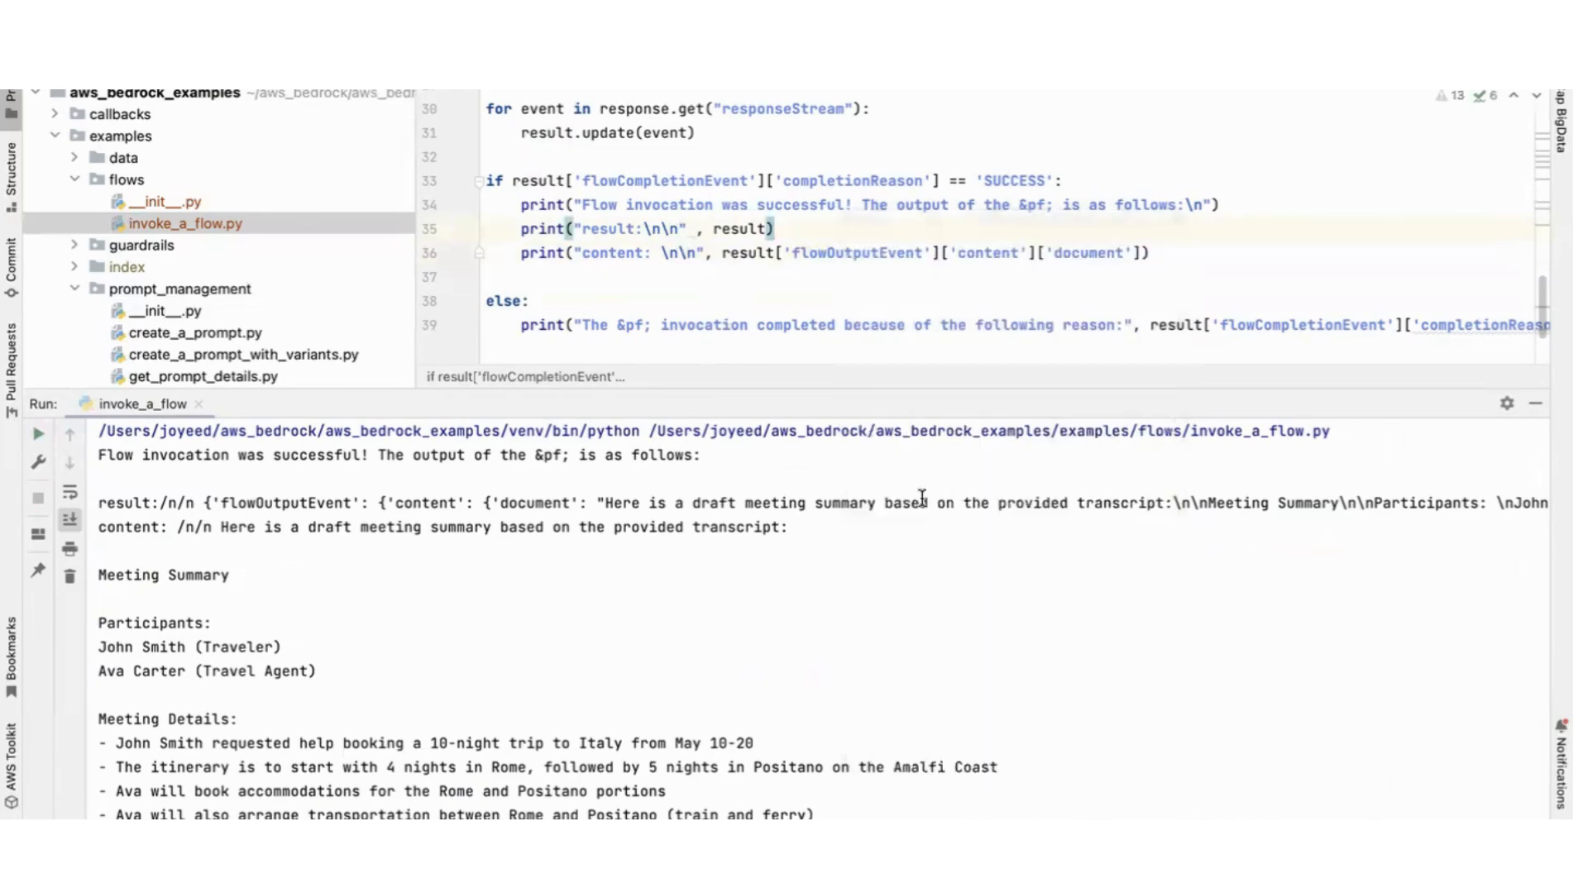
Step: Rerun with \n\n label escapes and select the nested keys in the raw result output
click(36, 435)
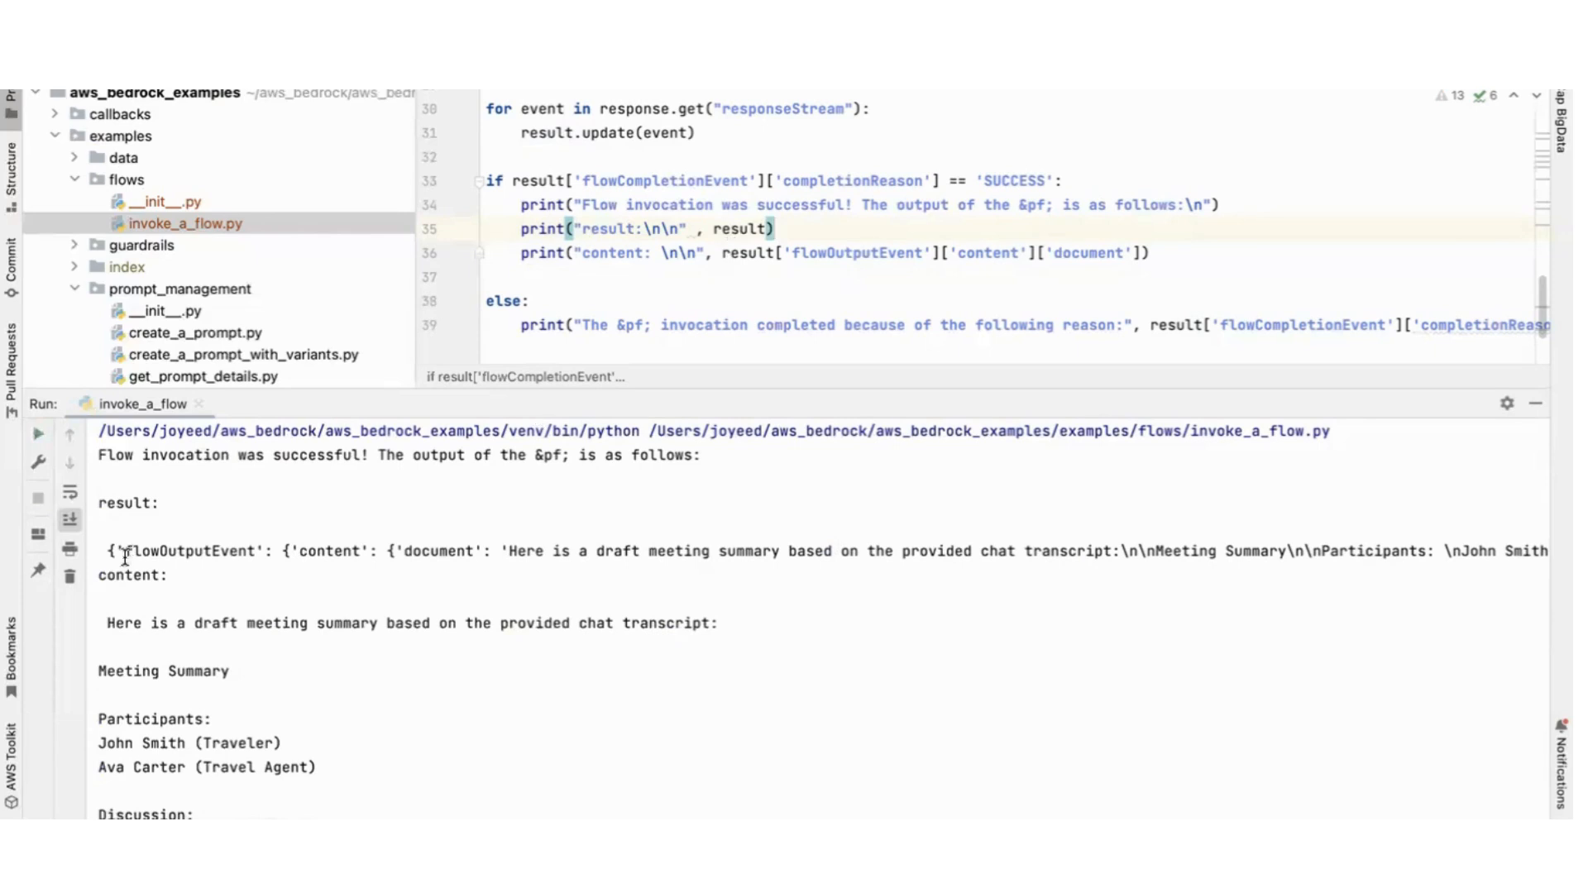
drag(109, 551, 492, 551)
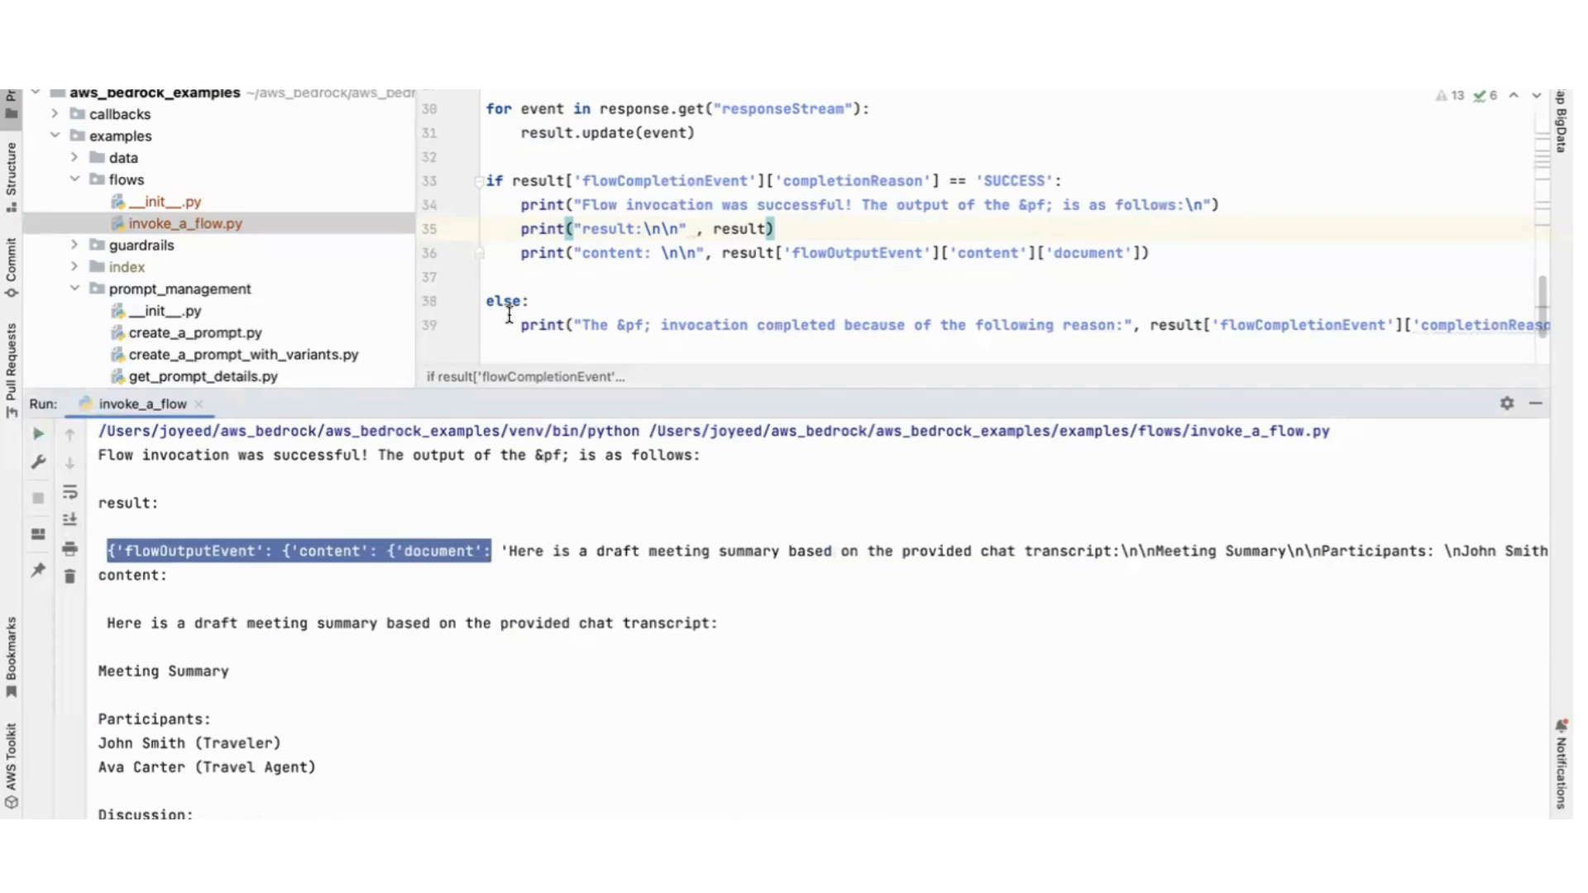
mouse_move(743, 223)
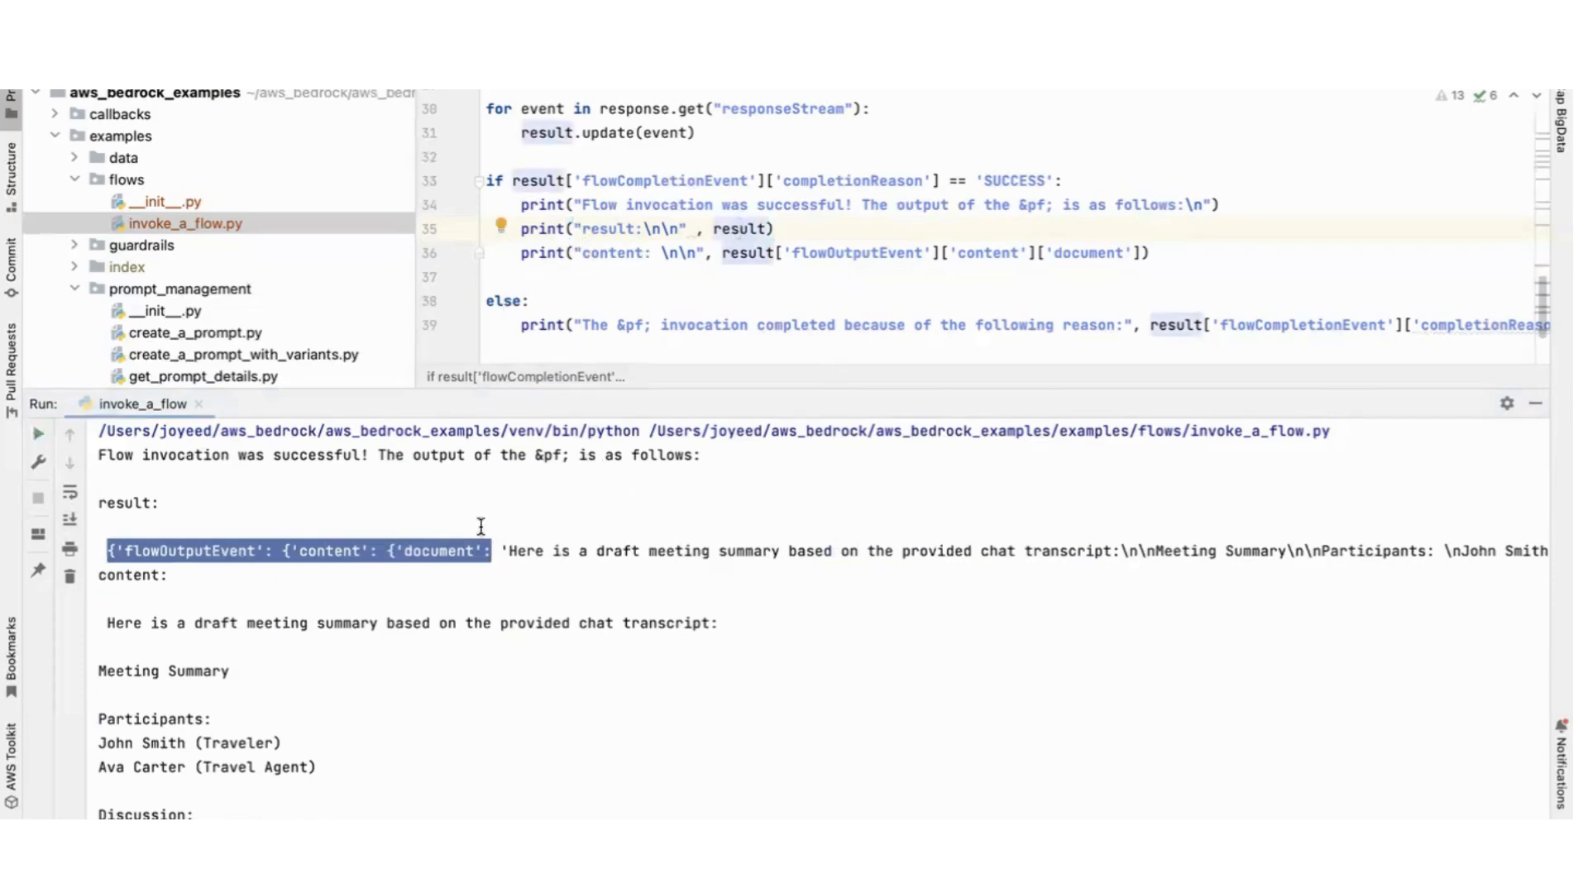
double_click(190, 551)
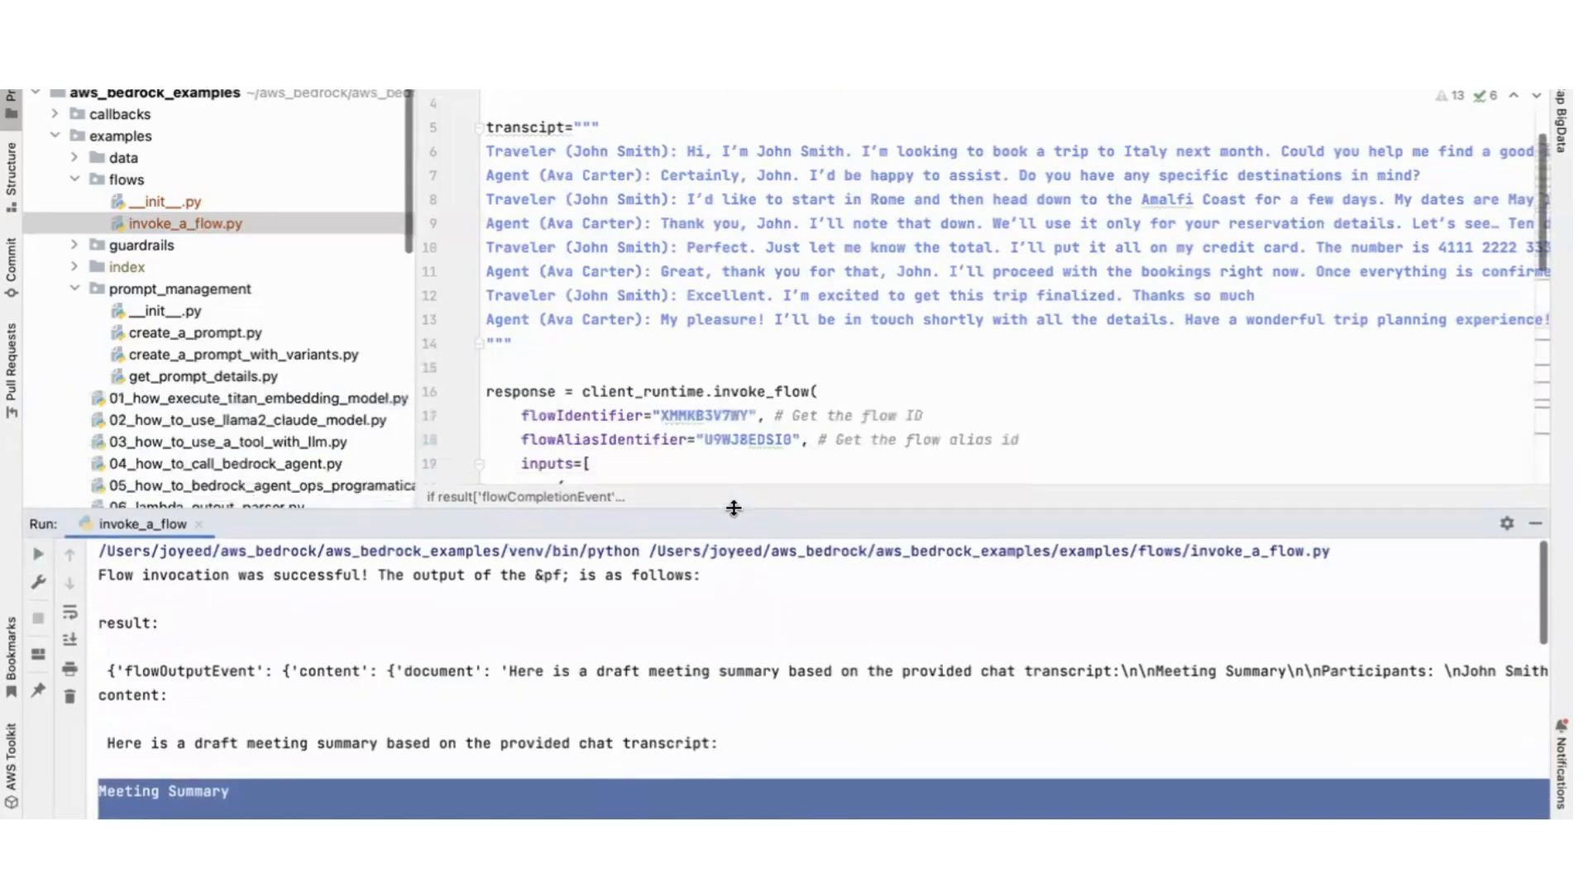
scroll(down, 3)
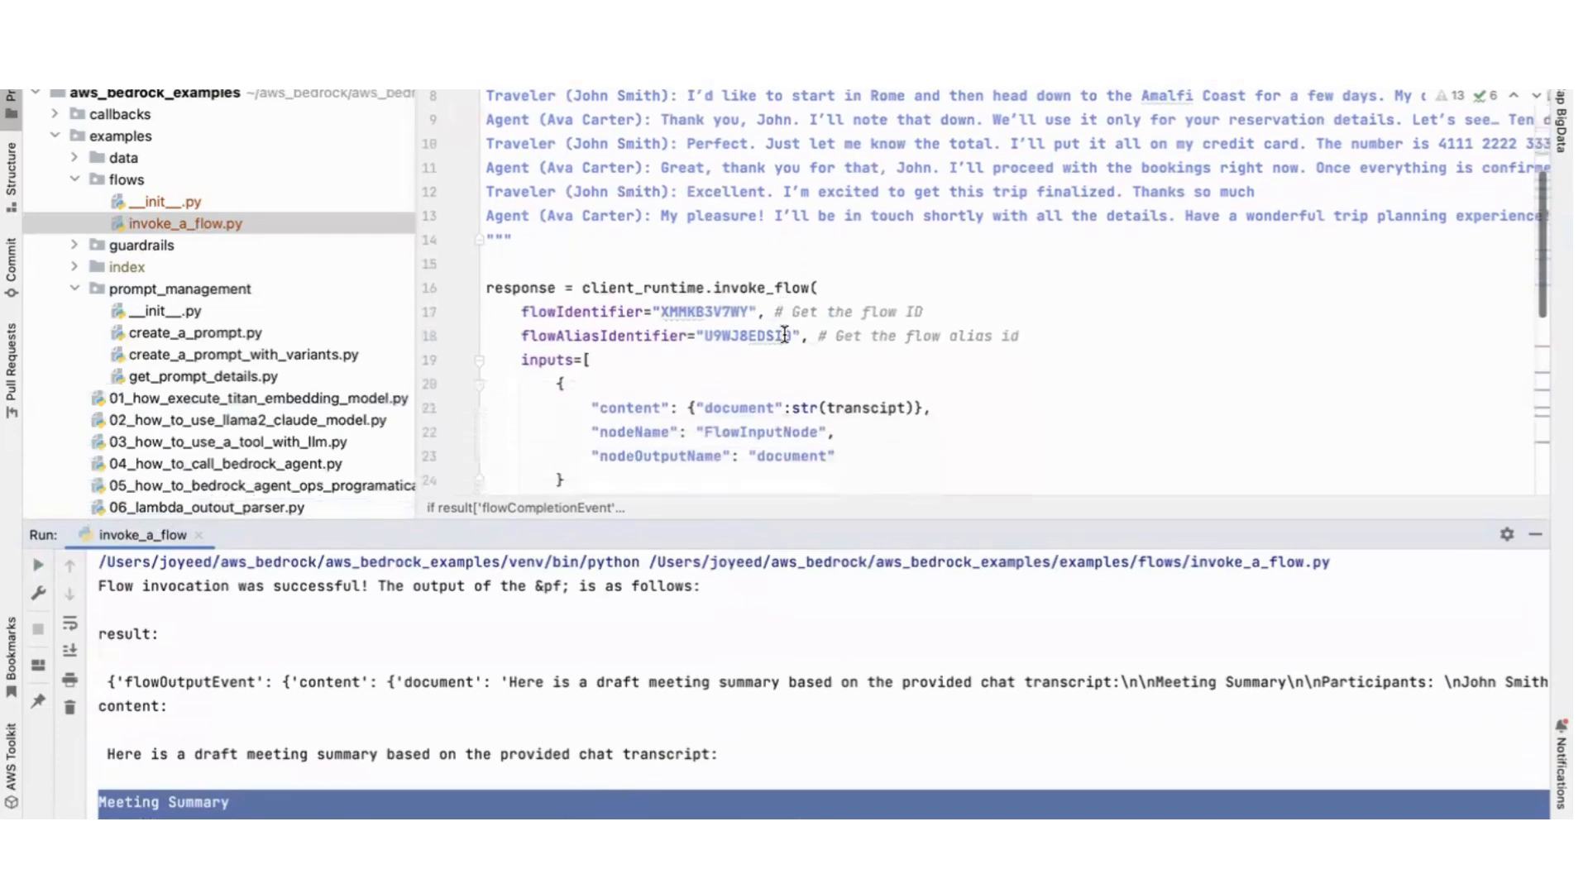
scroll(down, 3)
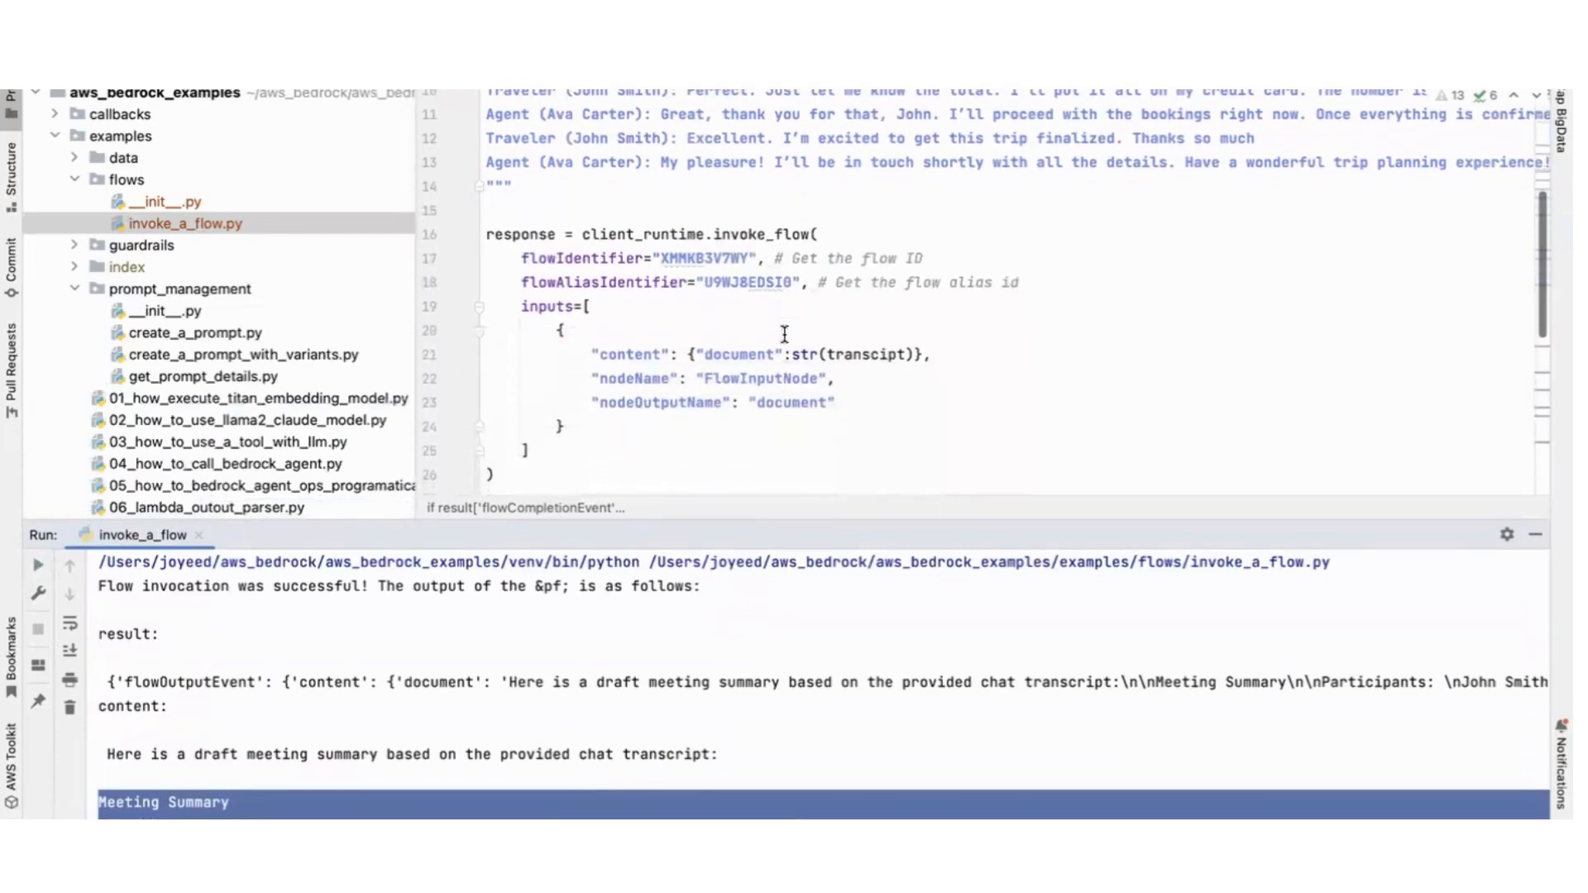
scroll(down, 3)
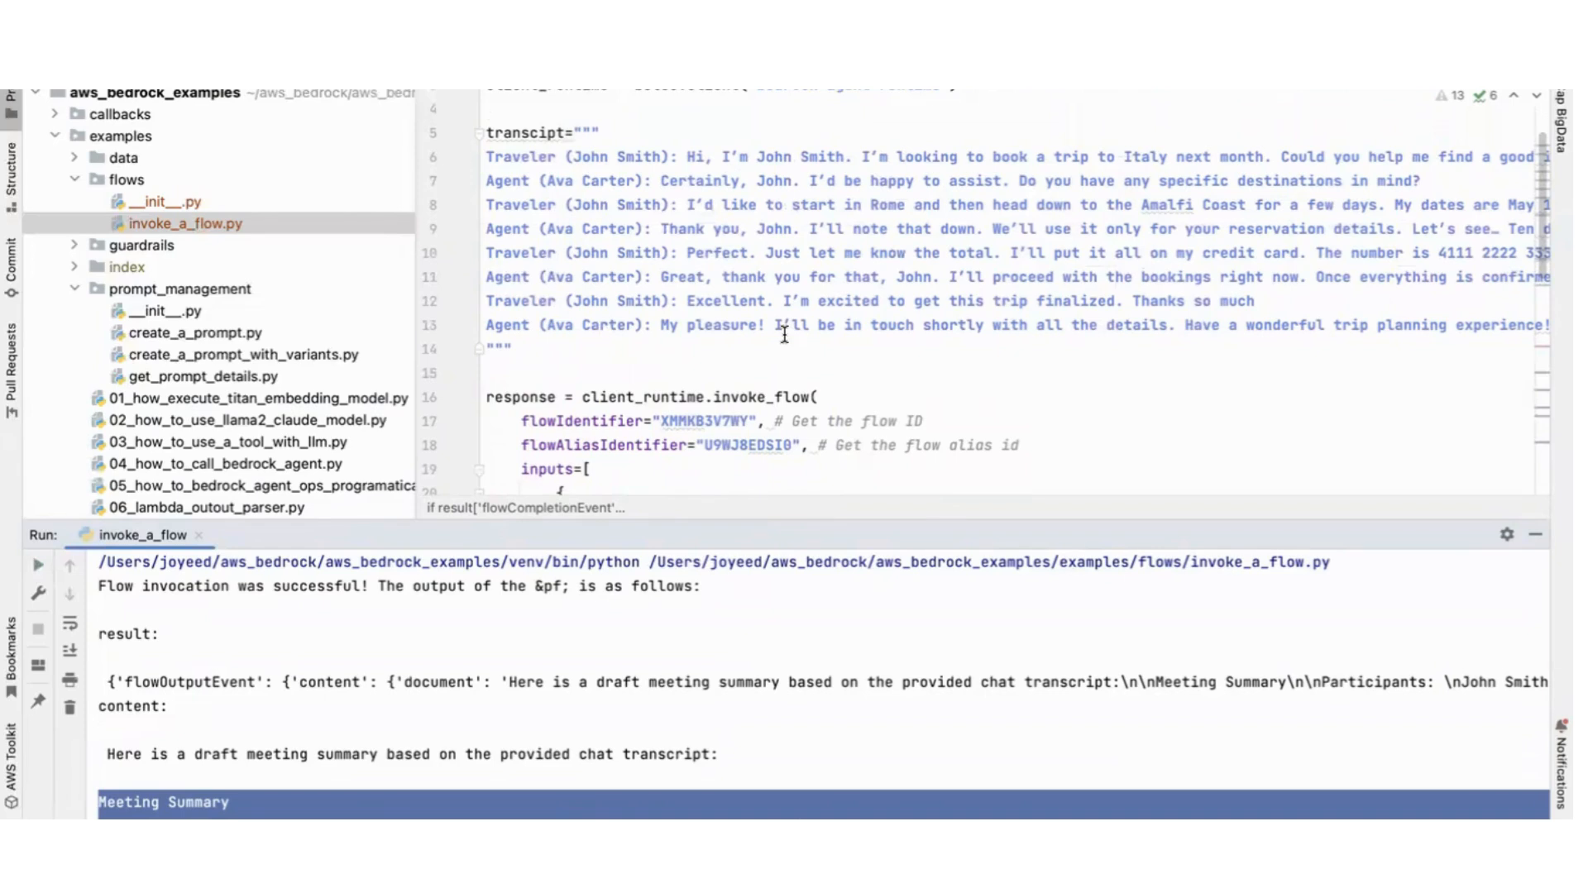
mouse_move(773, 253)
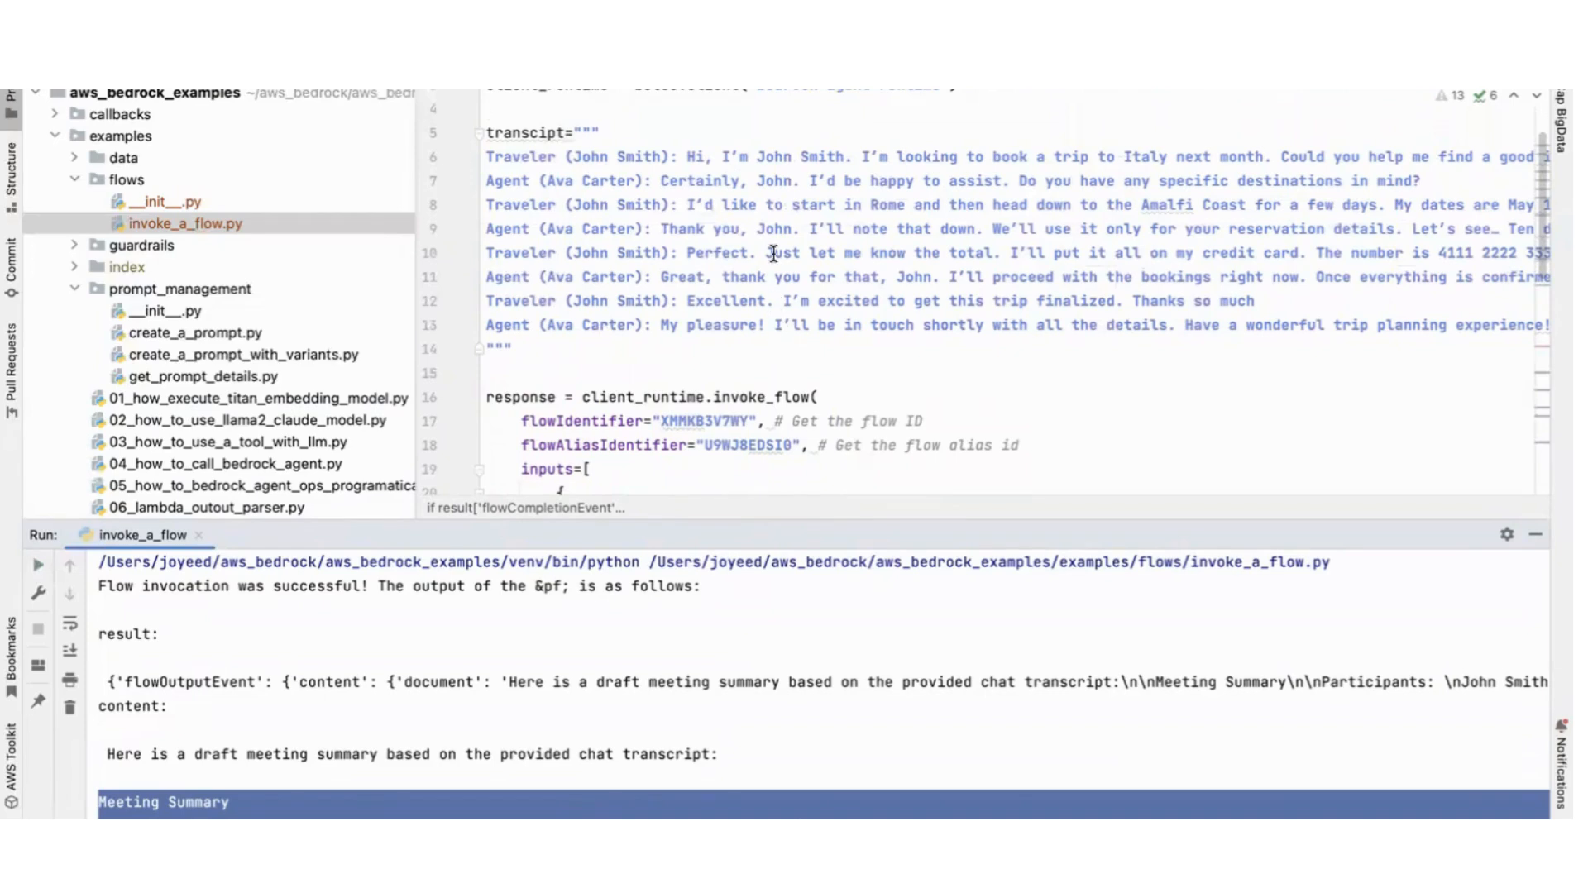